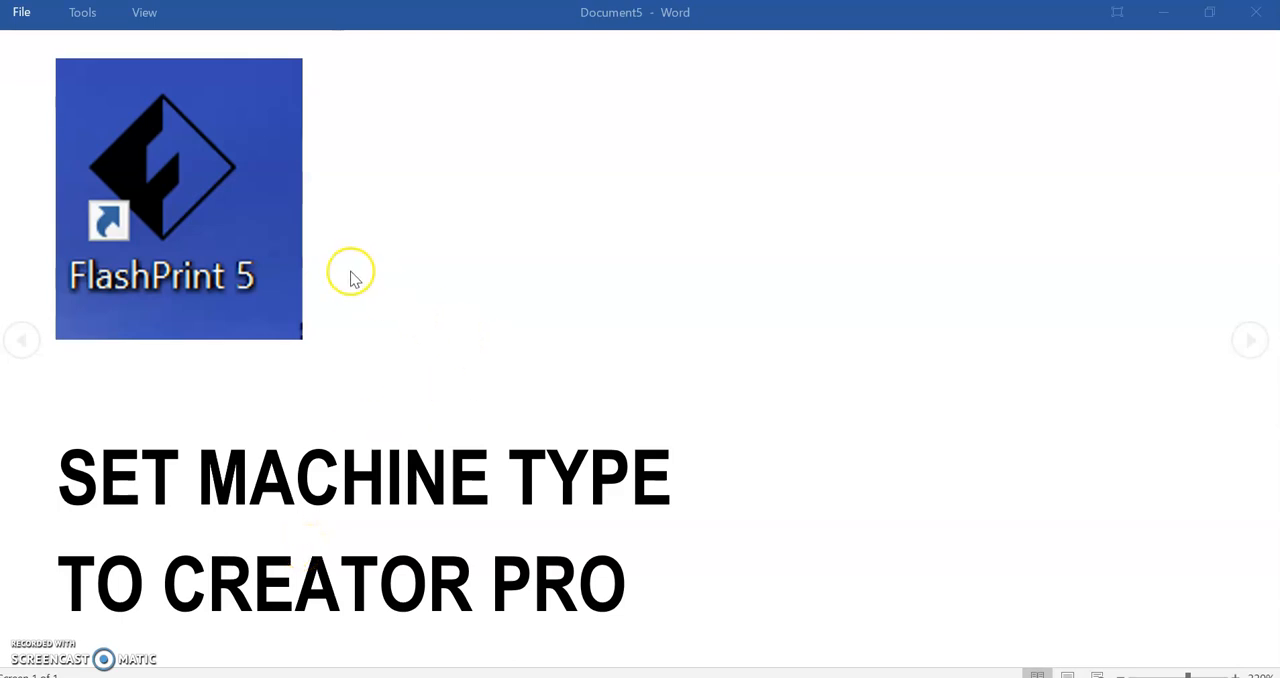
mouse_move(140, 332)
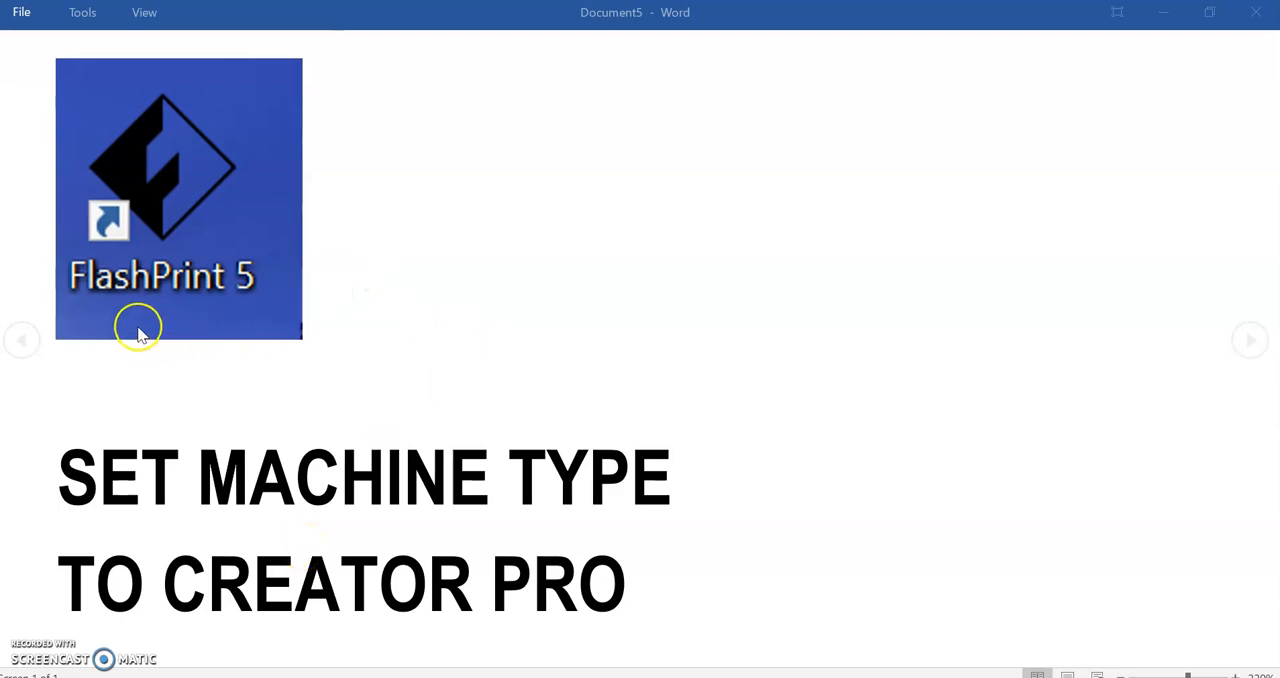
mouse_move(225, 308)
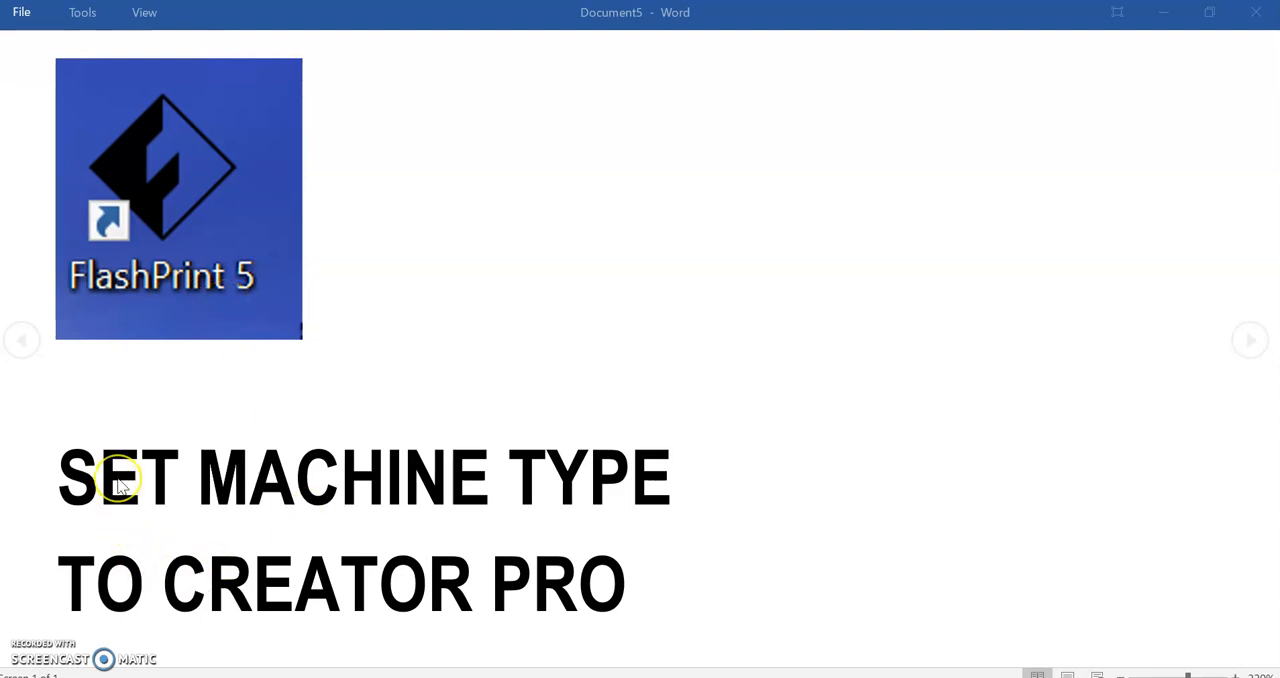
mouse_move(257, 533)
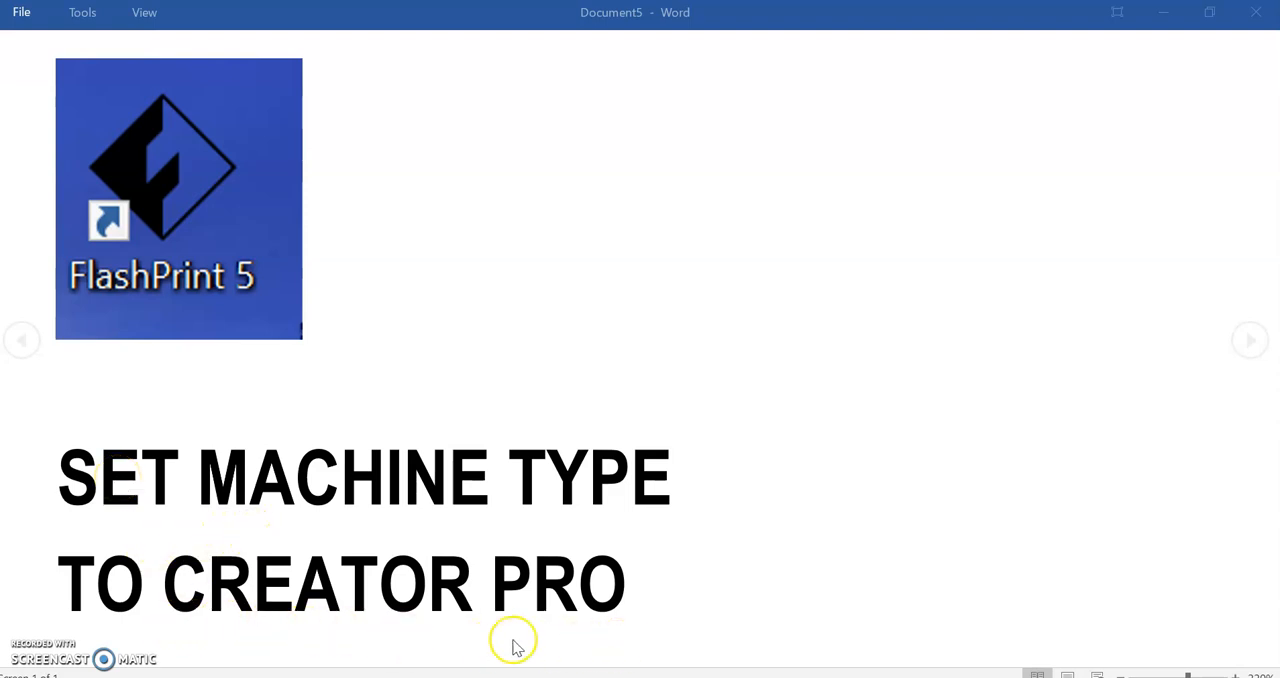
Launch FlashPrint 5, decline the new-version download, and maximize the window.
double_click(178, 198)
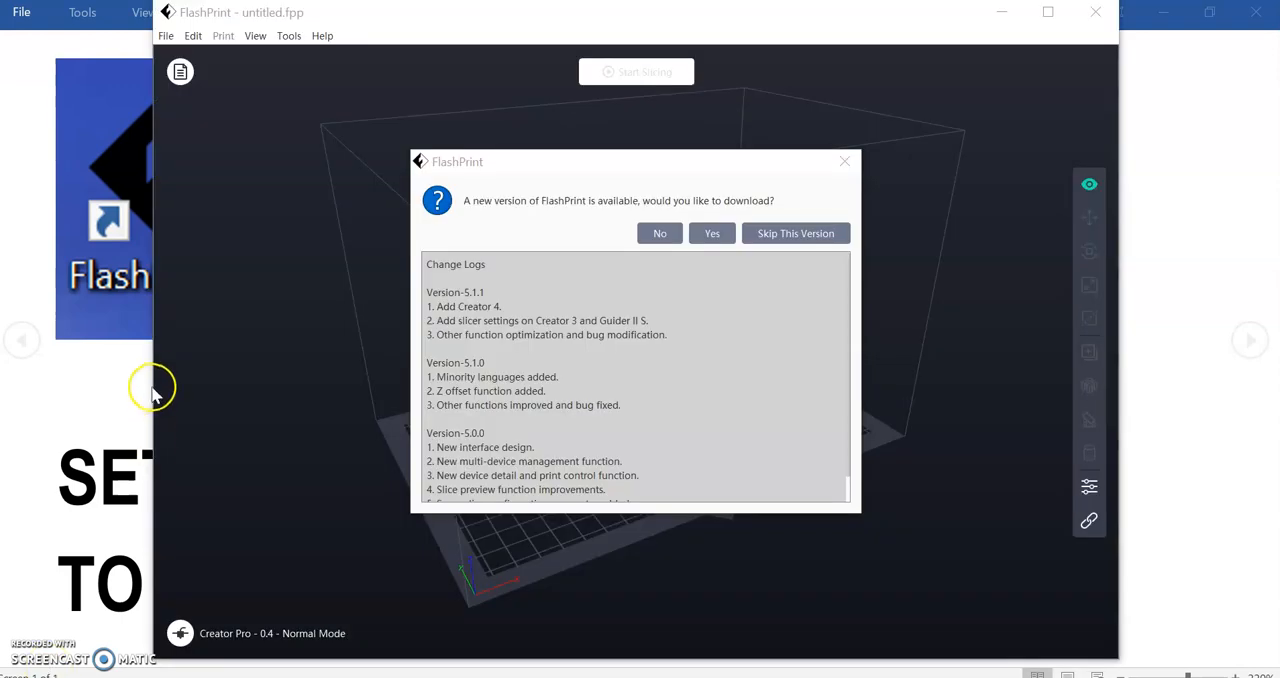
mouse_move(765, 97)
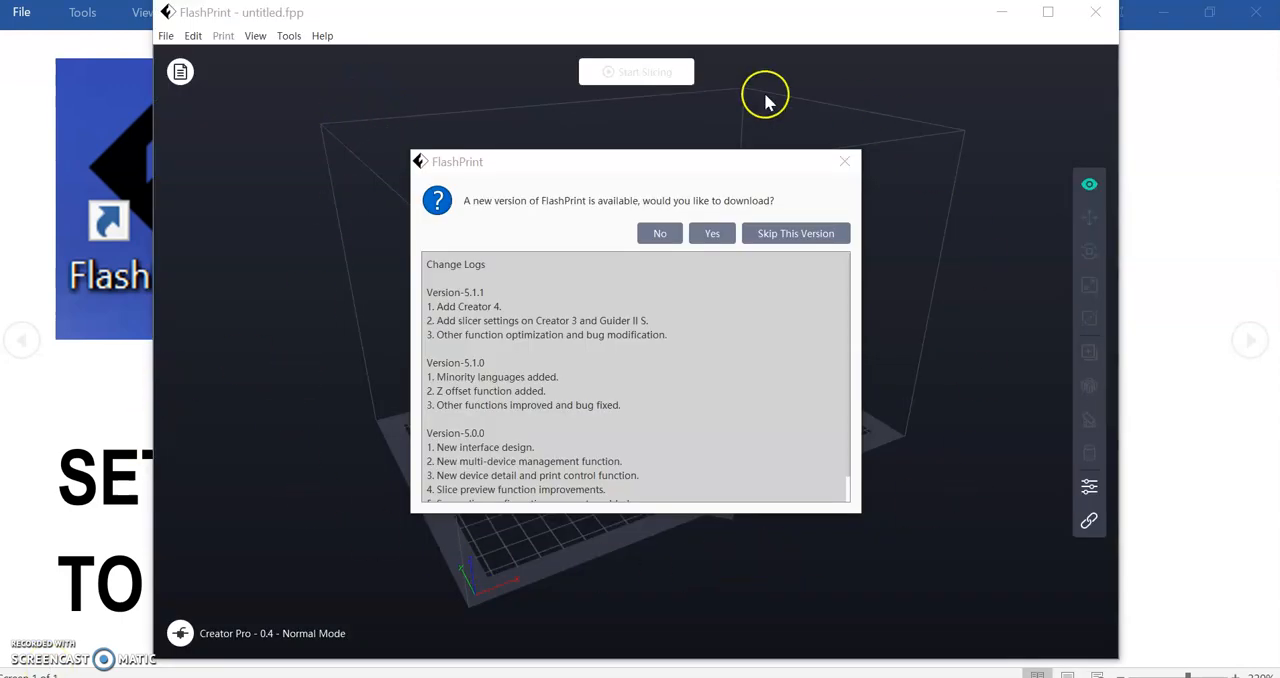
click(660, 233)
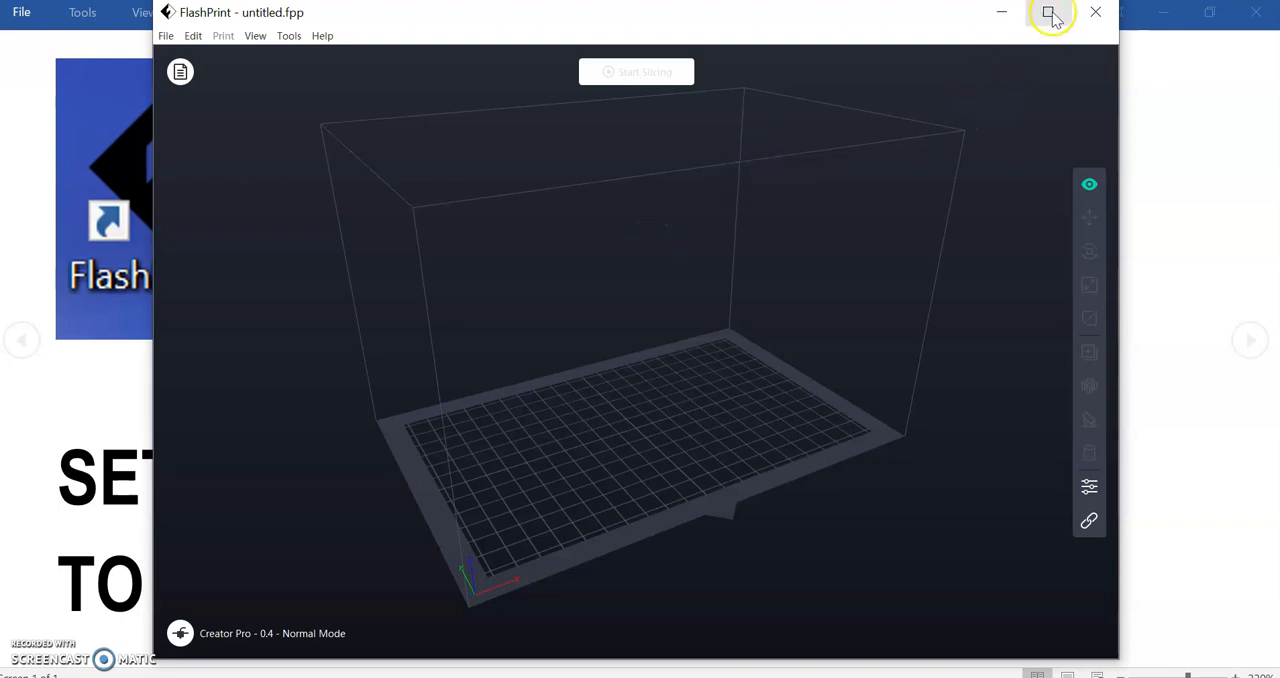
click(1051, 14)
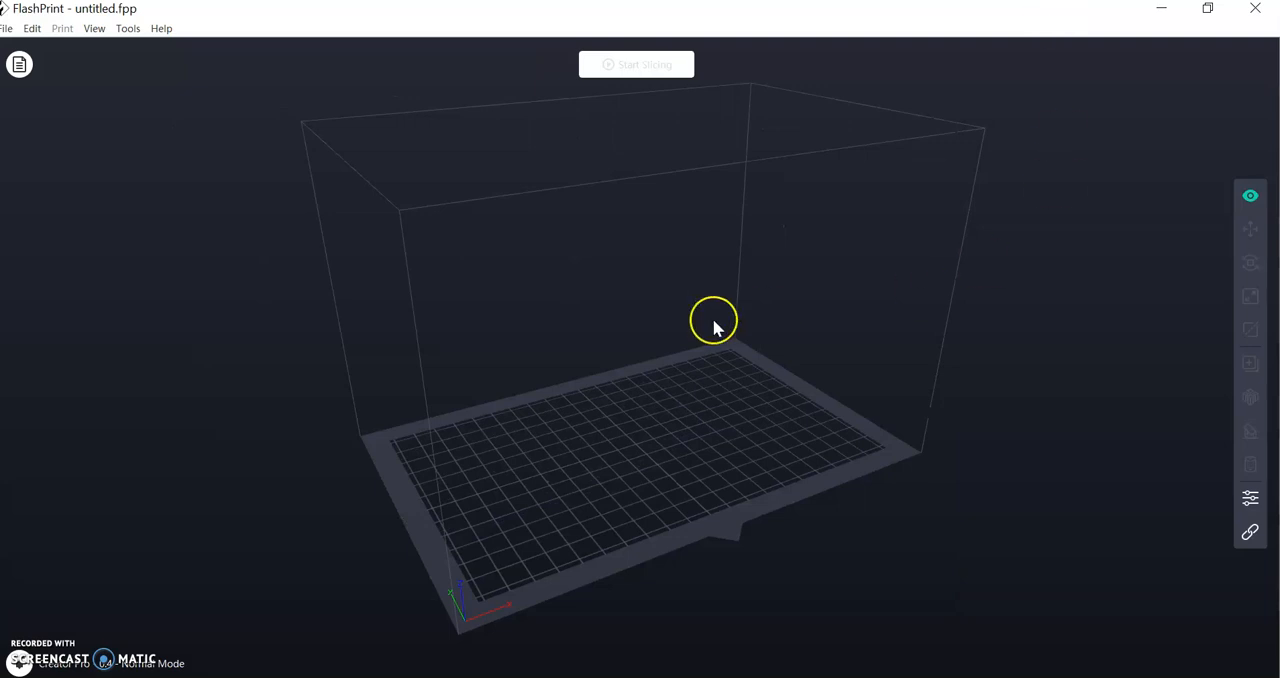
mouse_move(553, 303)
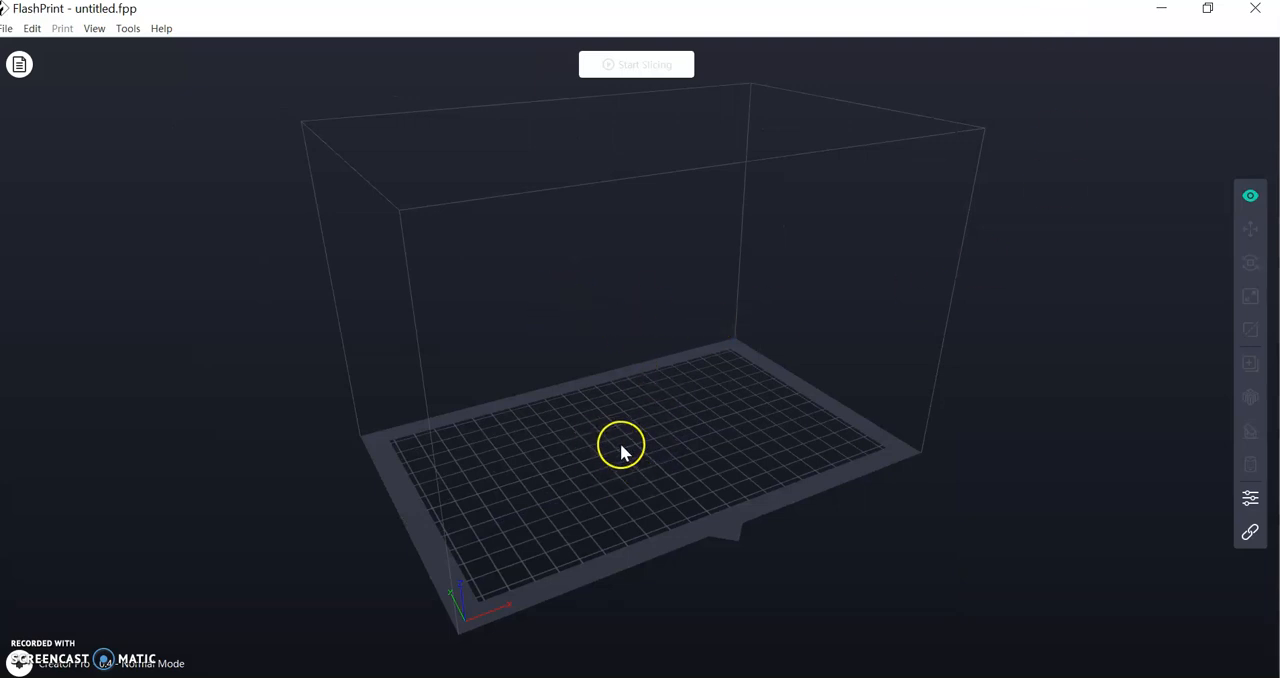
mouse_move(232, 540)
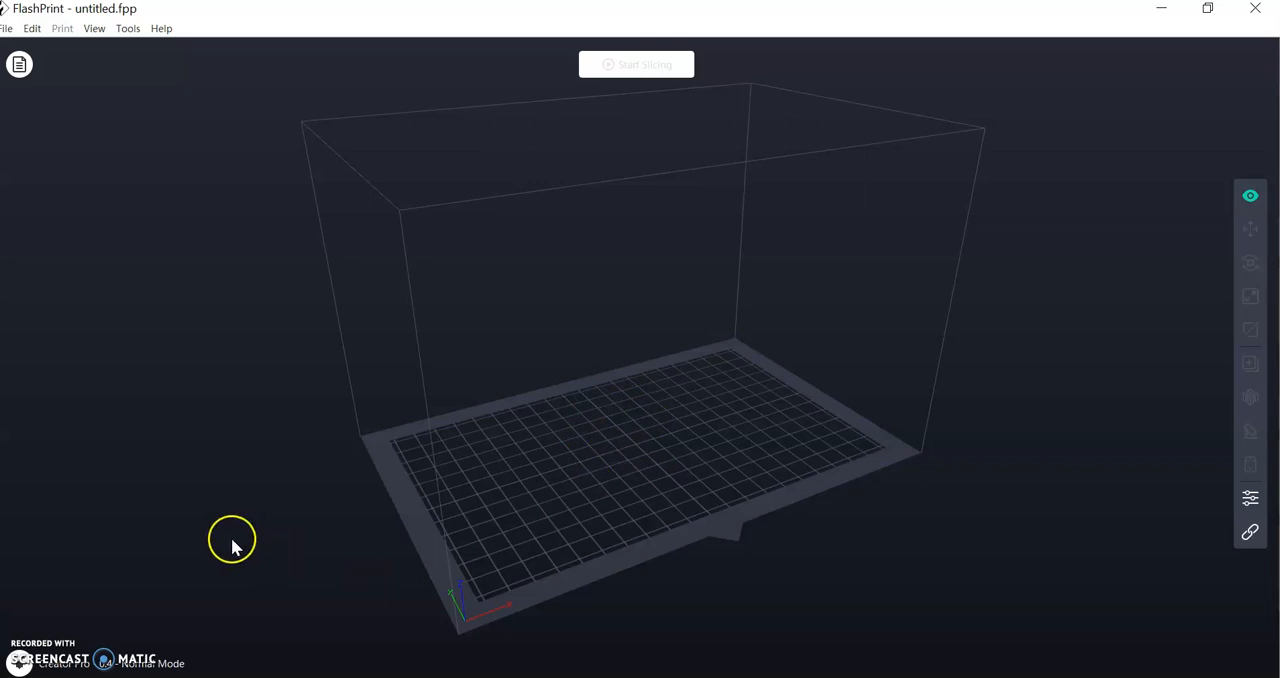
mouse_move(91, 597)
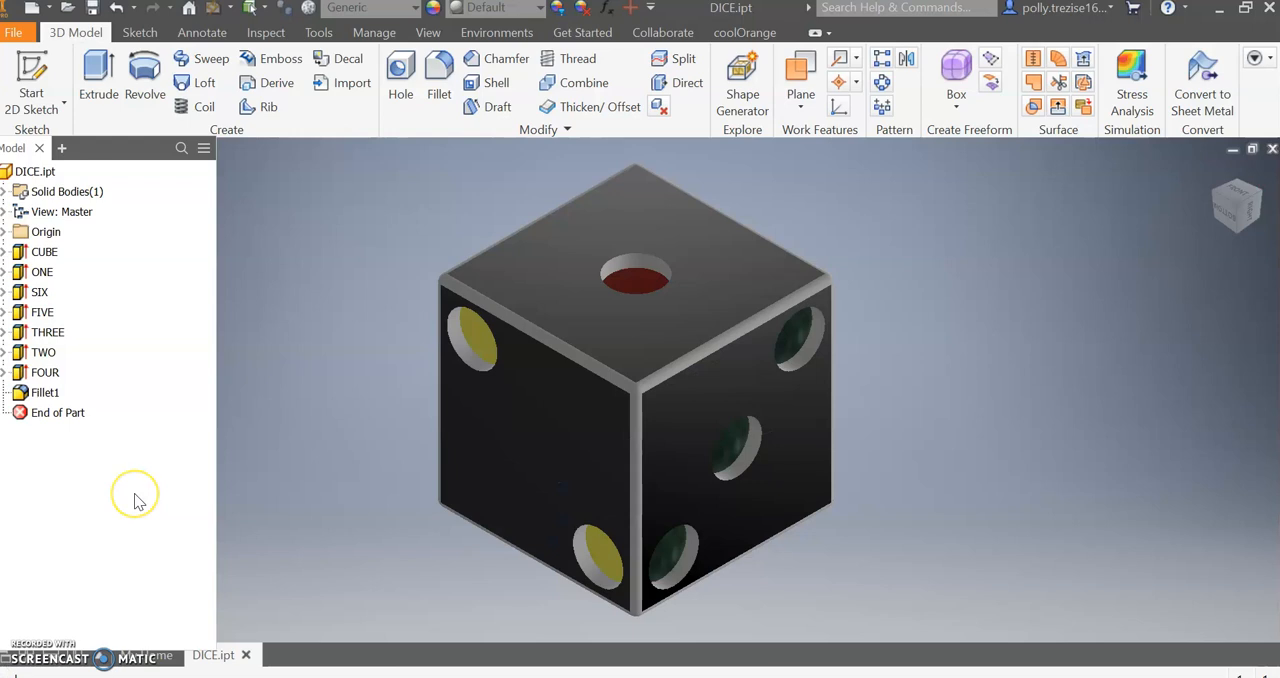
mouse_move(138, 500)
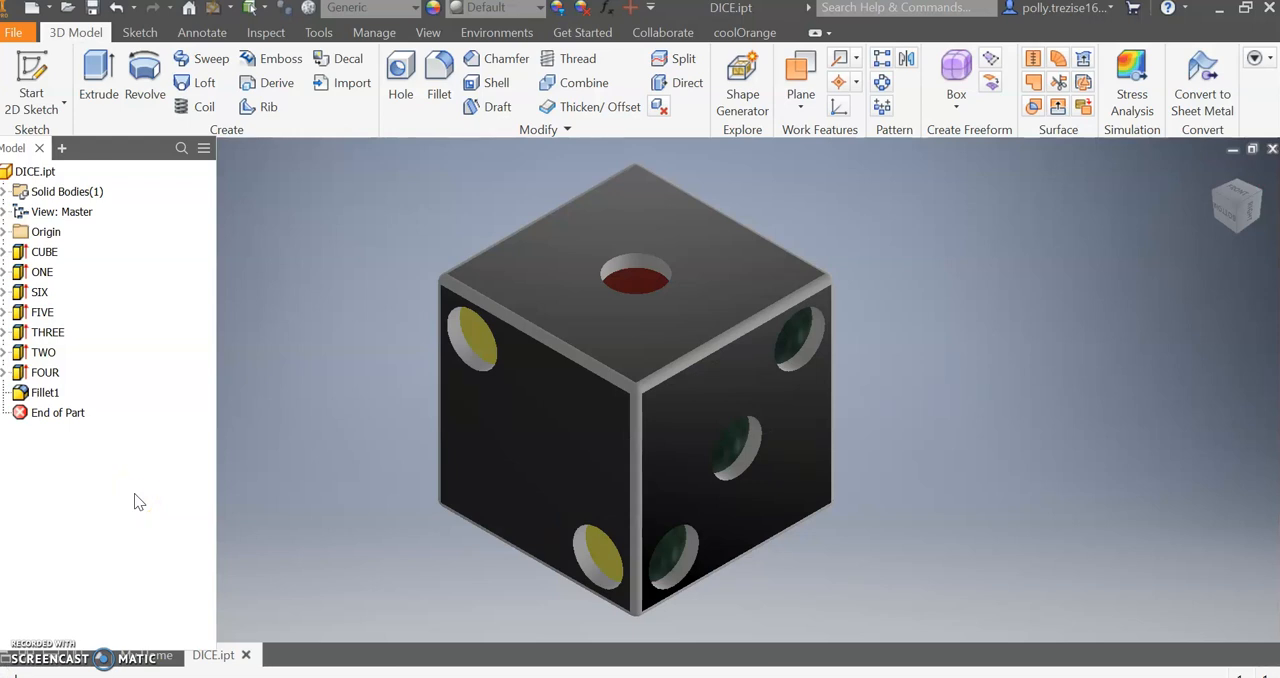
Open the File menu for DICE.ipt, close it, then reopen it.
click(47, 332)
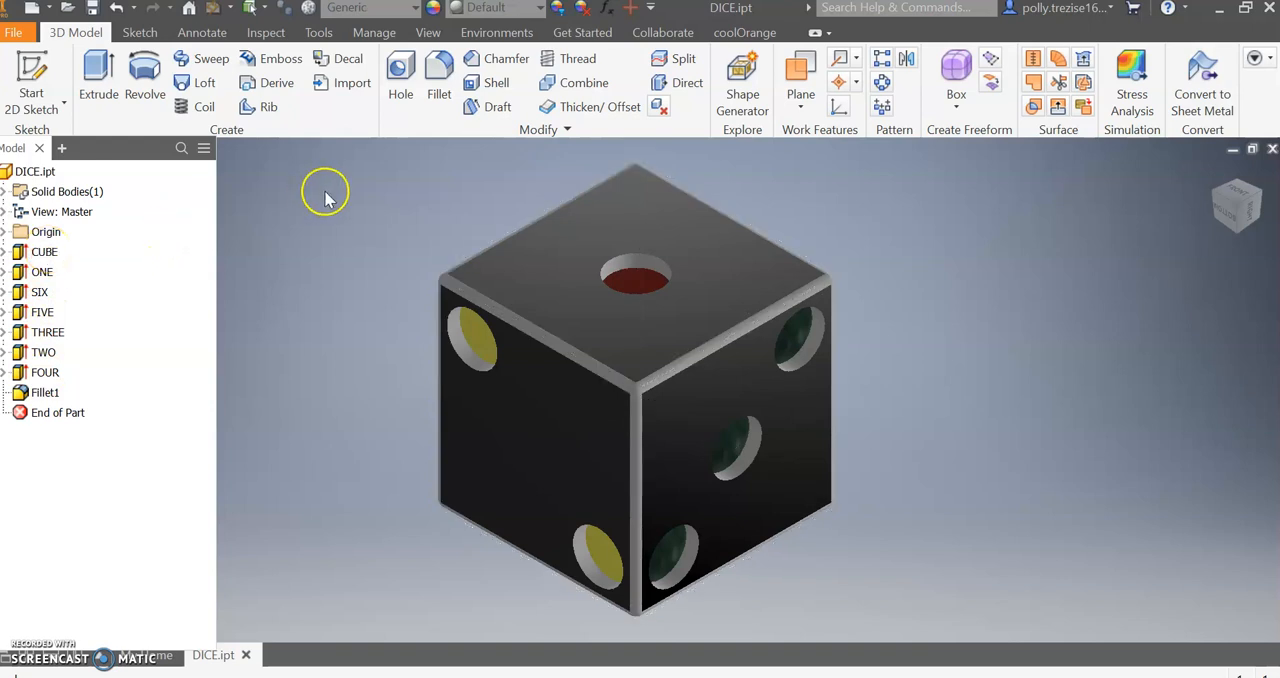
mouse_move(225, 122)
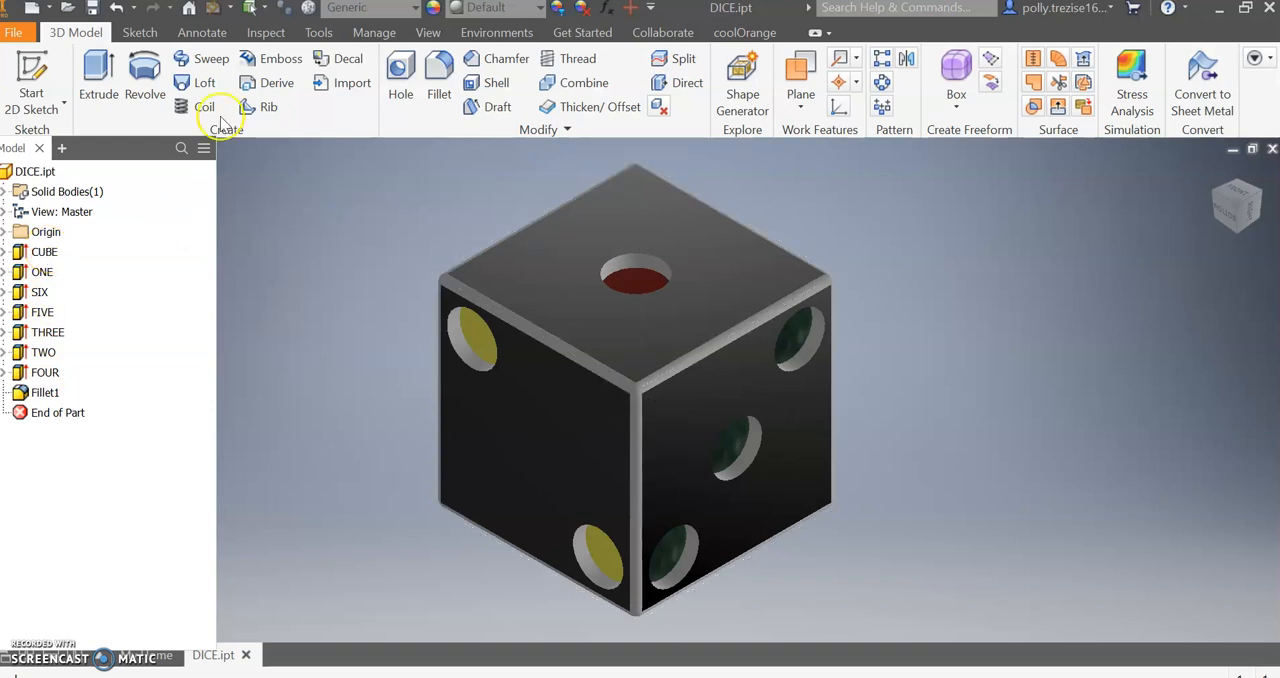
click(14, 32)
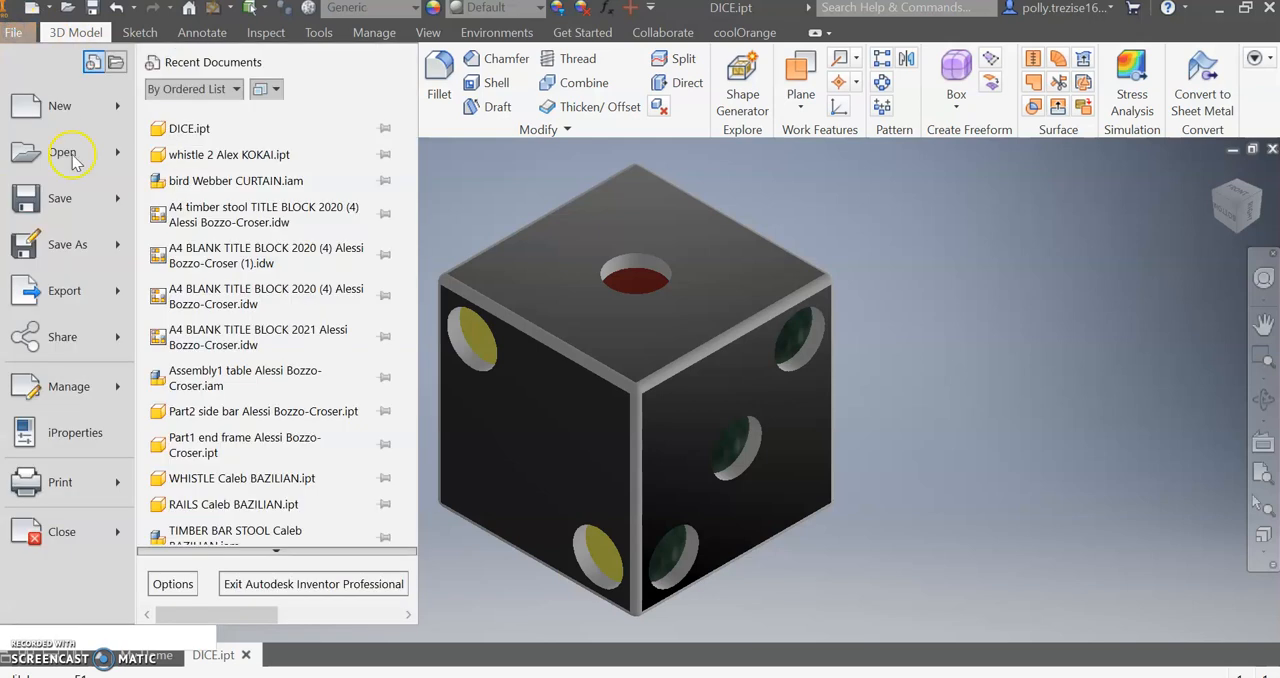
click(67, 244)
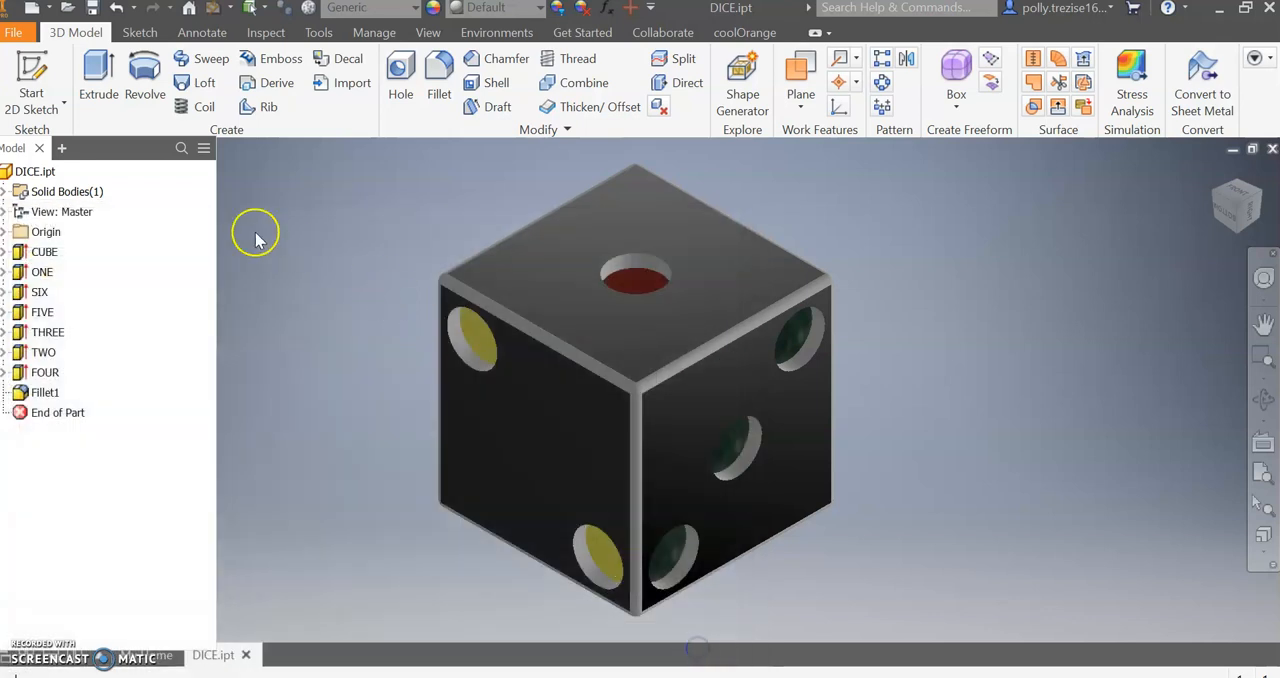
click(14, 32)
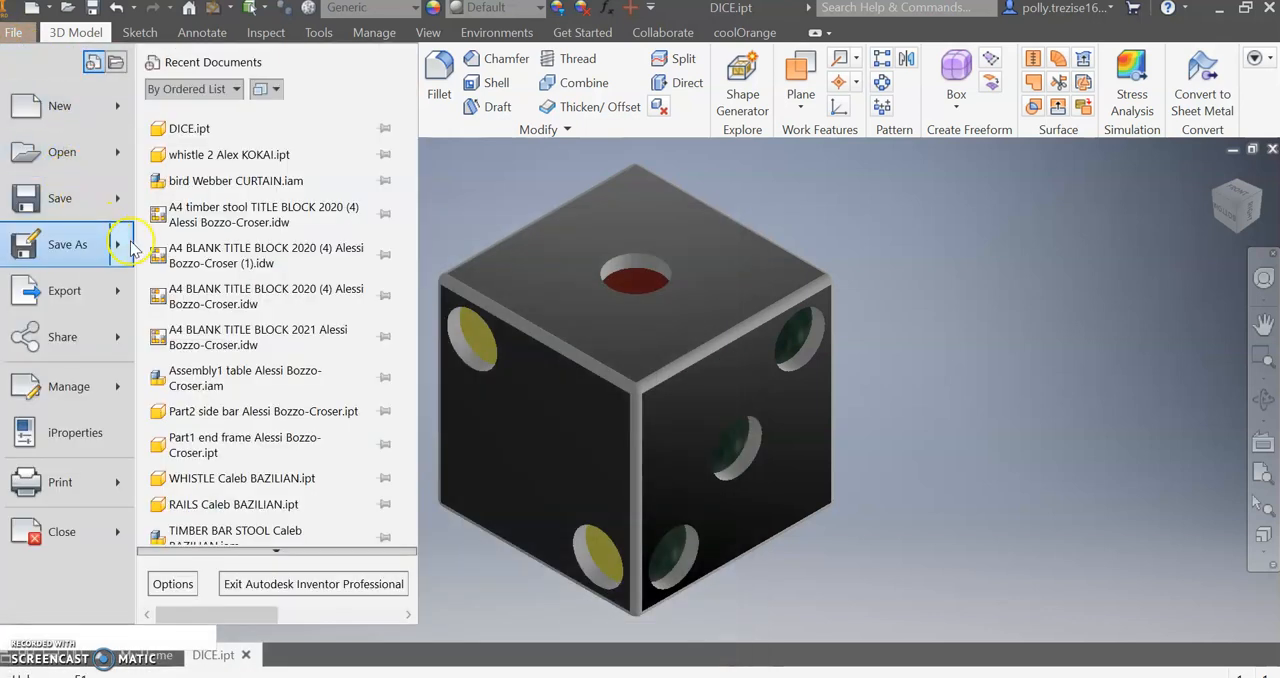
Start Save Copy As for the dice and choose STL Files (*.stl) as the type.
click(67, 244)
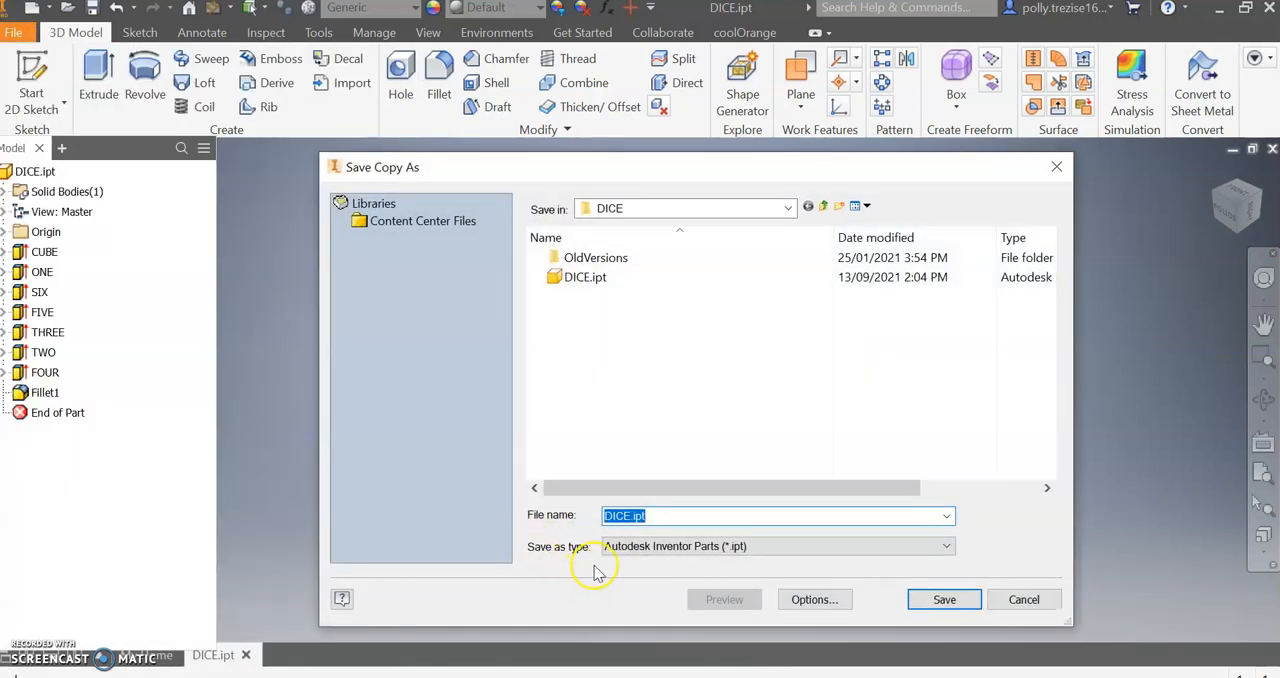
click(940, 546)
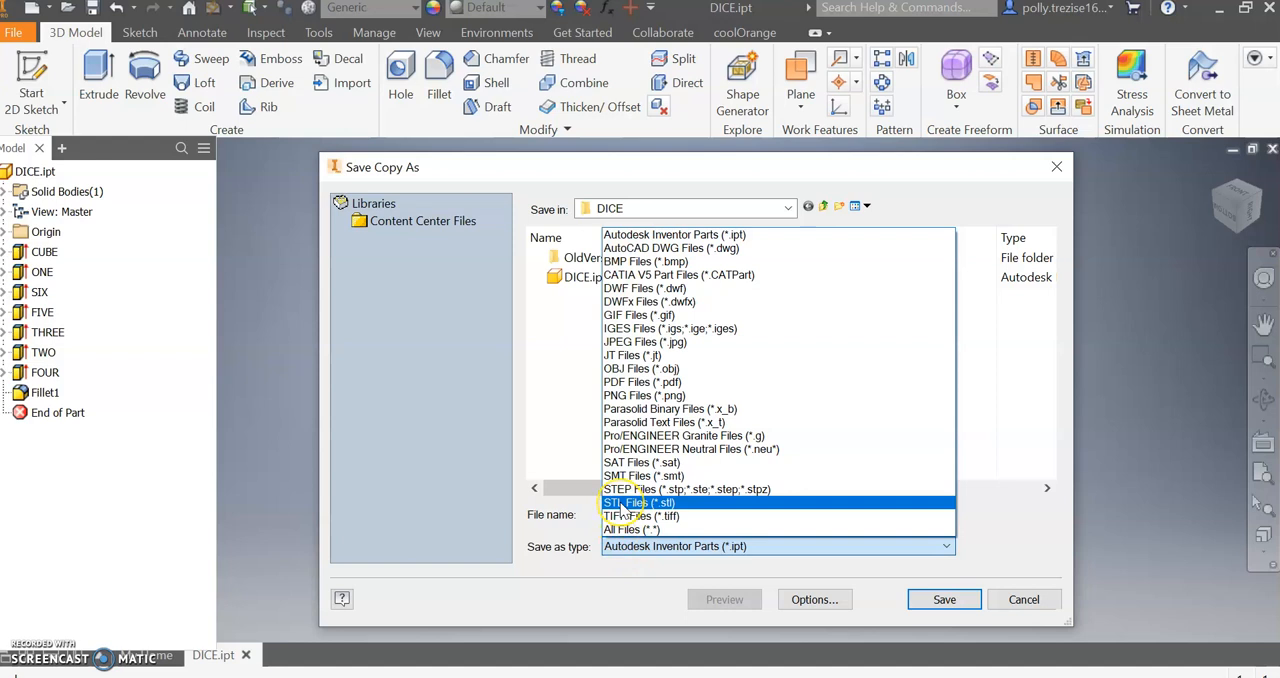
click(640, 502)
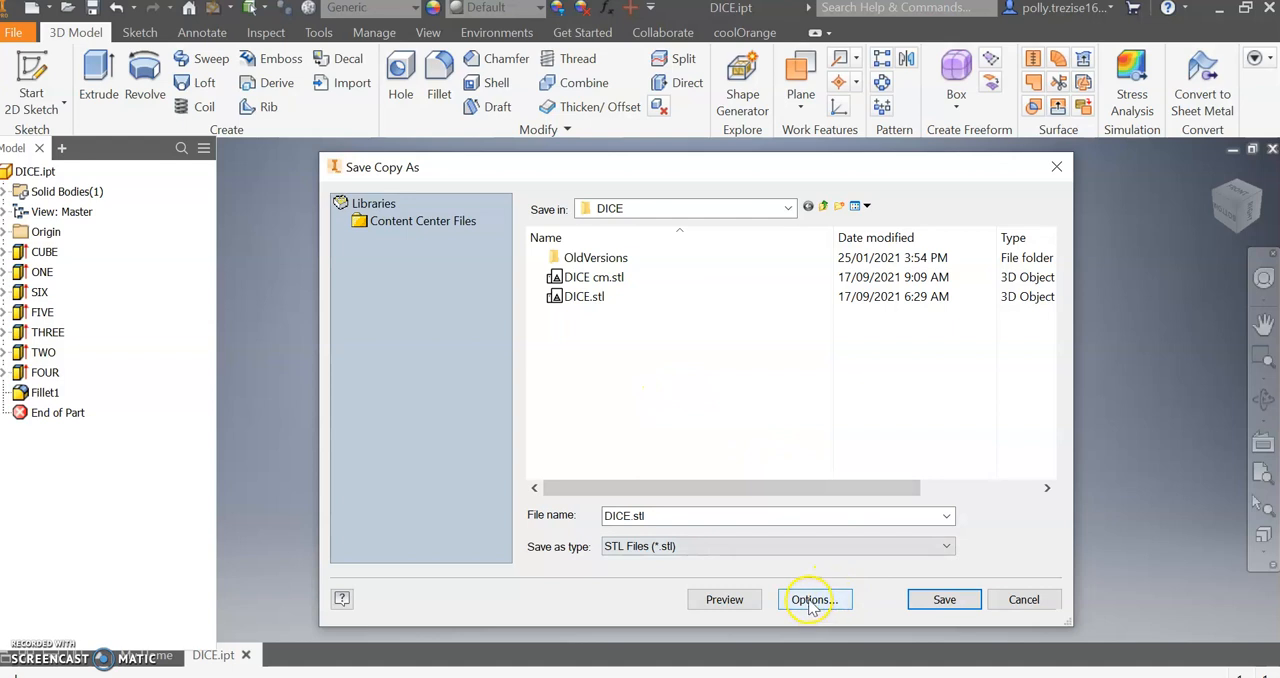
mouse_move(813, 580)
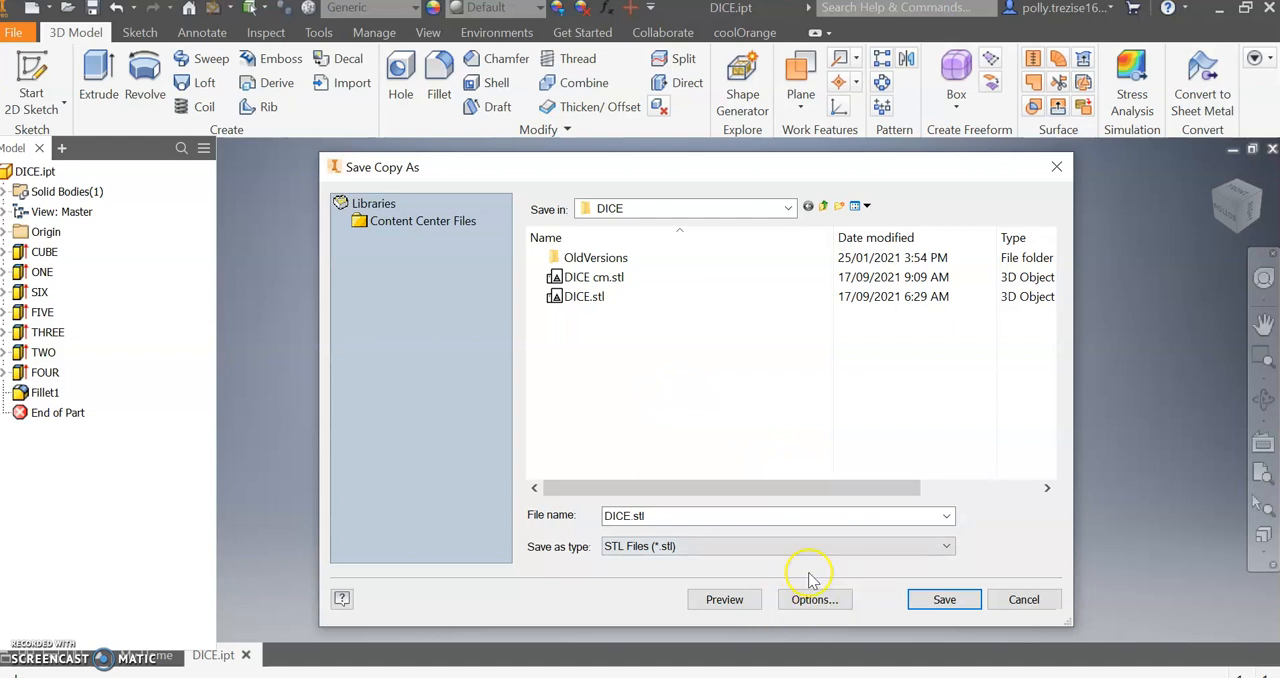
Set the STL export units to millimeter, confirm the options, and save DICE.stl.
click(814, 599)
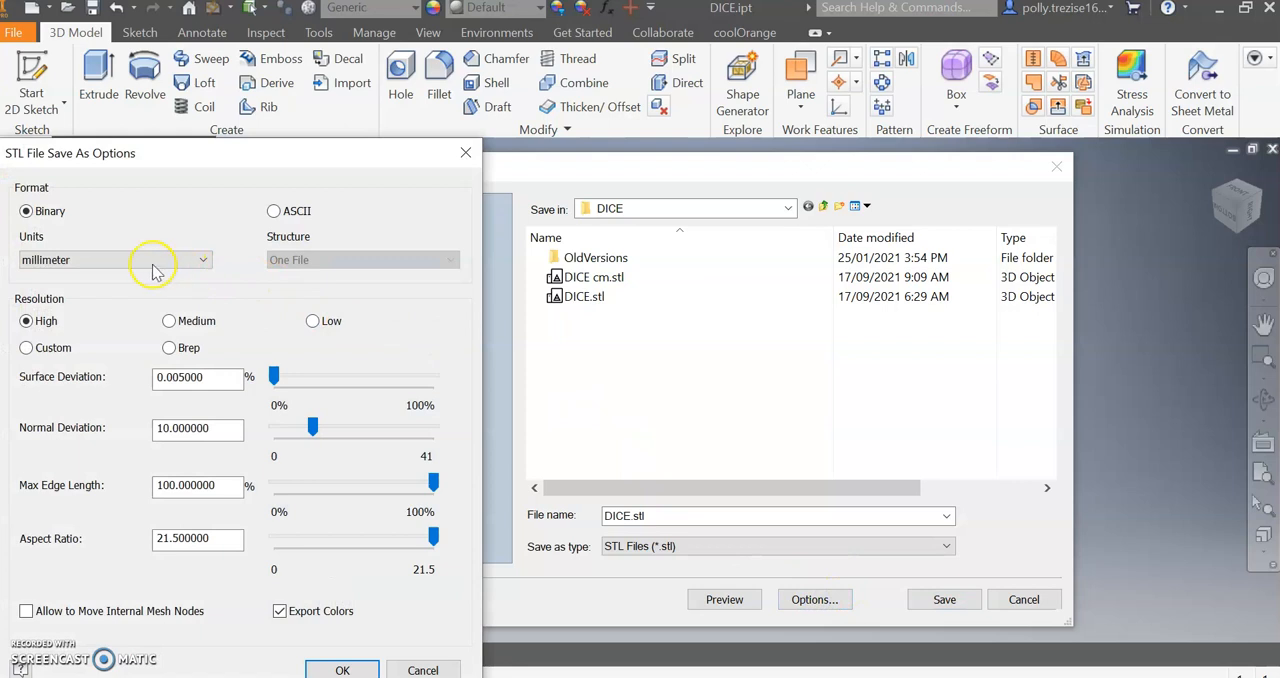
click(113, 259)
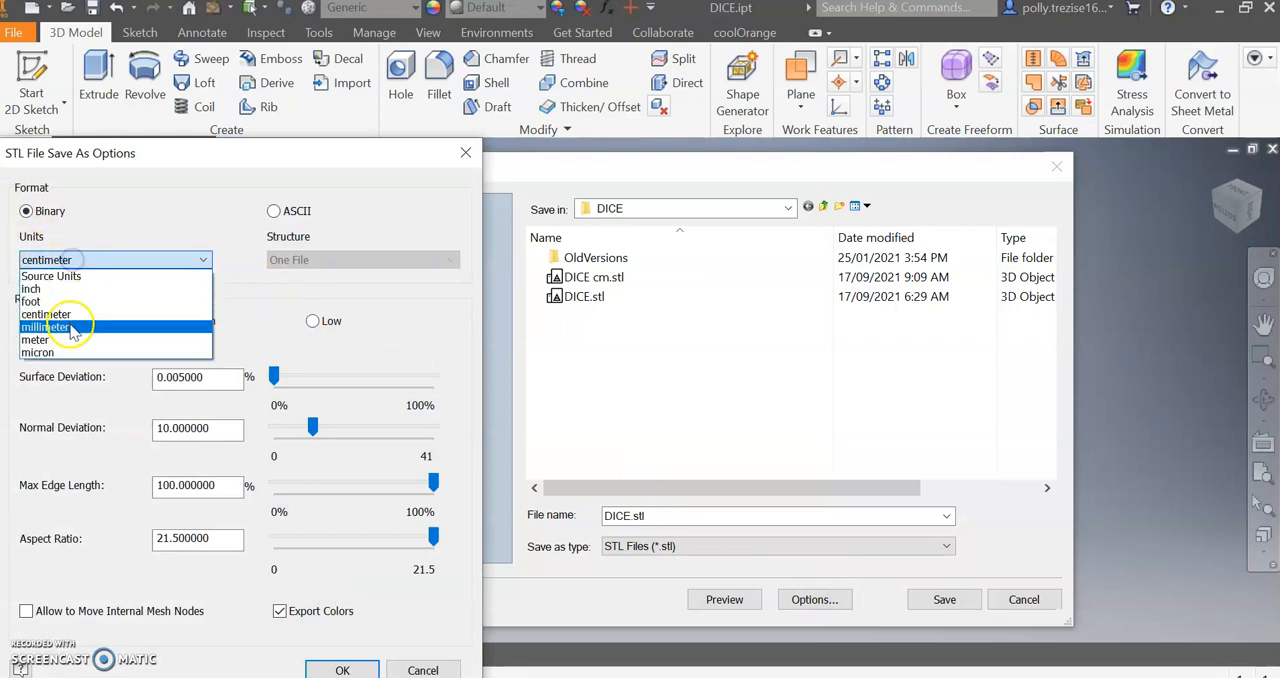
click(46, 327)
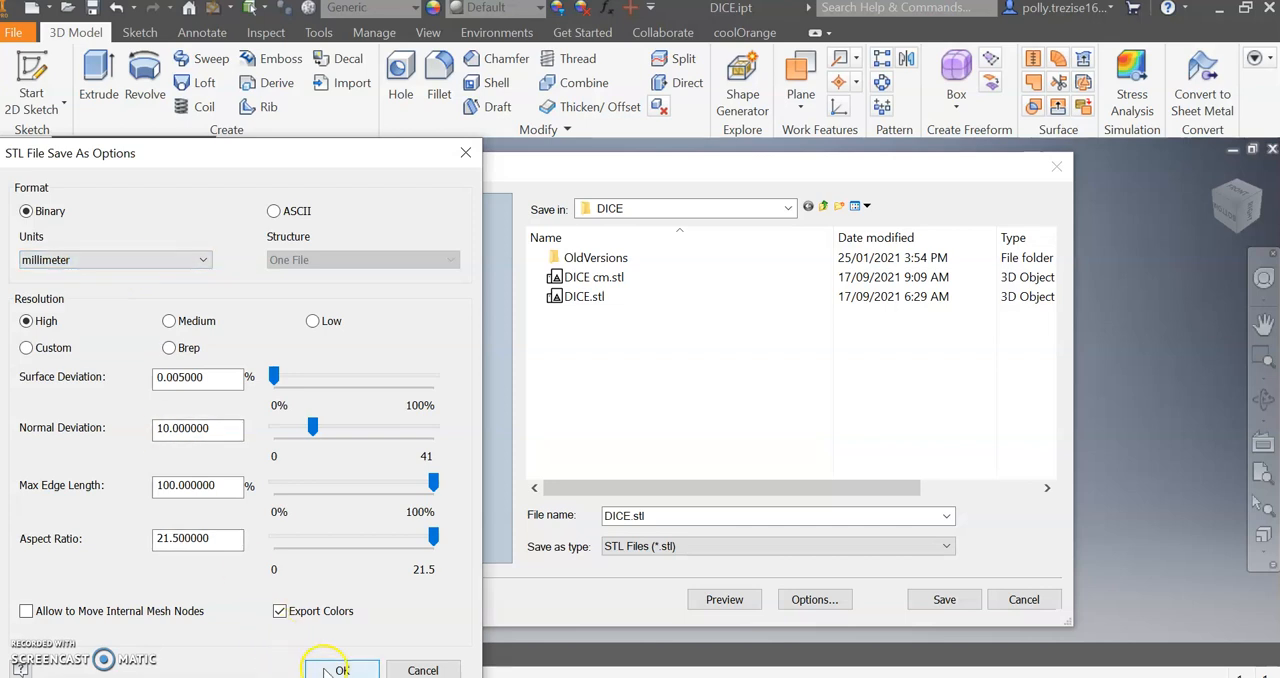
click(340, 669)
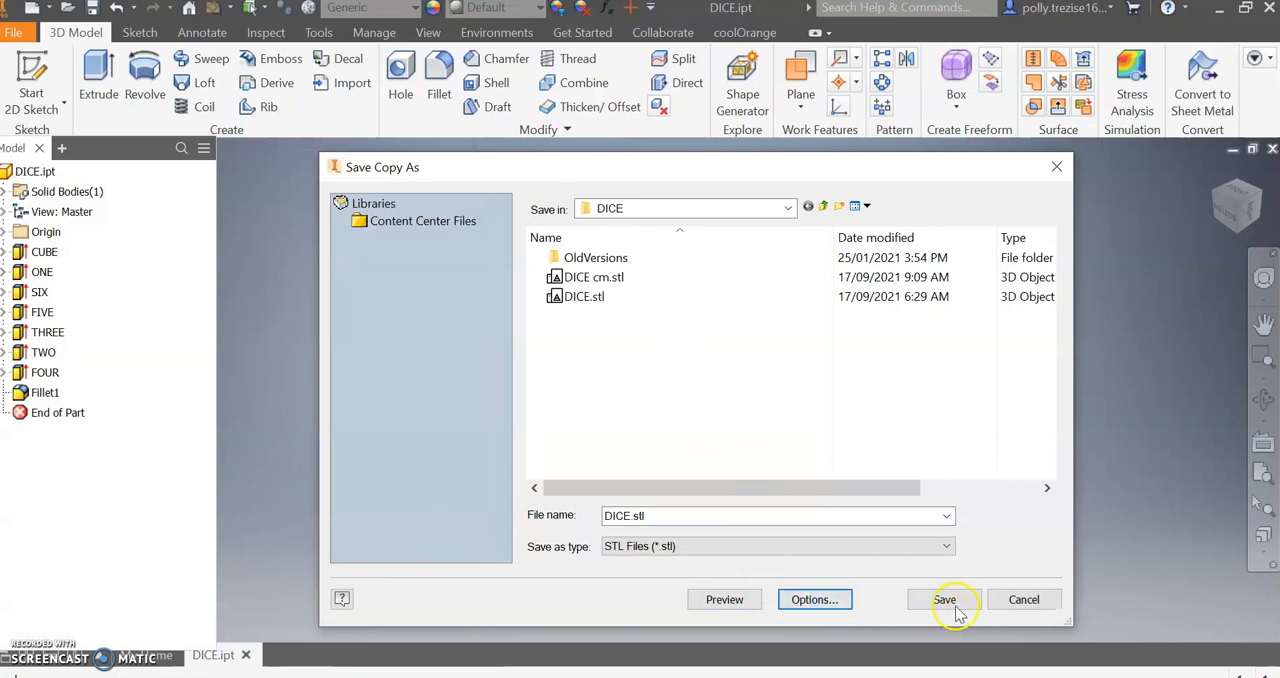
mouse_move(718, 370)
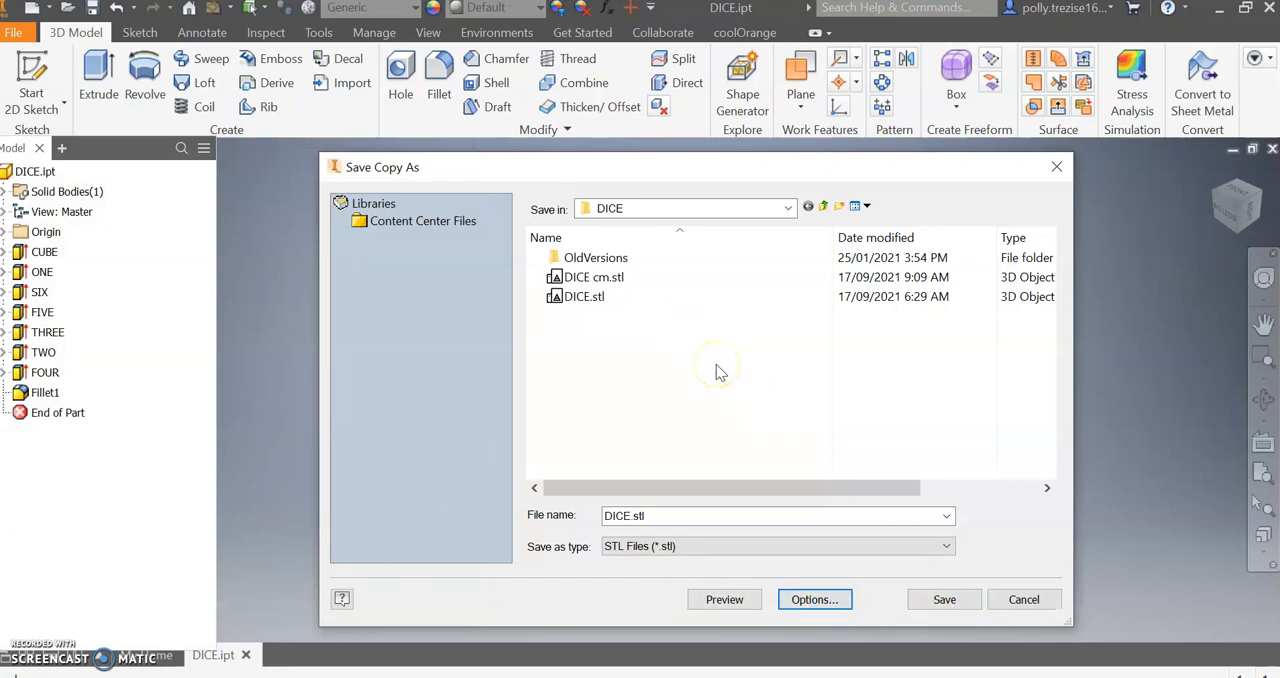
click(583, 296)
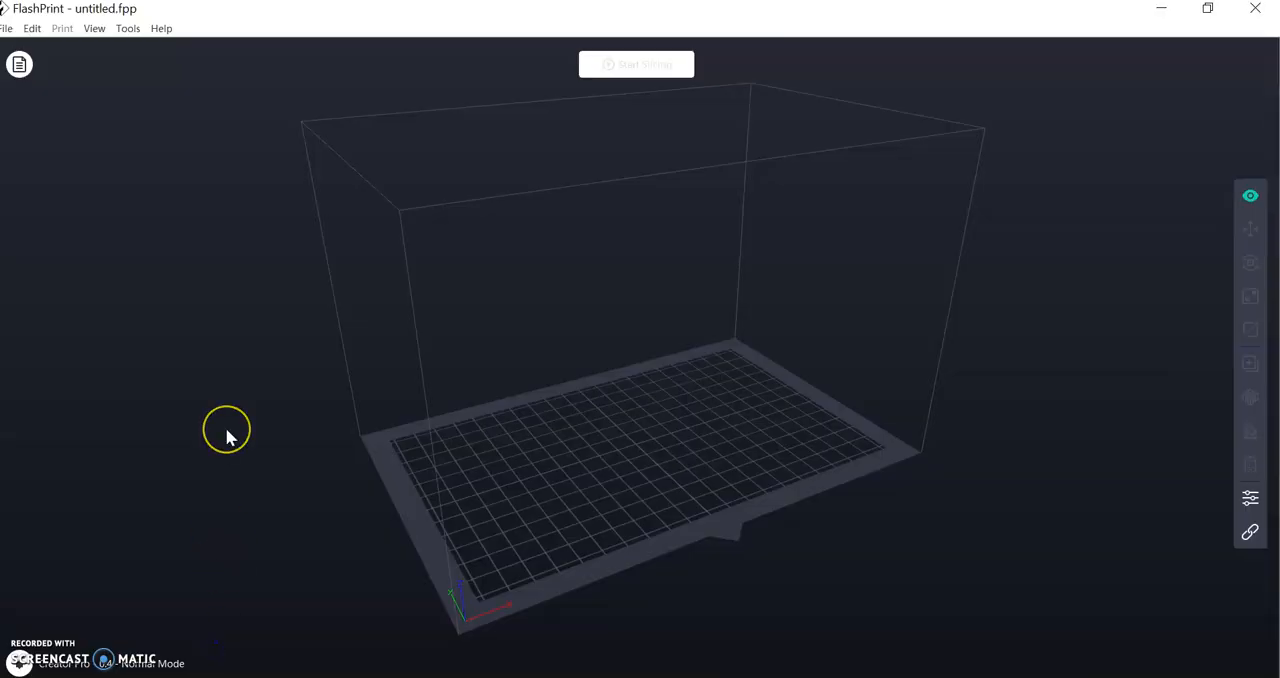
mouse_move(55, 655)
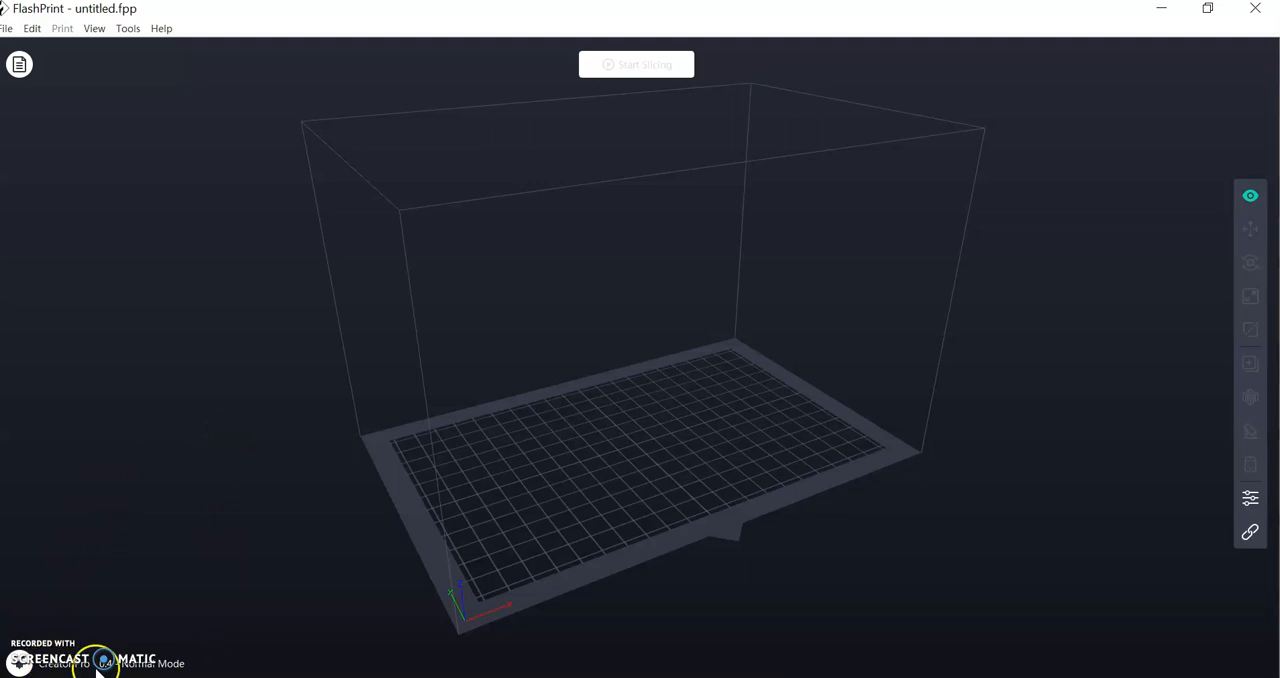
mouse_move(138, 670)
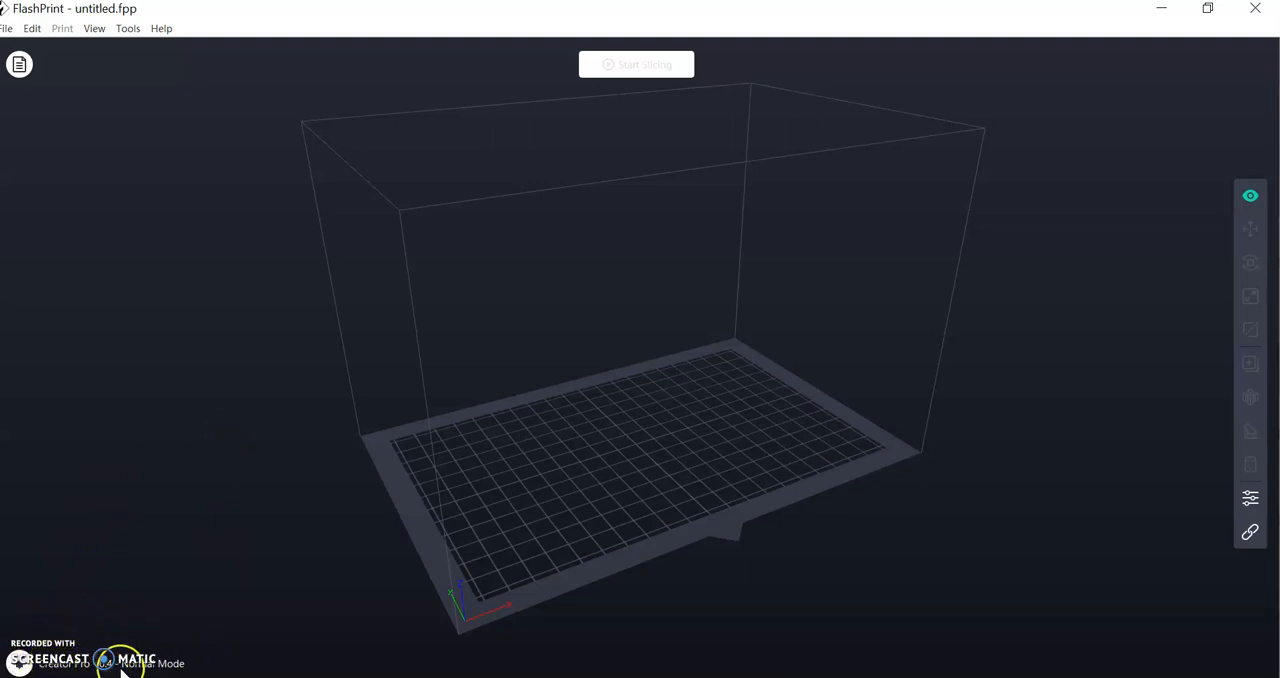
Open the machine settings and choose Creator Pro as the machine type.
click(19, 663)
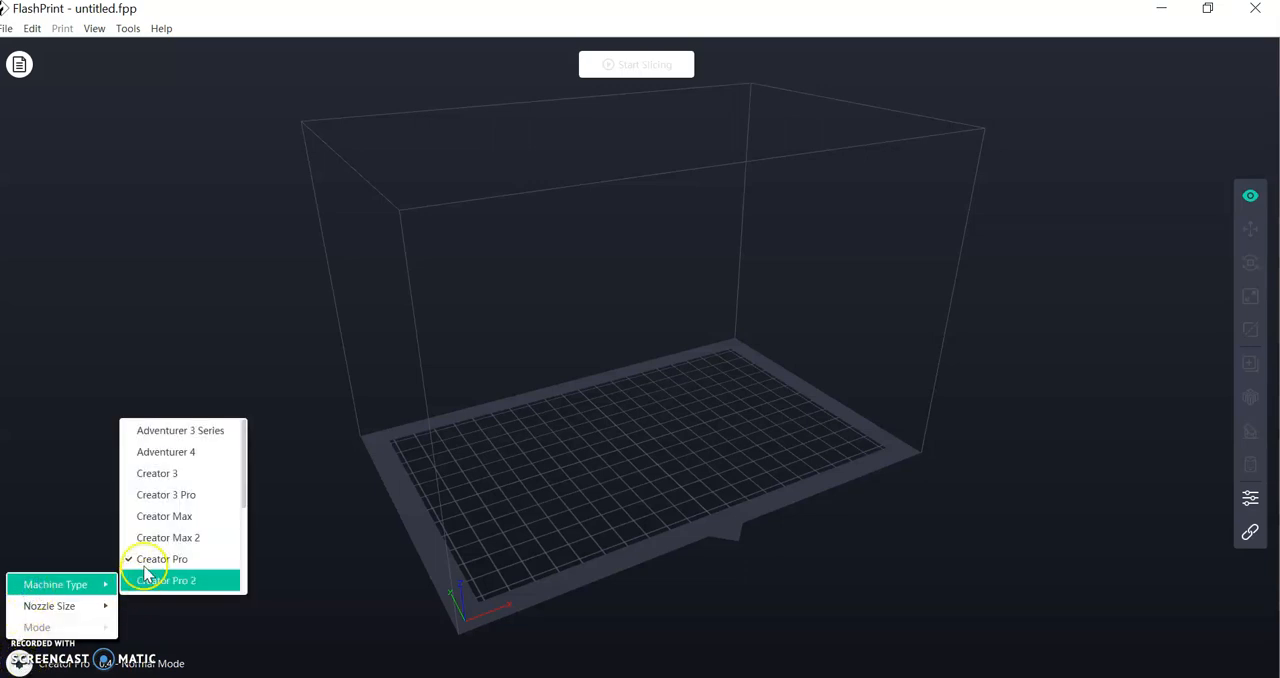
mouse_move(165, 559)
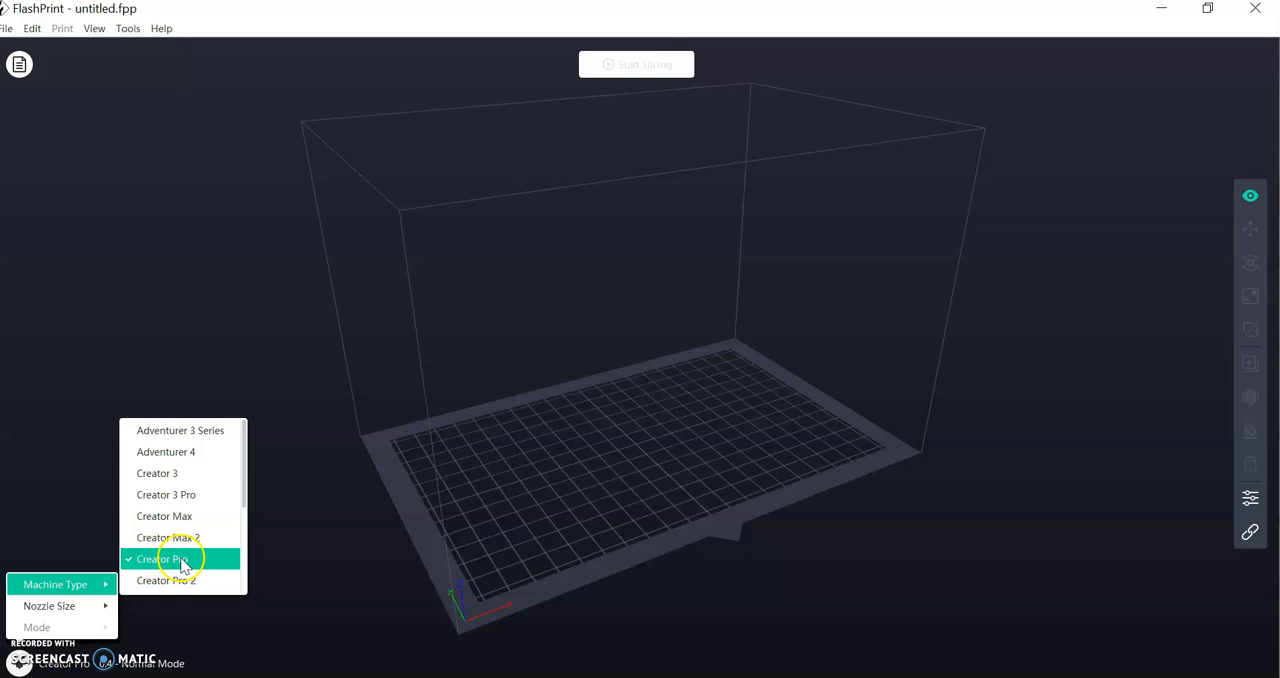
click(162, 559)
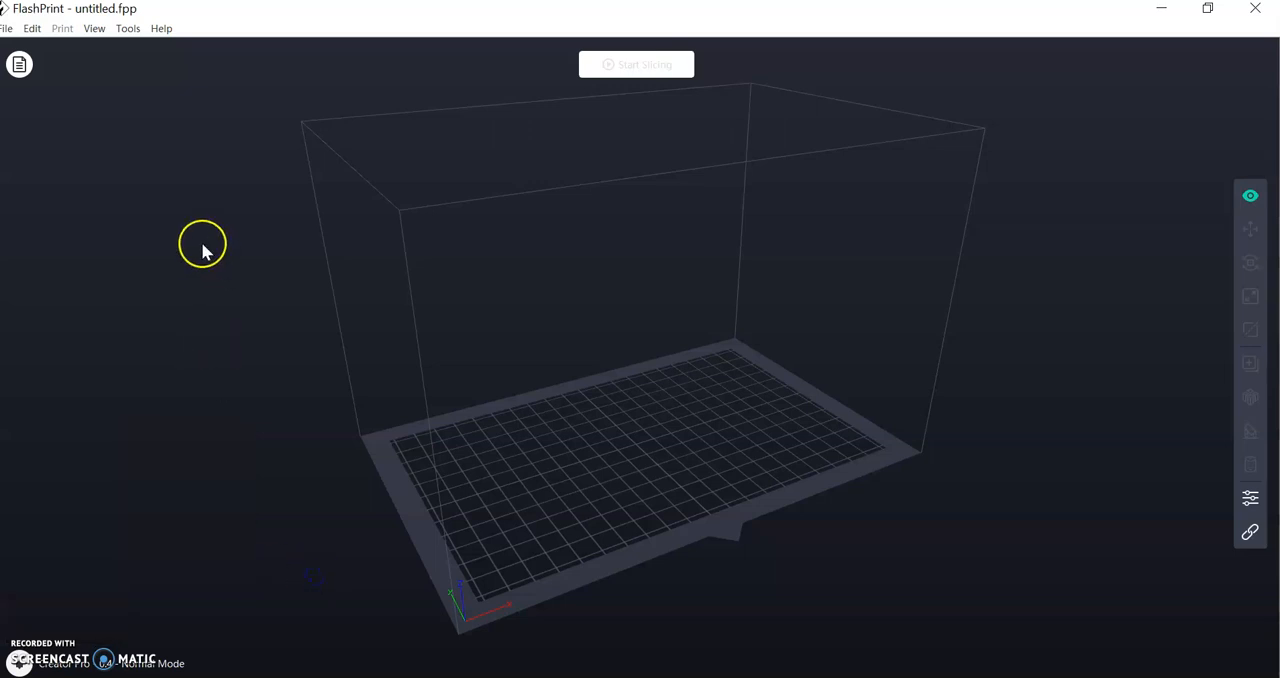
mouse_move(20, 64)
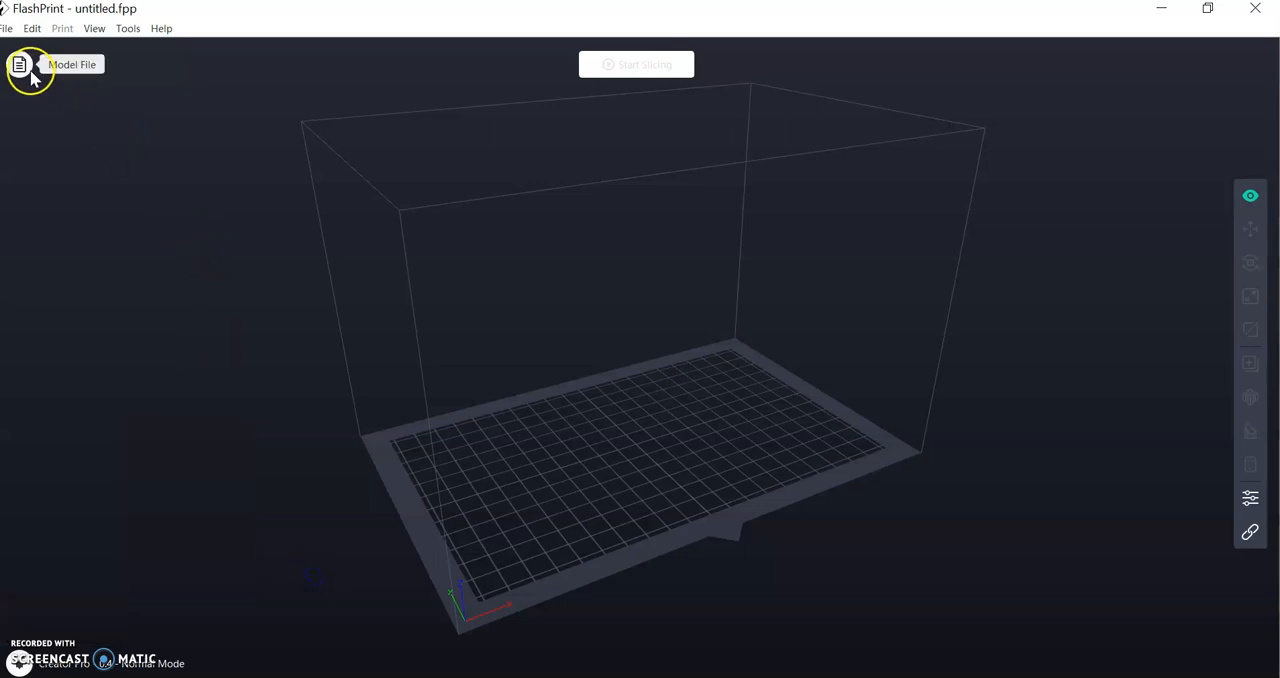
mouse_move(30, 578)
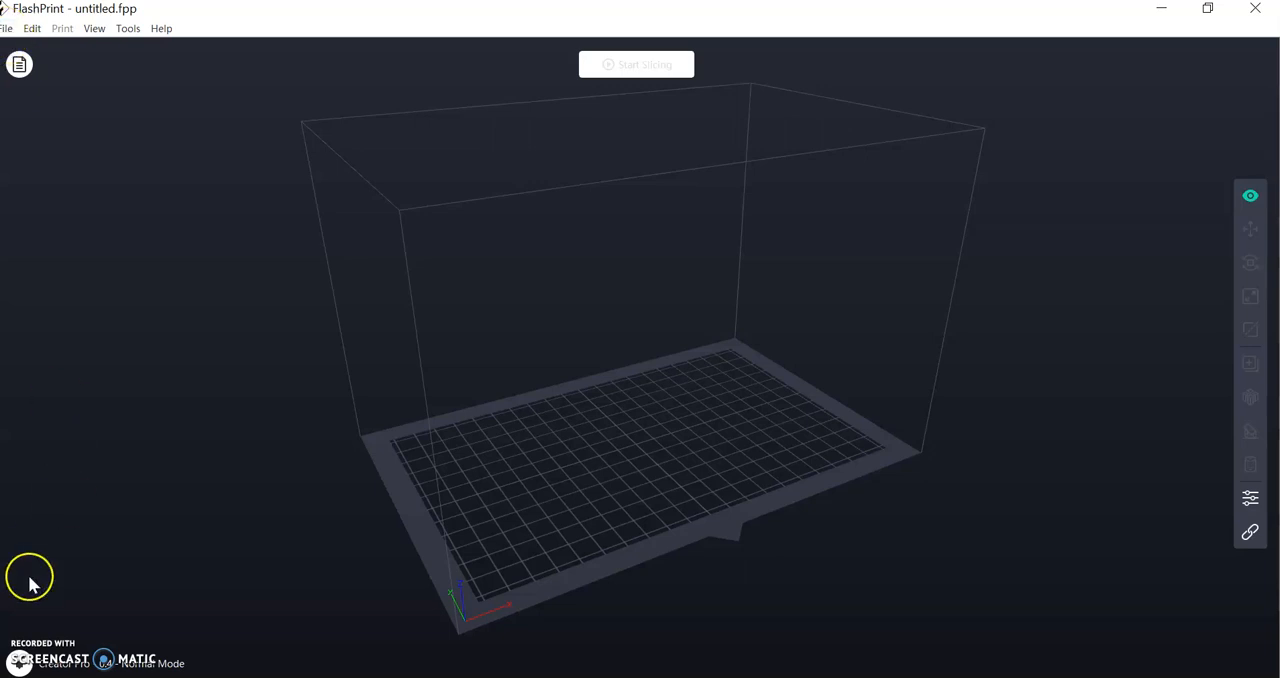
mouse_move(67, 137)
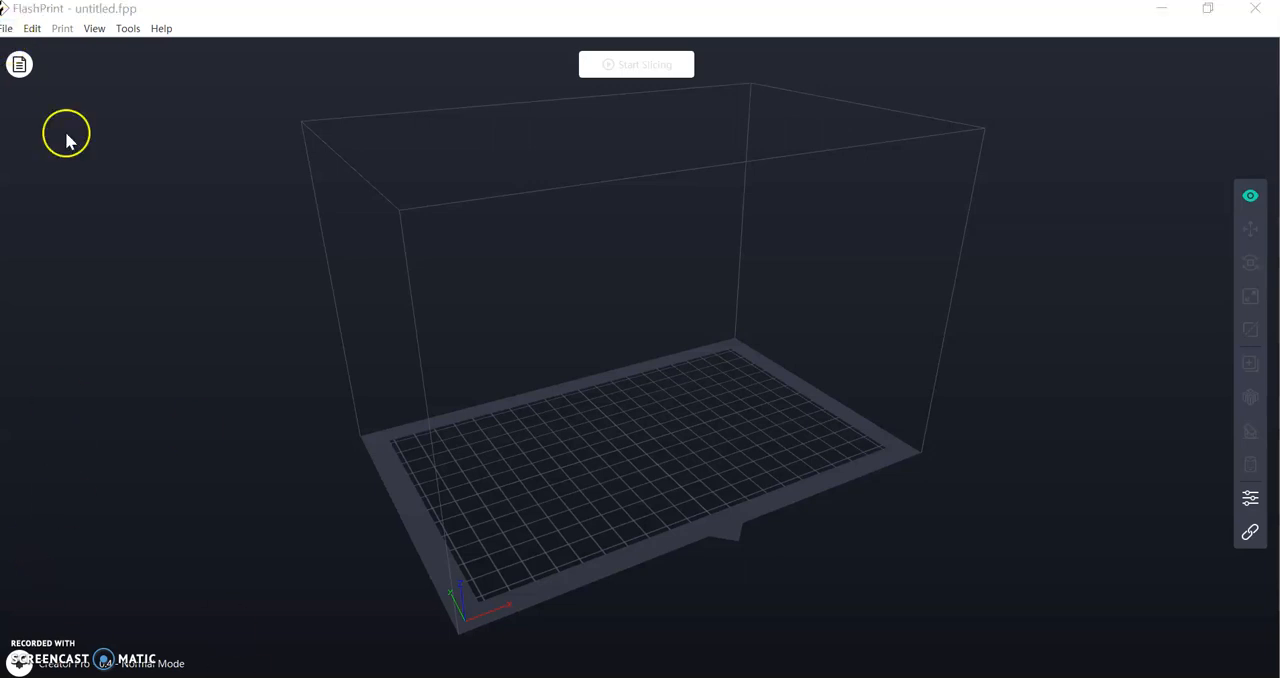
Add the DICE.stl model to the build plate through the model panel.
click(6, 27)
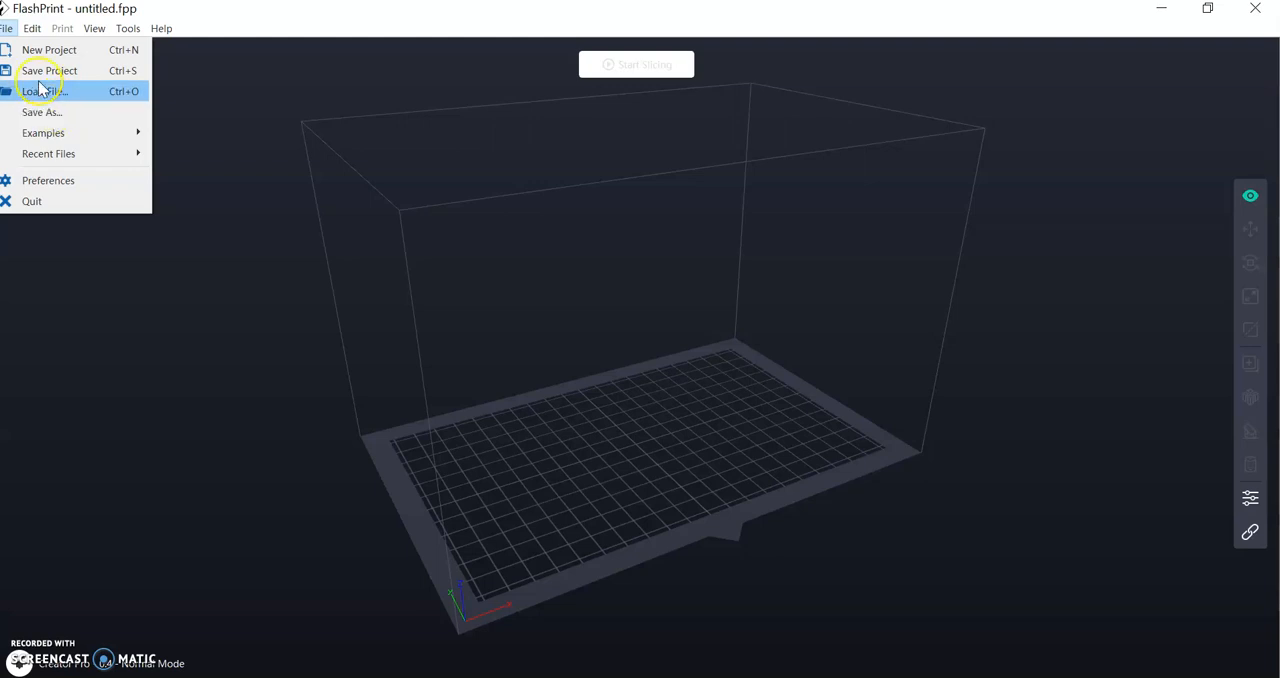
click(19, 64)
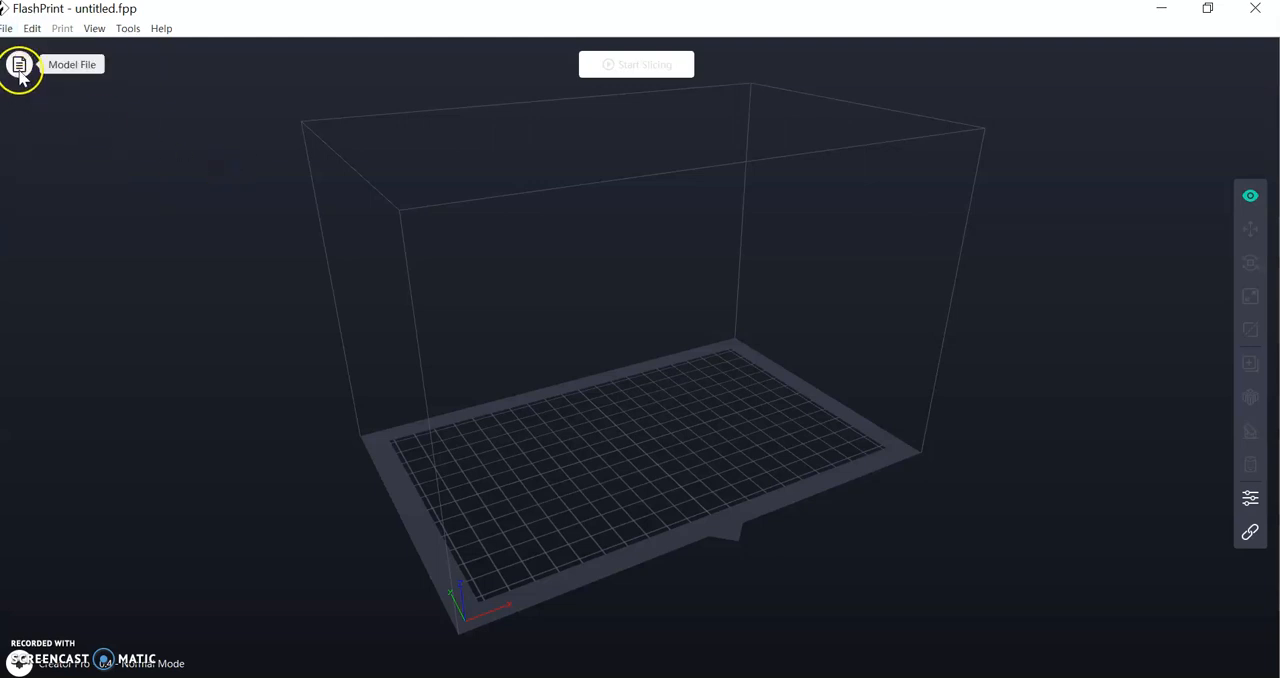
click(20, 64)
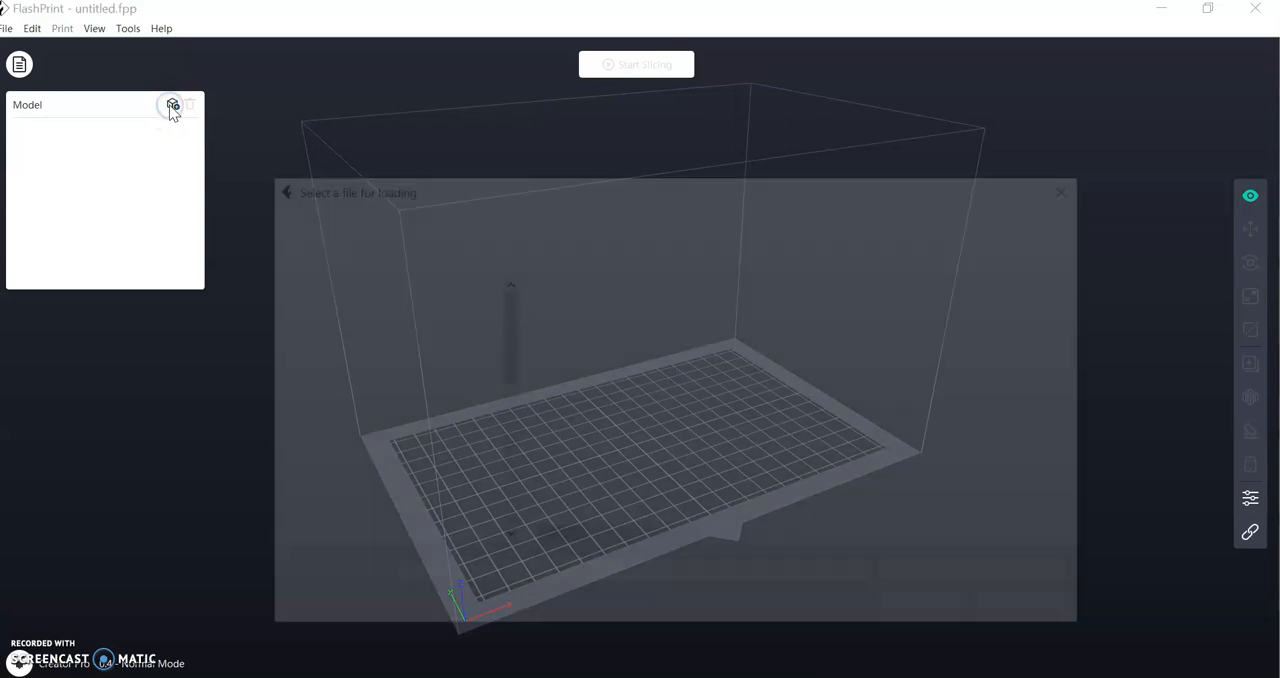
click(172, 105)
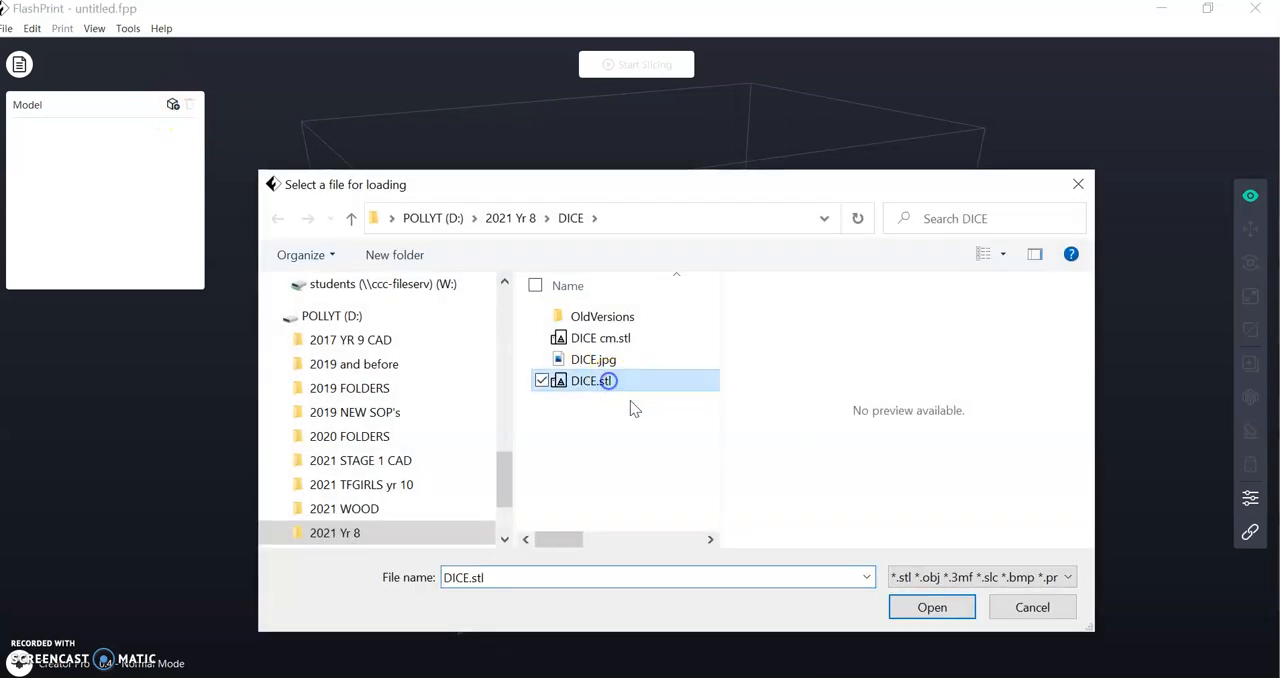
click(931, 607)
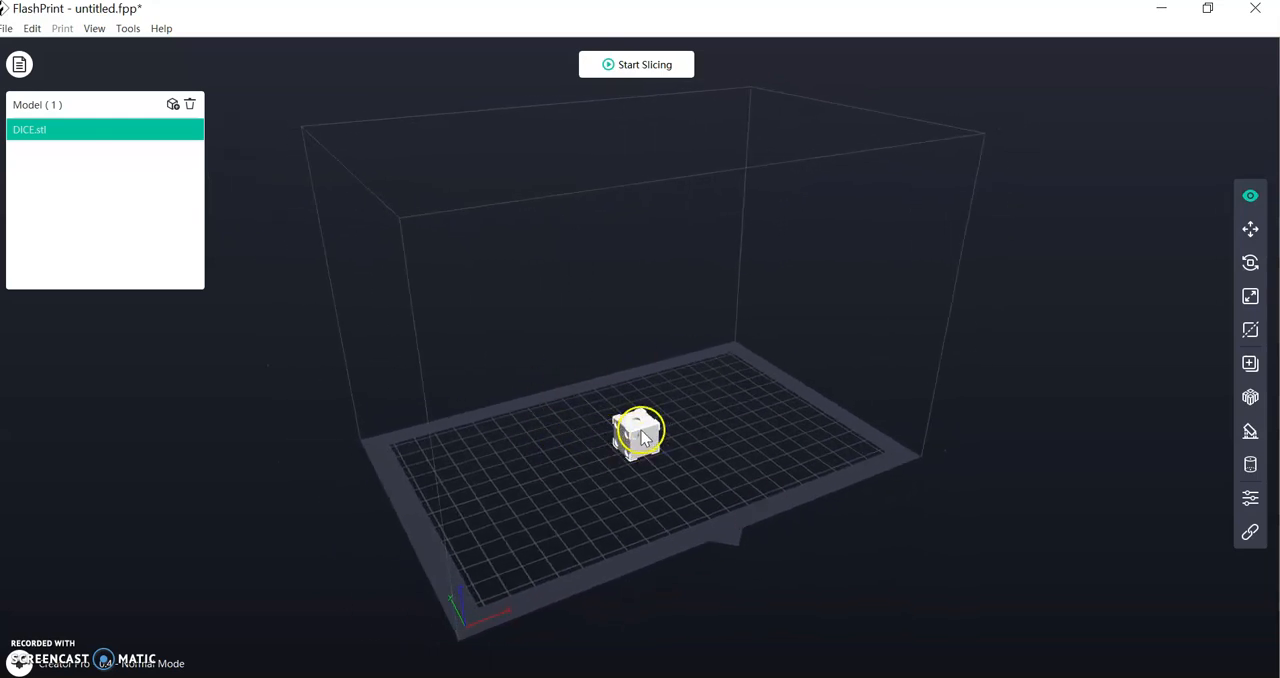
mouse_move(1251, 229)
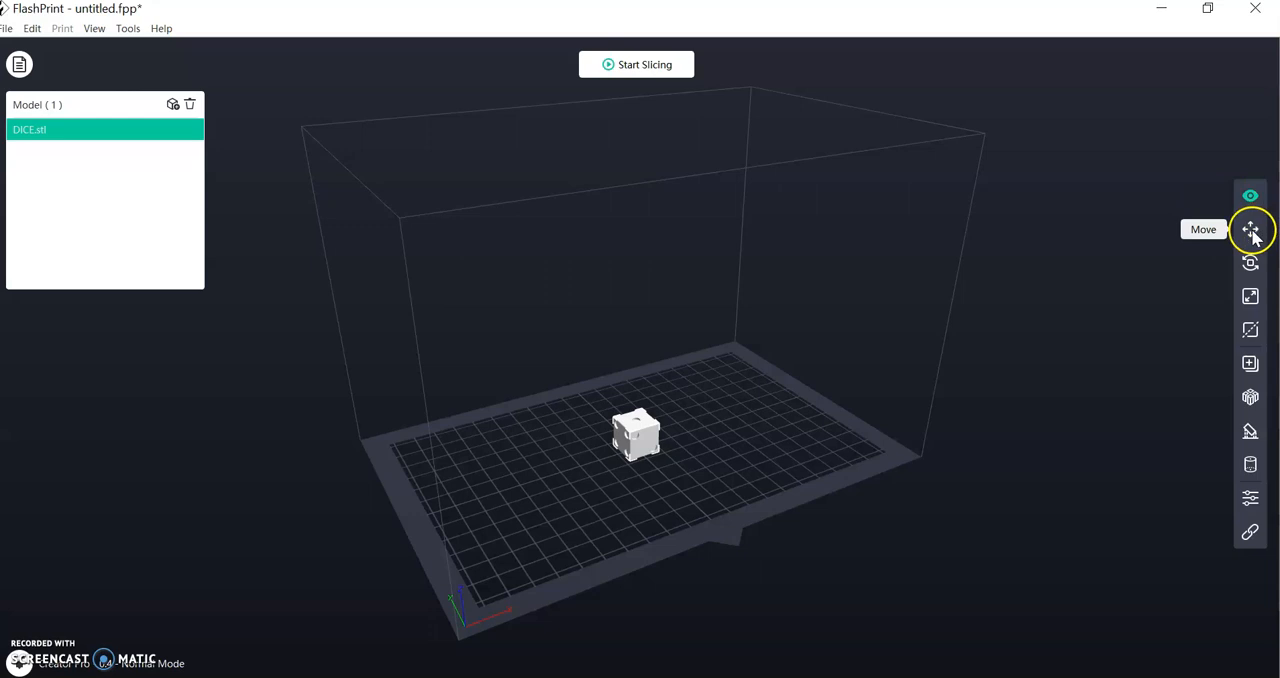
Move the dice to the plate's left side, about X -74 mm, Y 32 mm.
click(1250, 229)
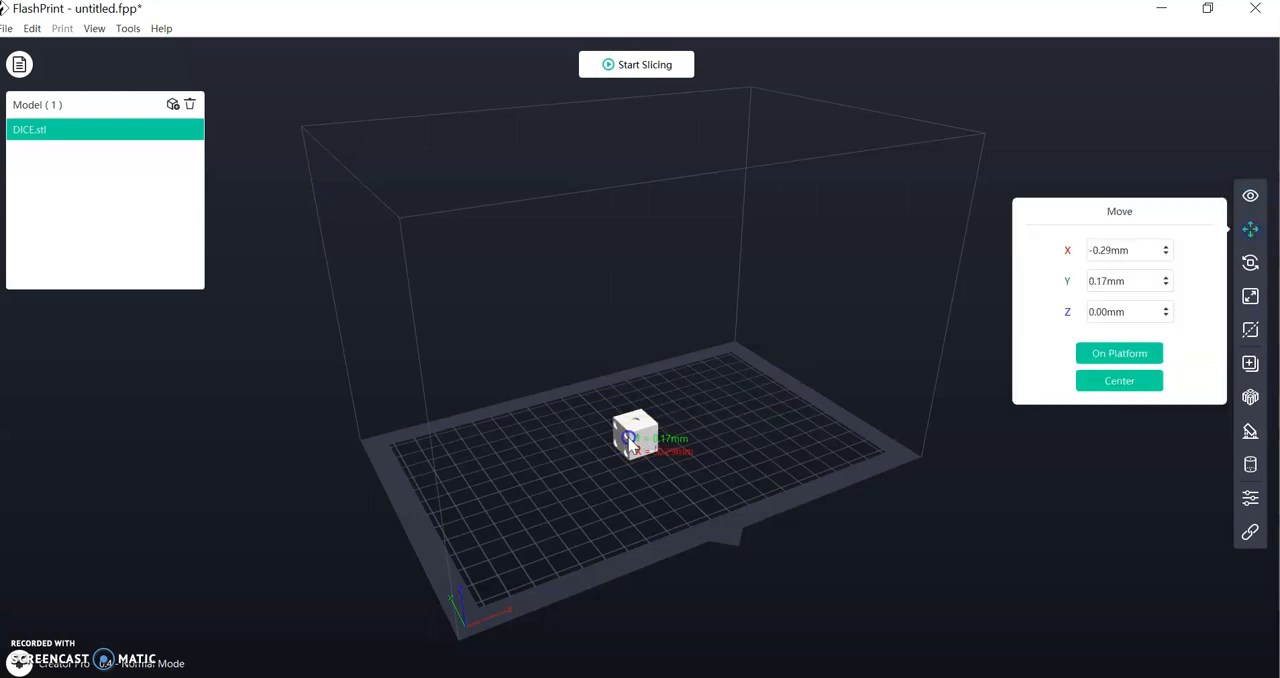
drag(635, 438, 462, 445)
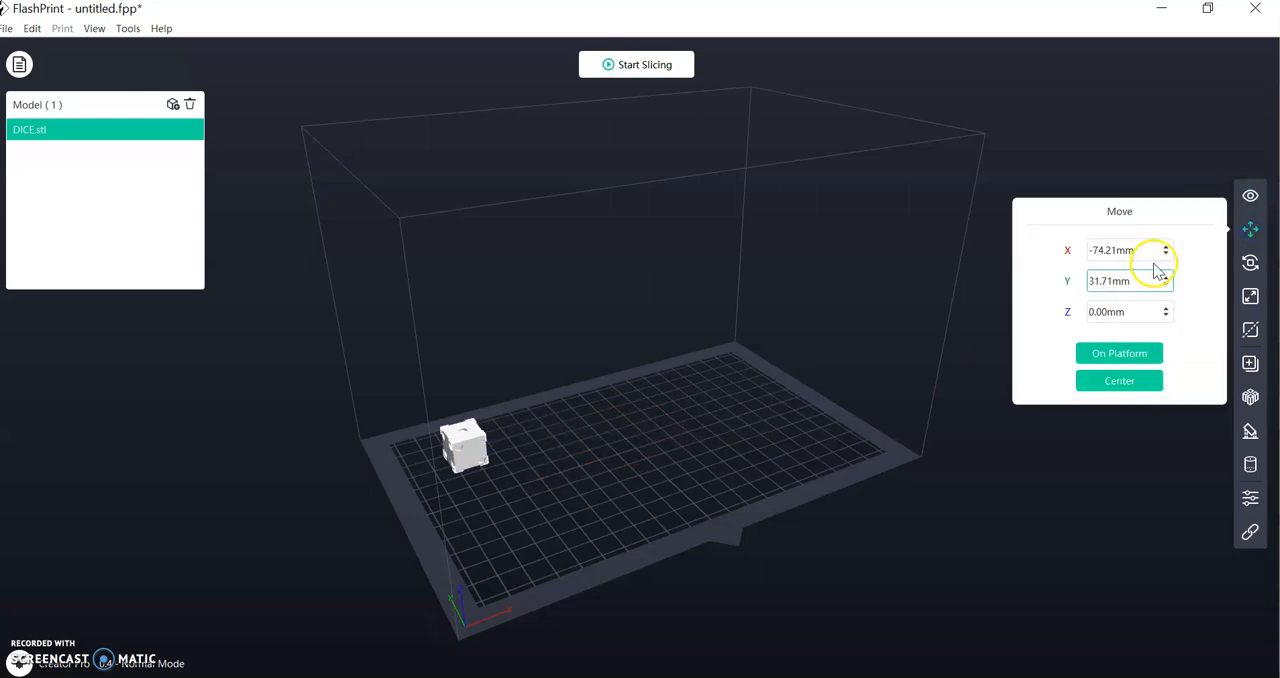
click(1250, 229)
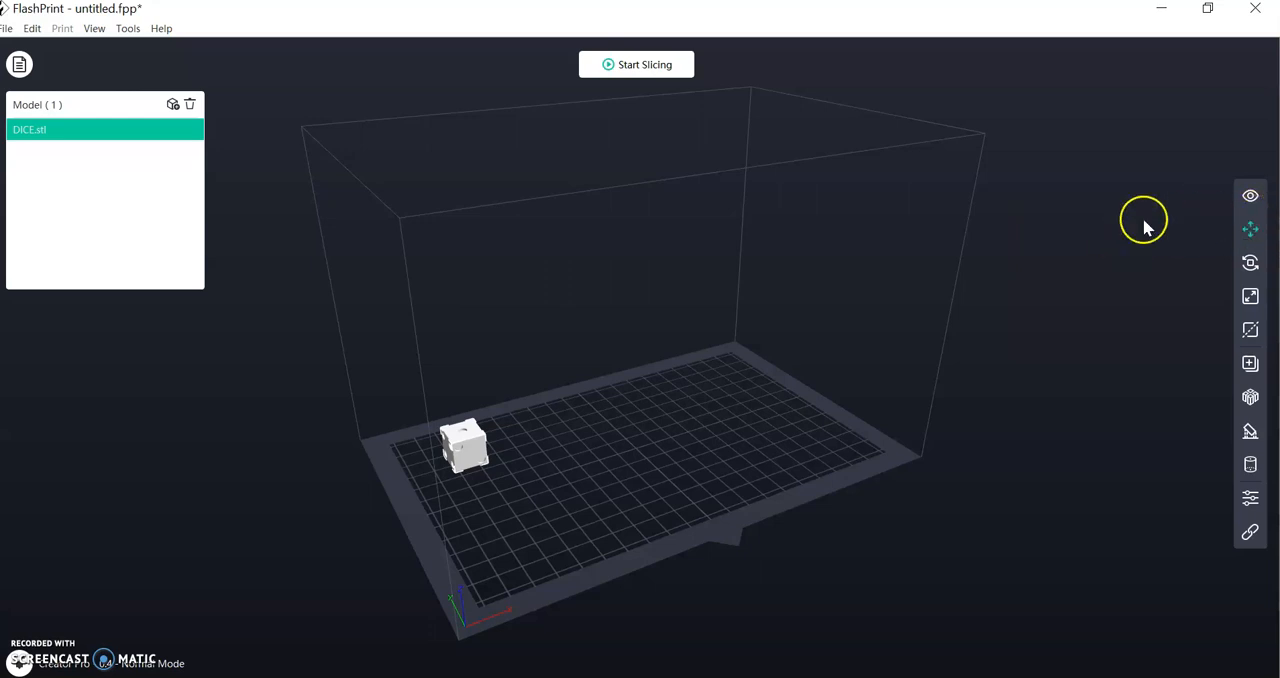
mouse_move(175, 105)
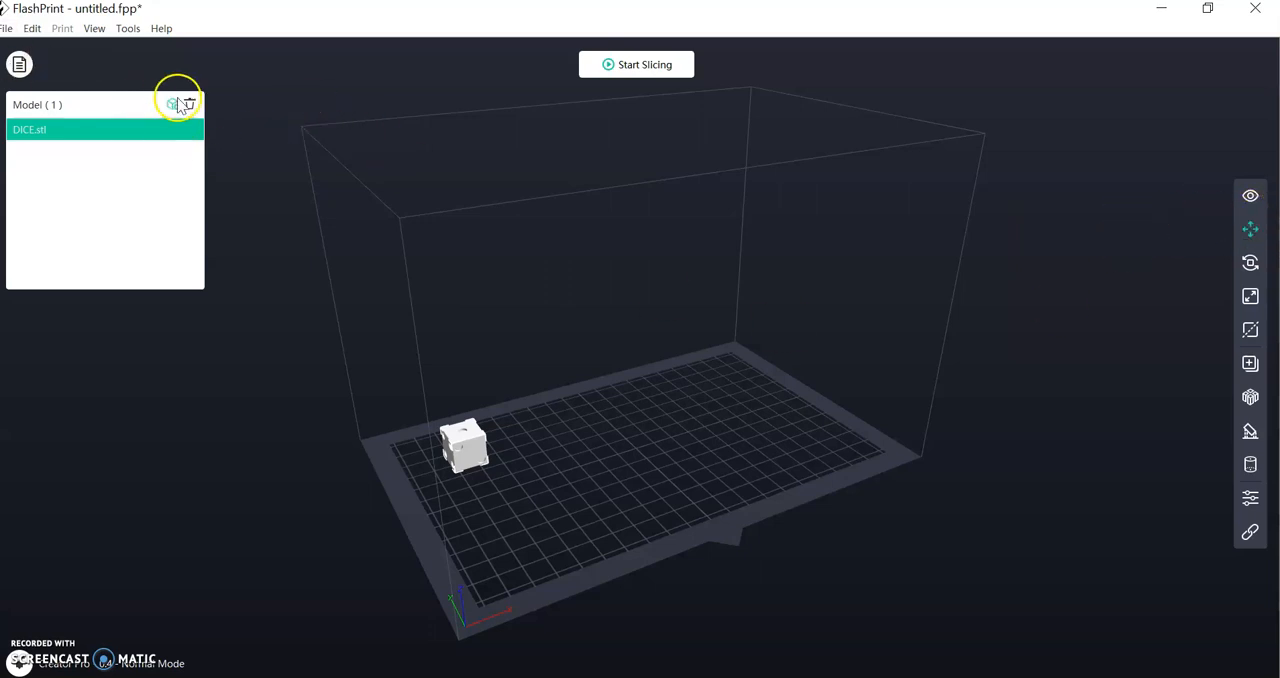
Load DICE cm.stl onto the bed as a second model.
click(173, 104)
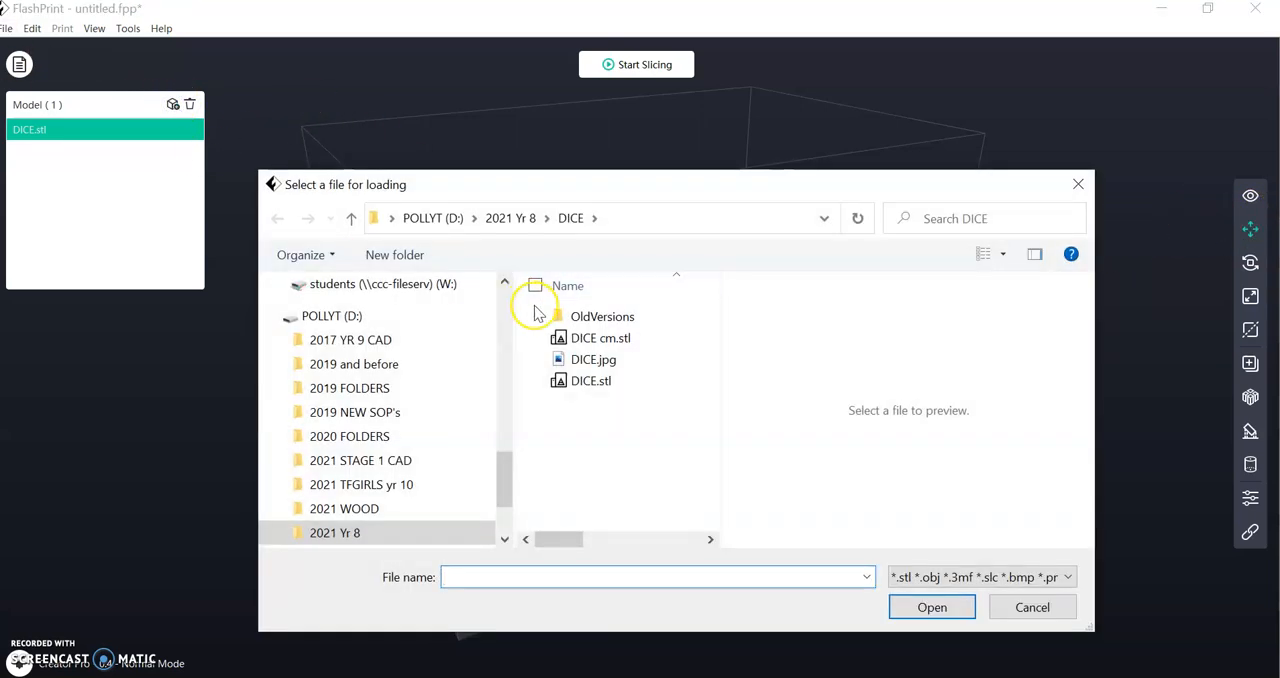
mouse_move(590, 380)
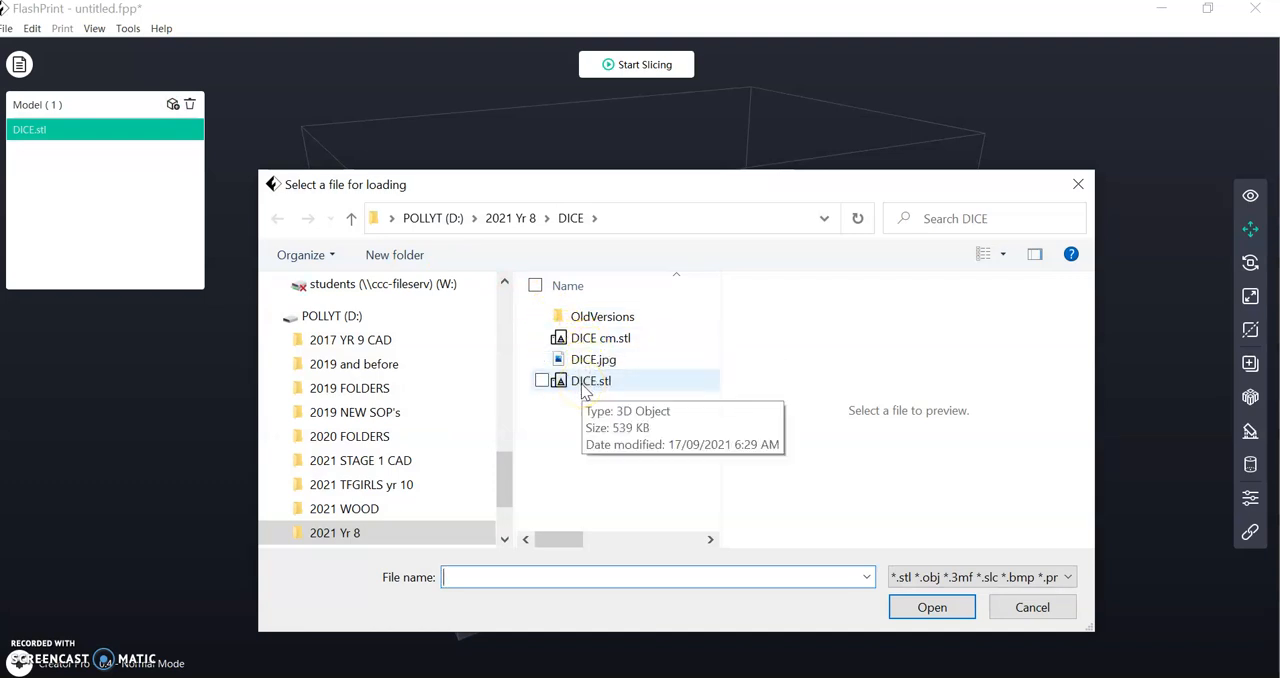
click(600, 337)
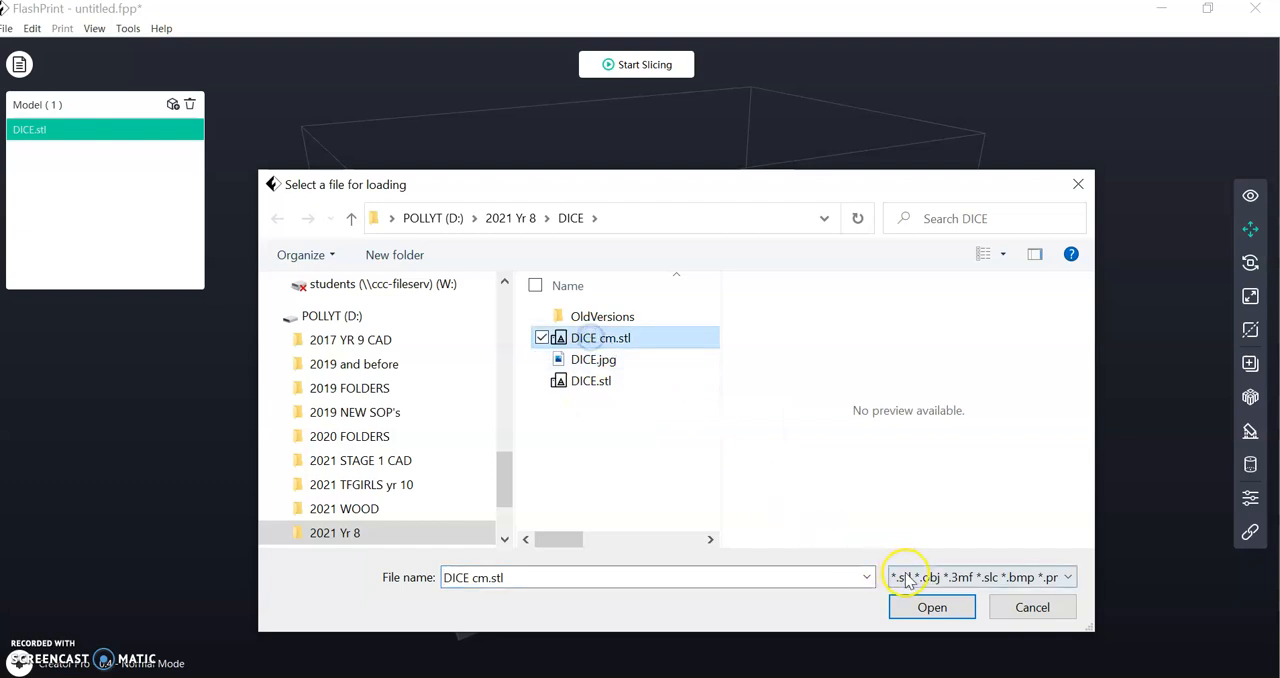
click(931, 607)
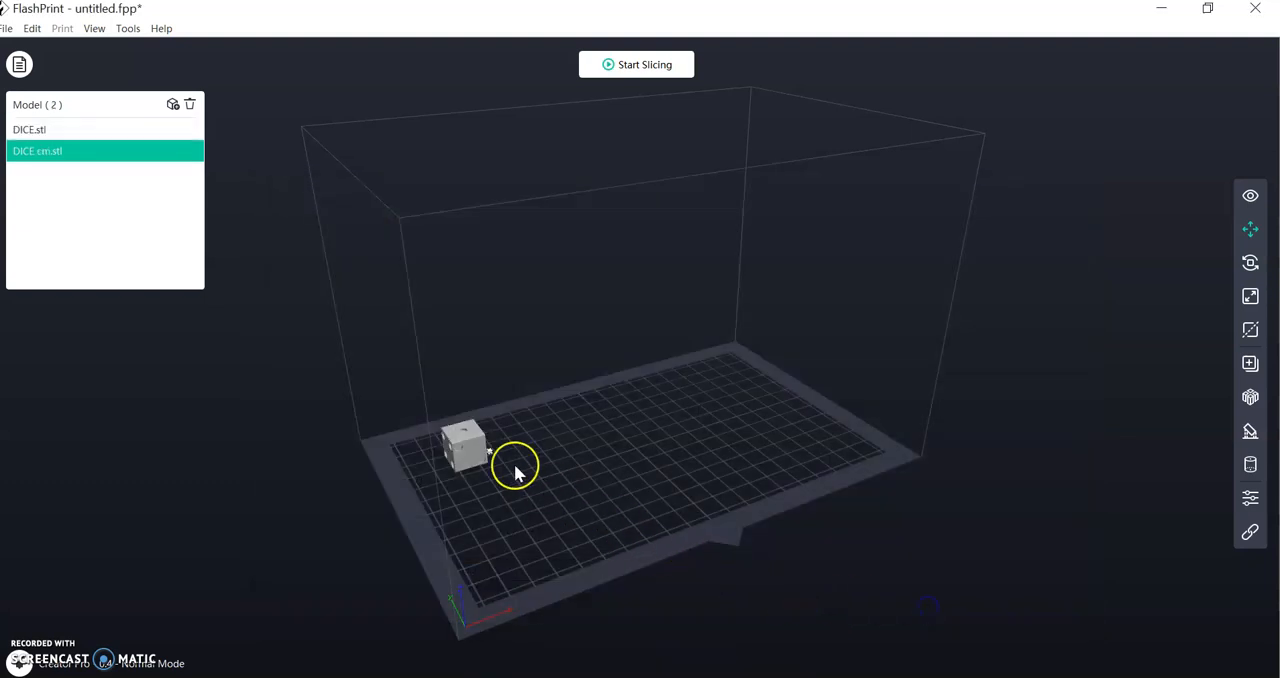
mouse_move(1266, 232)
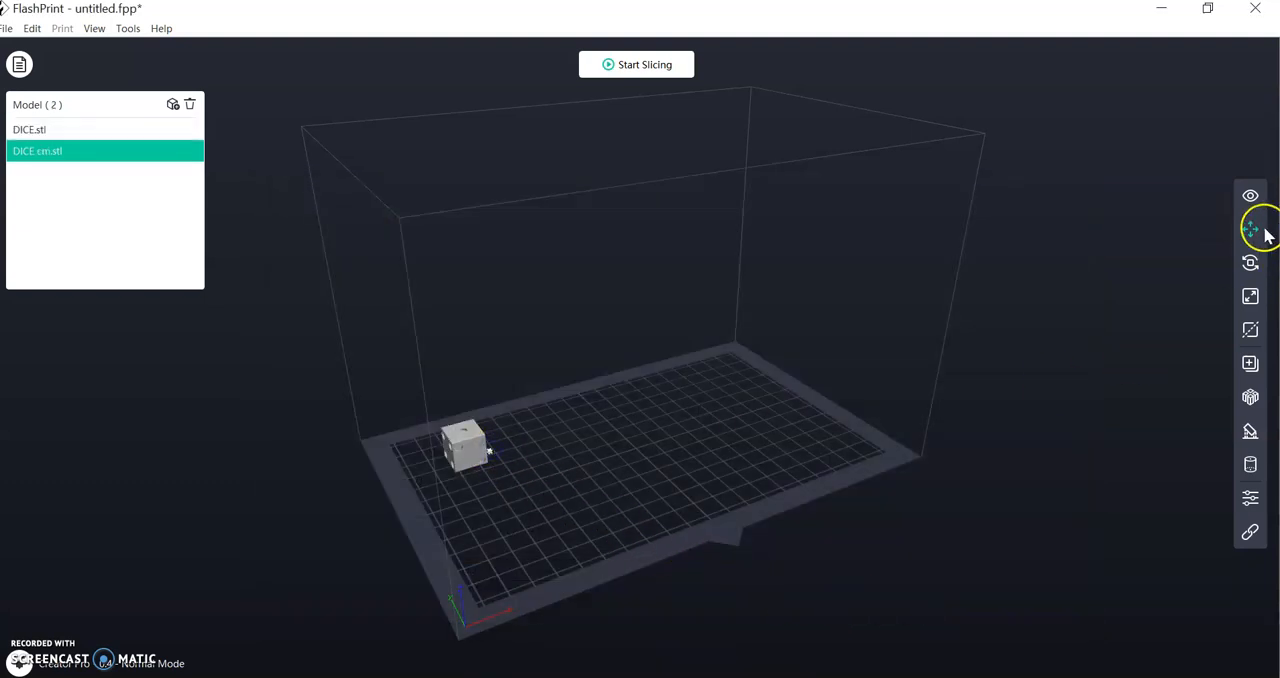
Drag the tiny DICE cm.stl model toward the centre of the platform.
click(1250, 229)
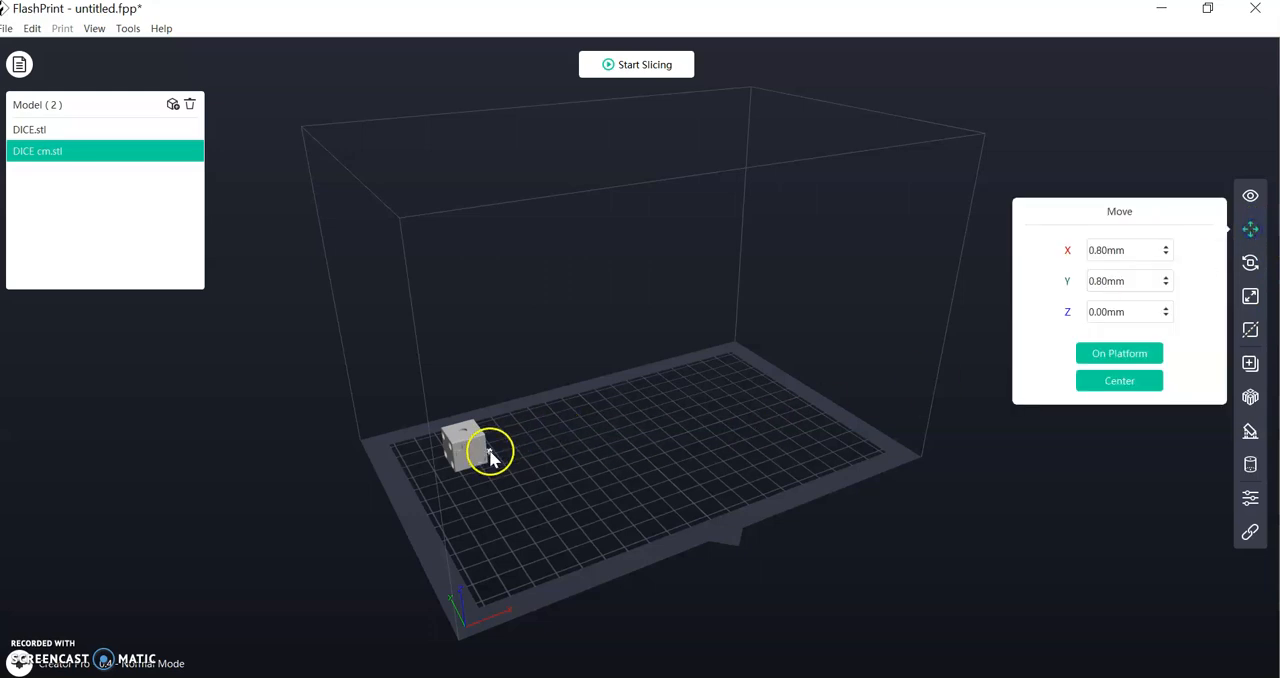
drag(490, 450, 610, 458)
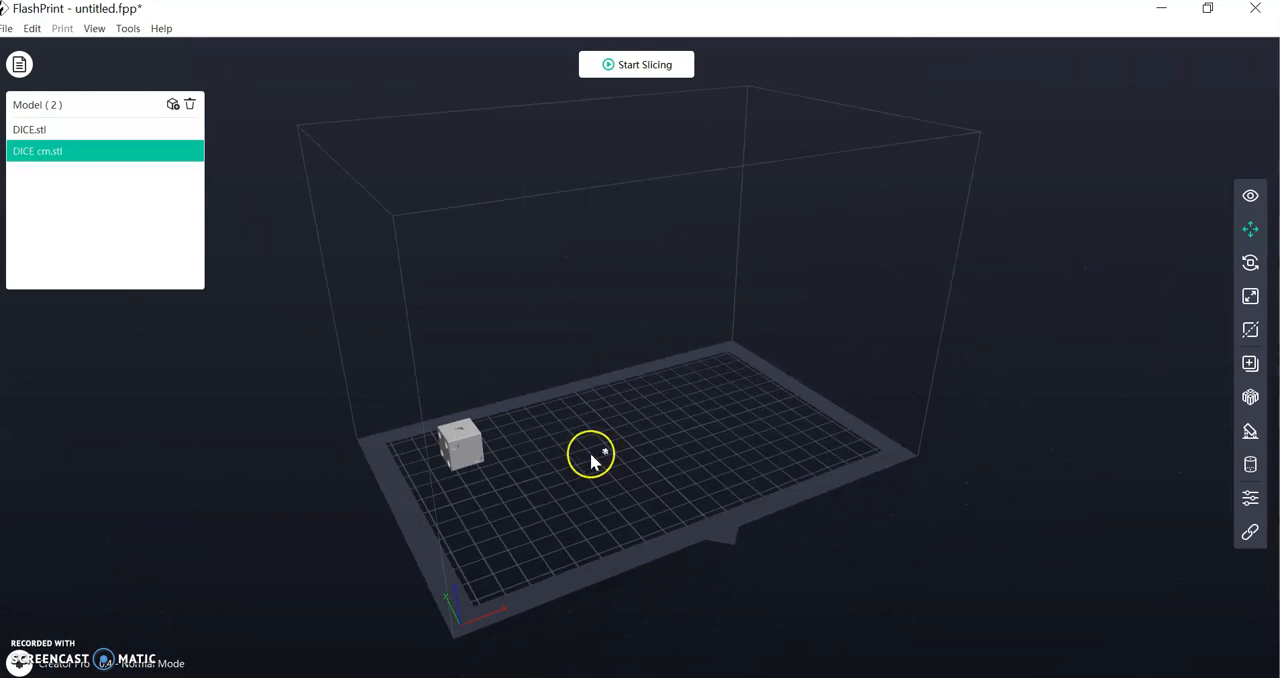
mouse_move(1151, 267)
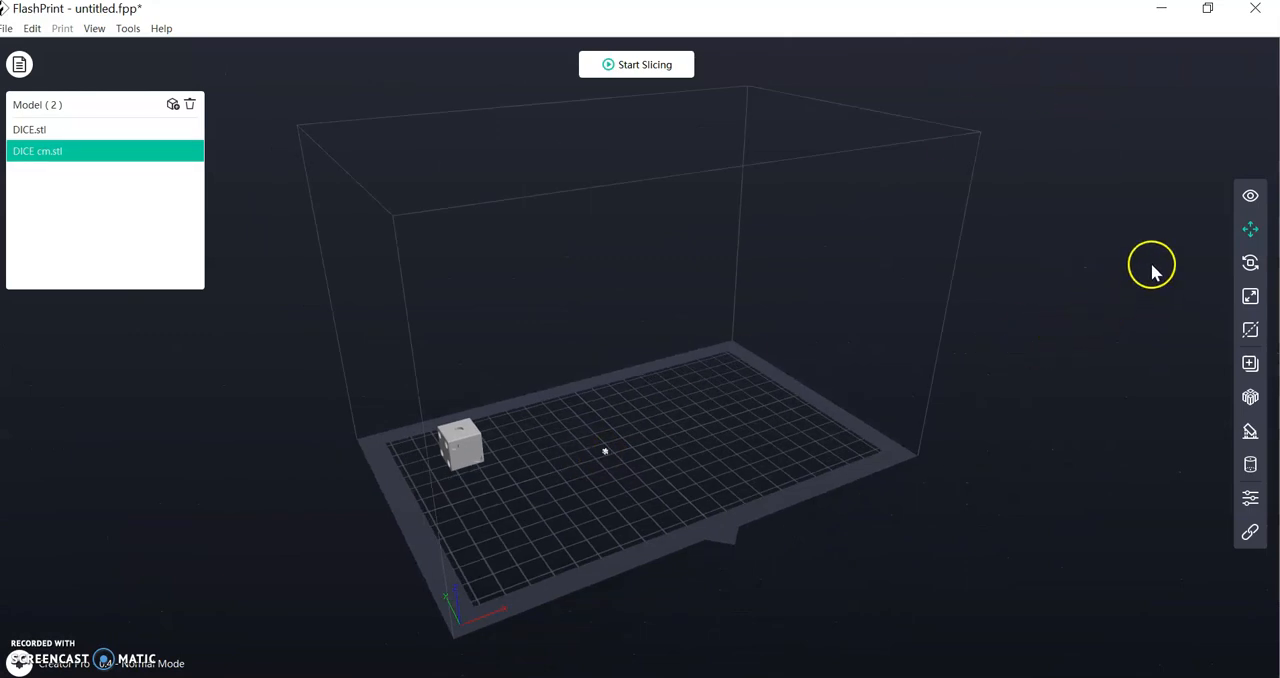
mouse_move(1249, 195)
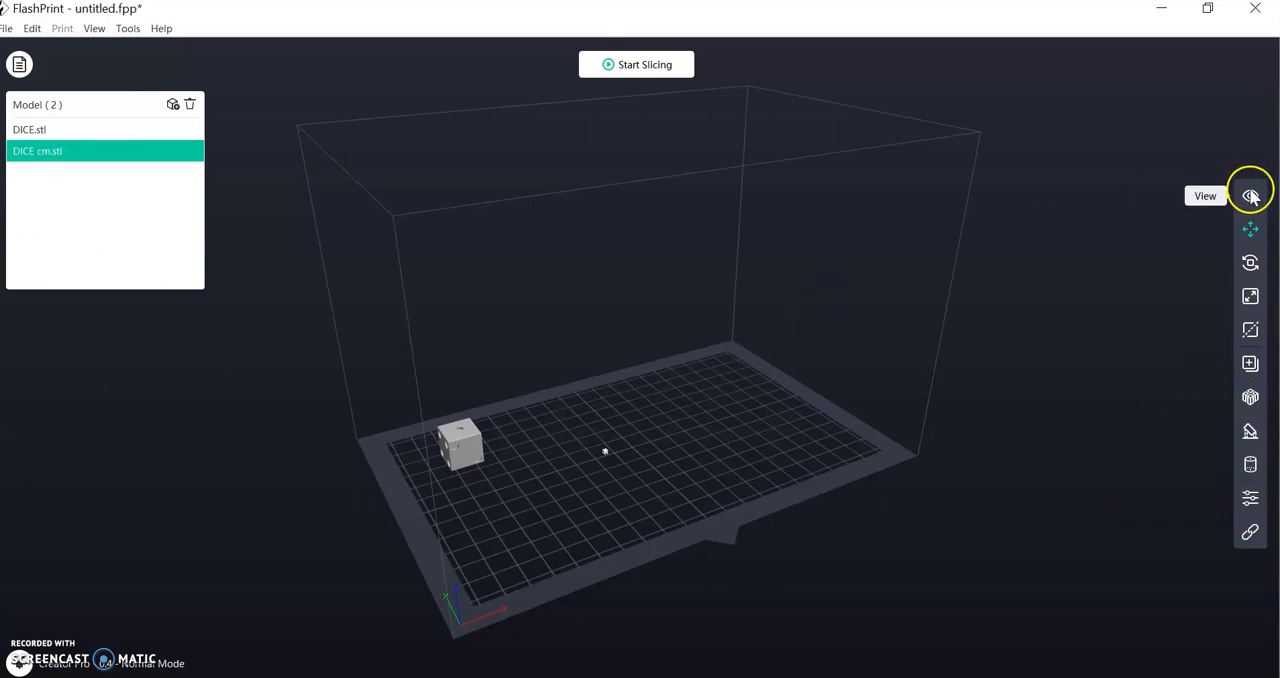
mouse_move(1250, 195)
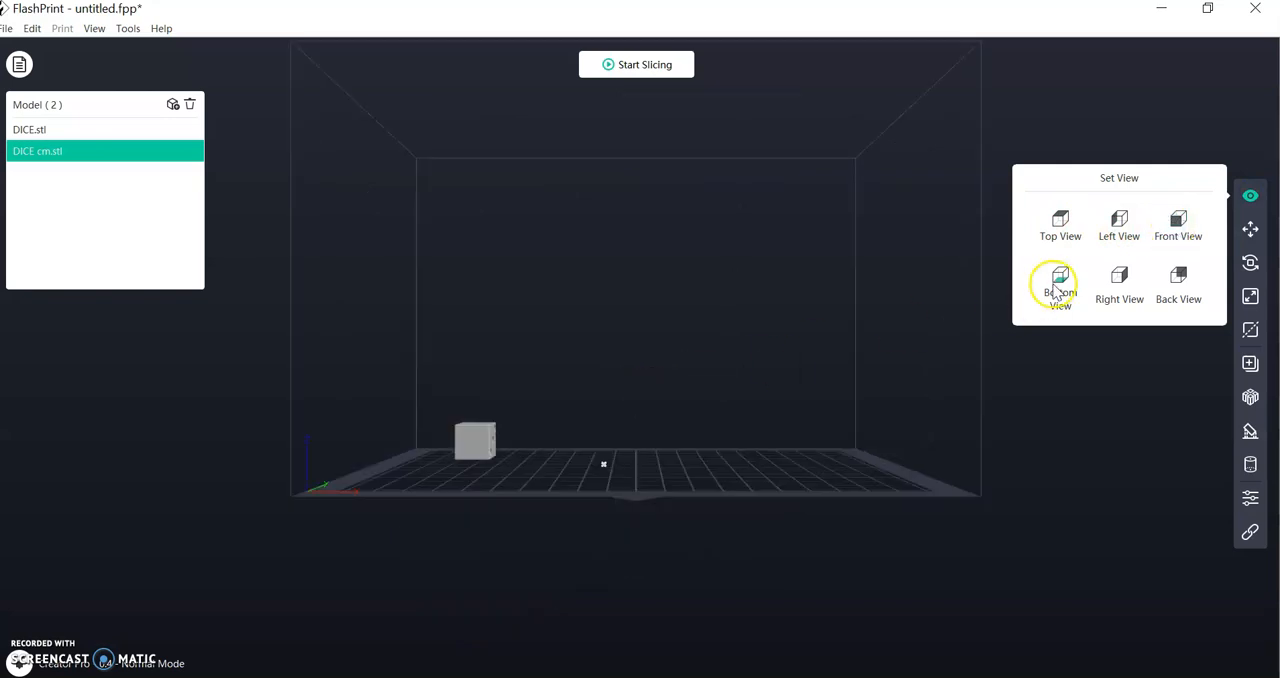
View the dice from underneath and the back, then restore Home View.
click(1060, 285)
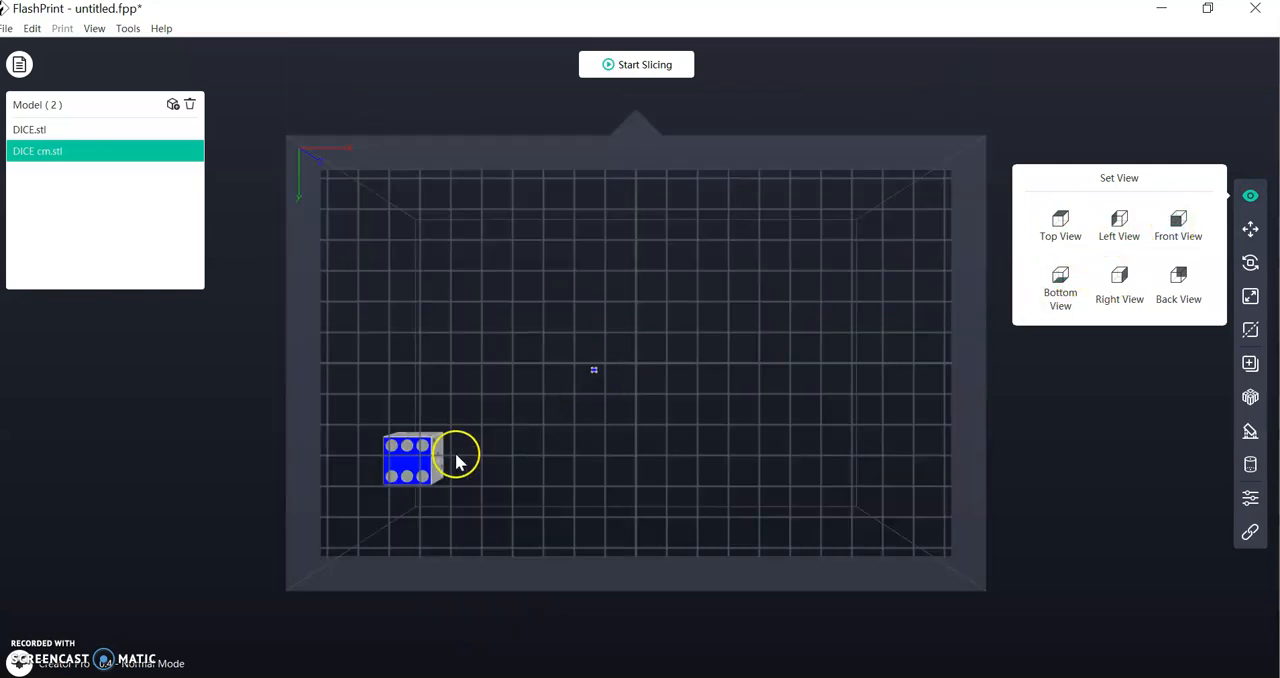
click(1119, 280)
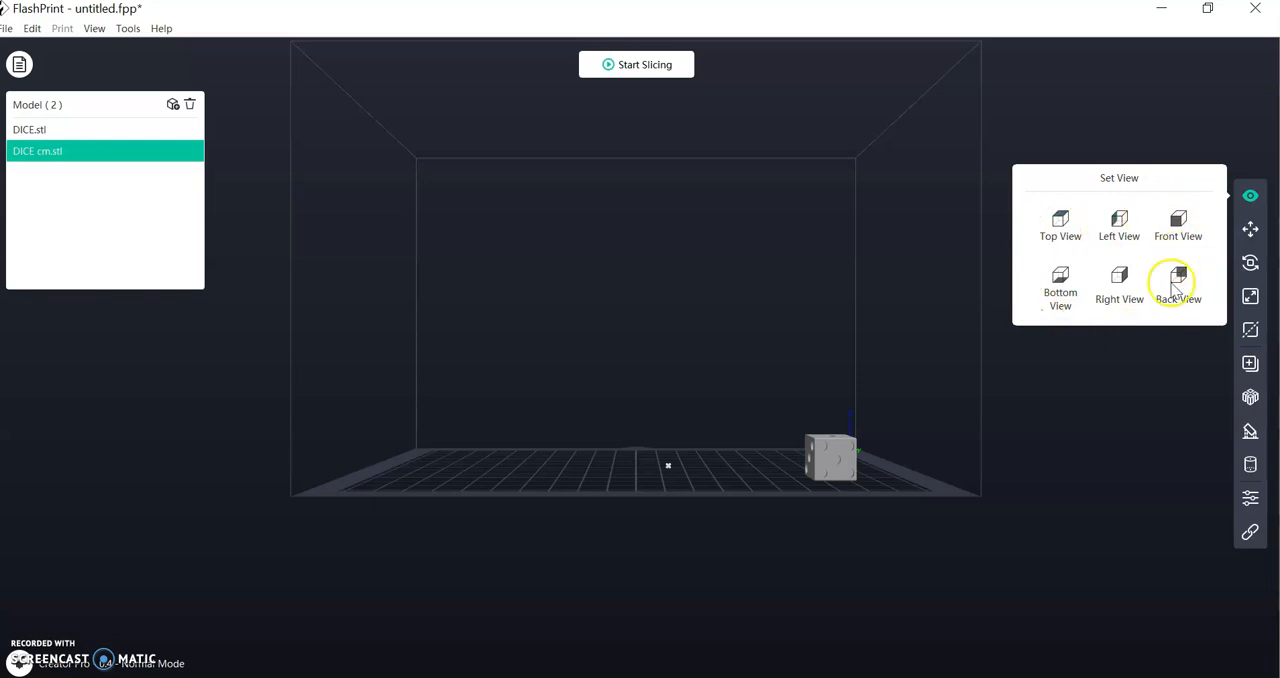
mouse_move(1047, 260)
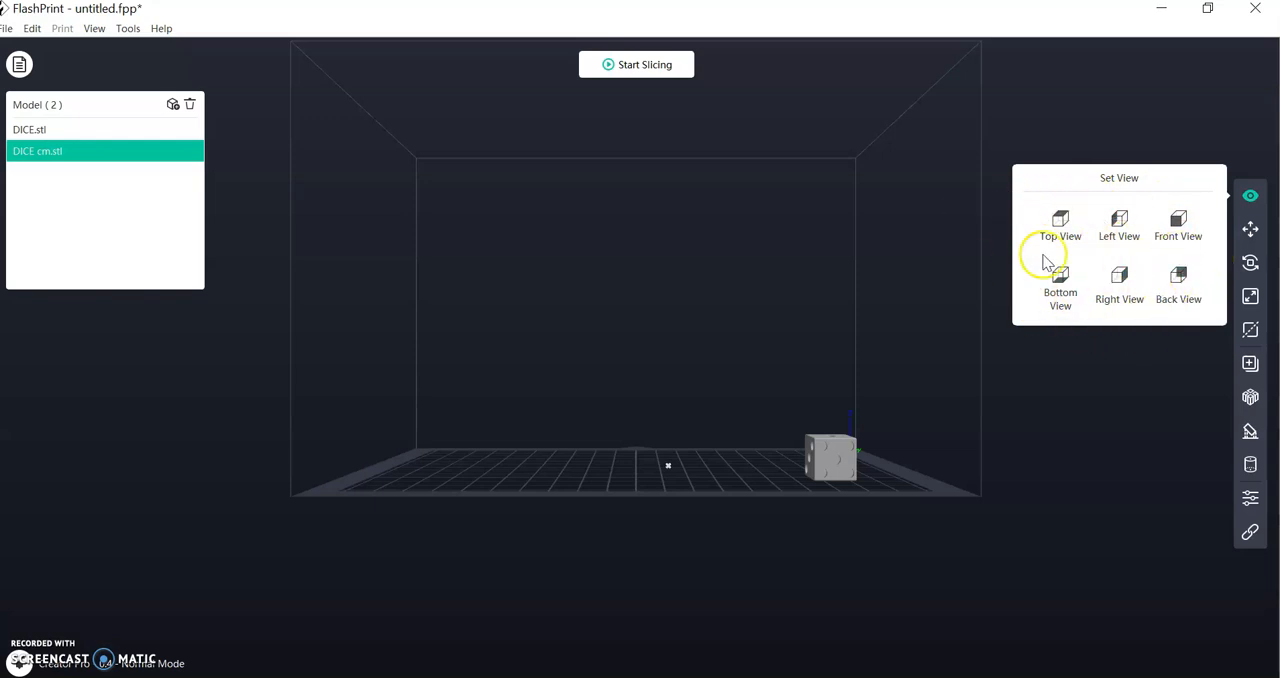
mouse_move(405, 165)
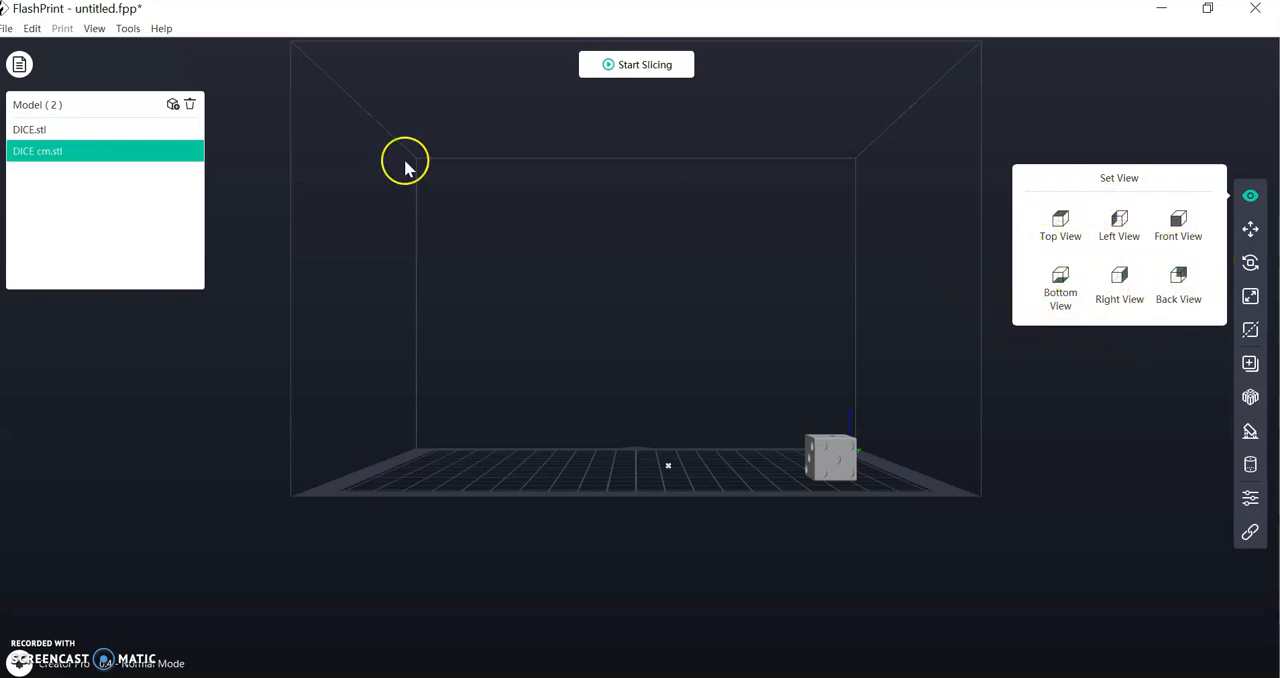
click(93, 27)
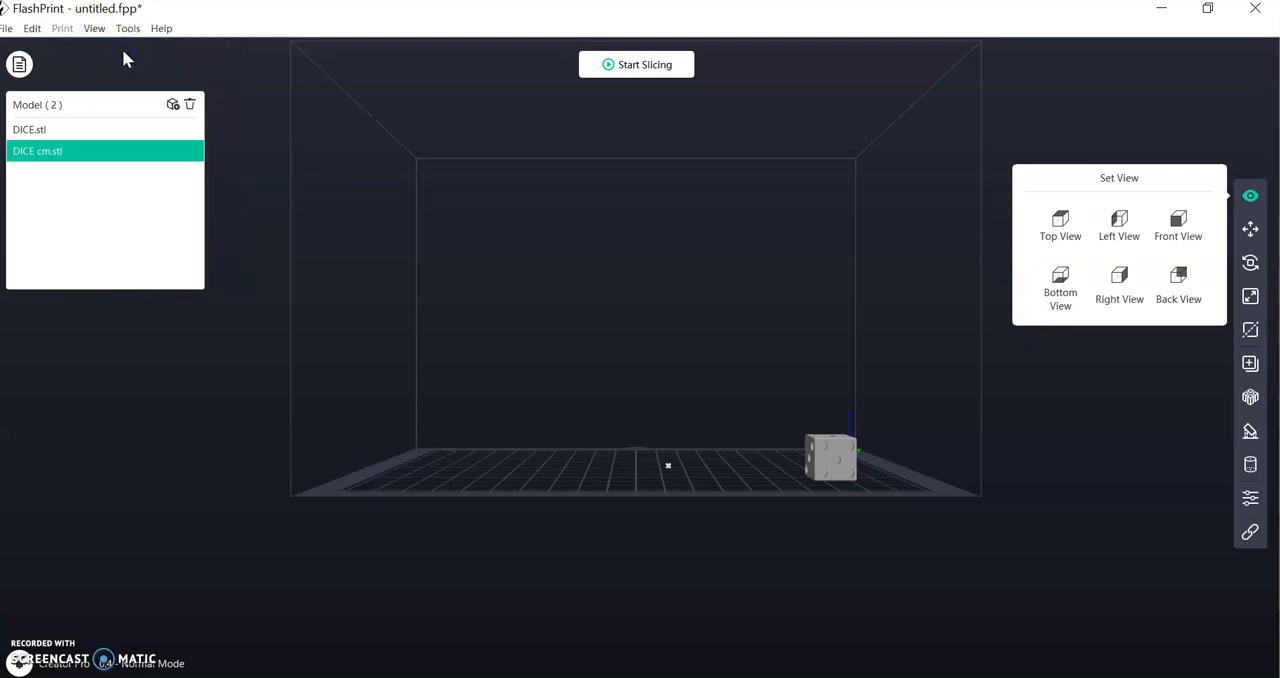
click(94, 27)
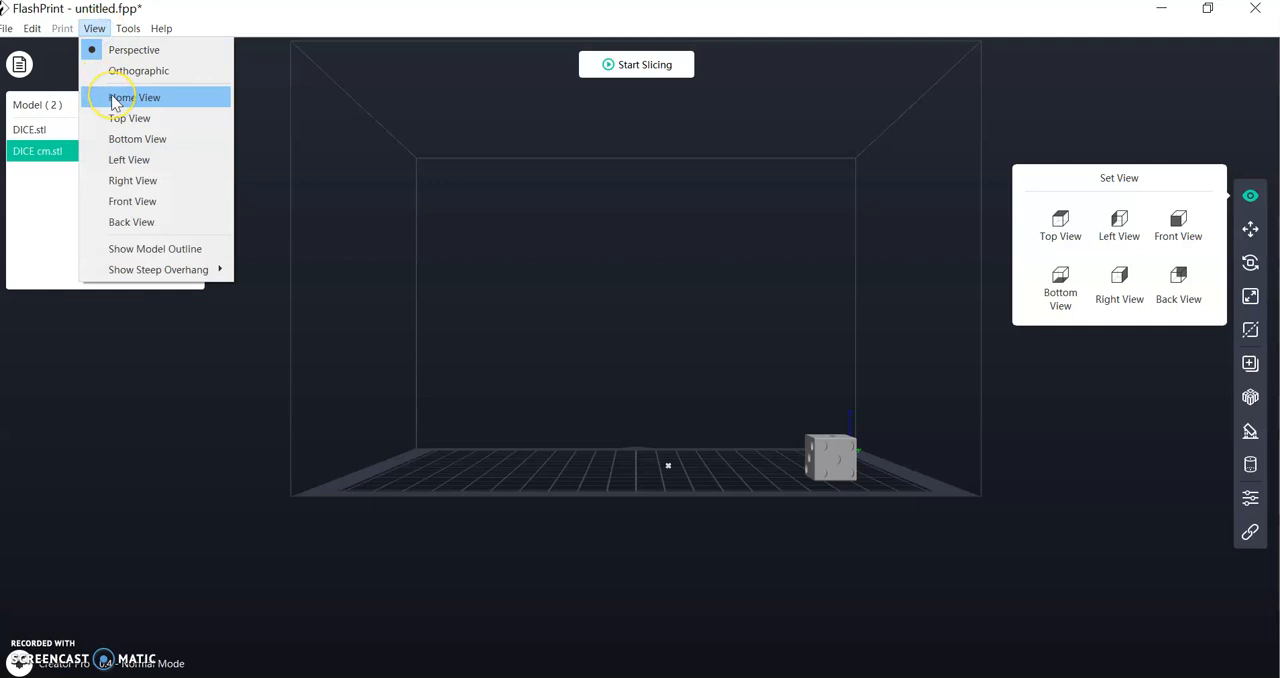
click(135, 97)
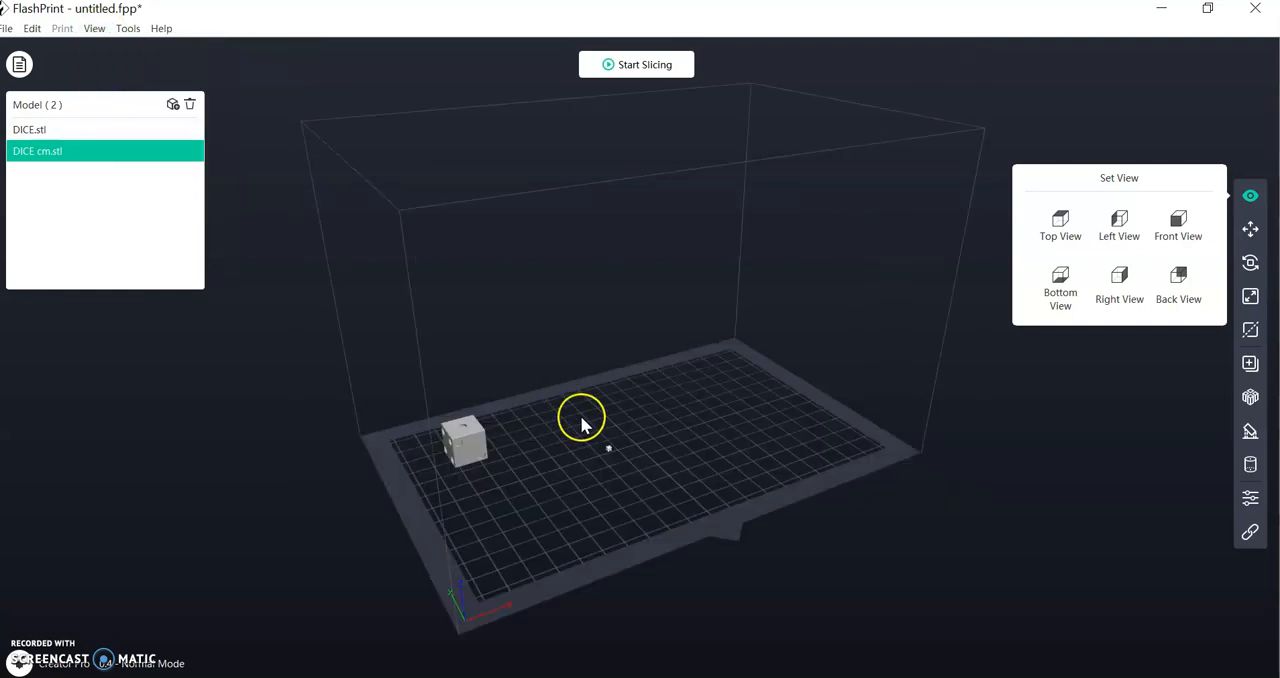
mouse_move(1252, 210)
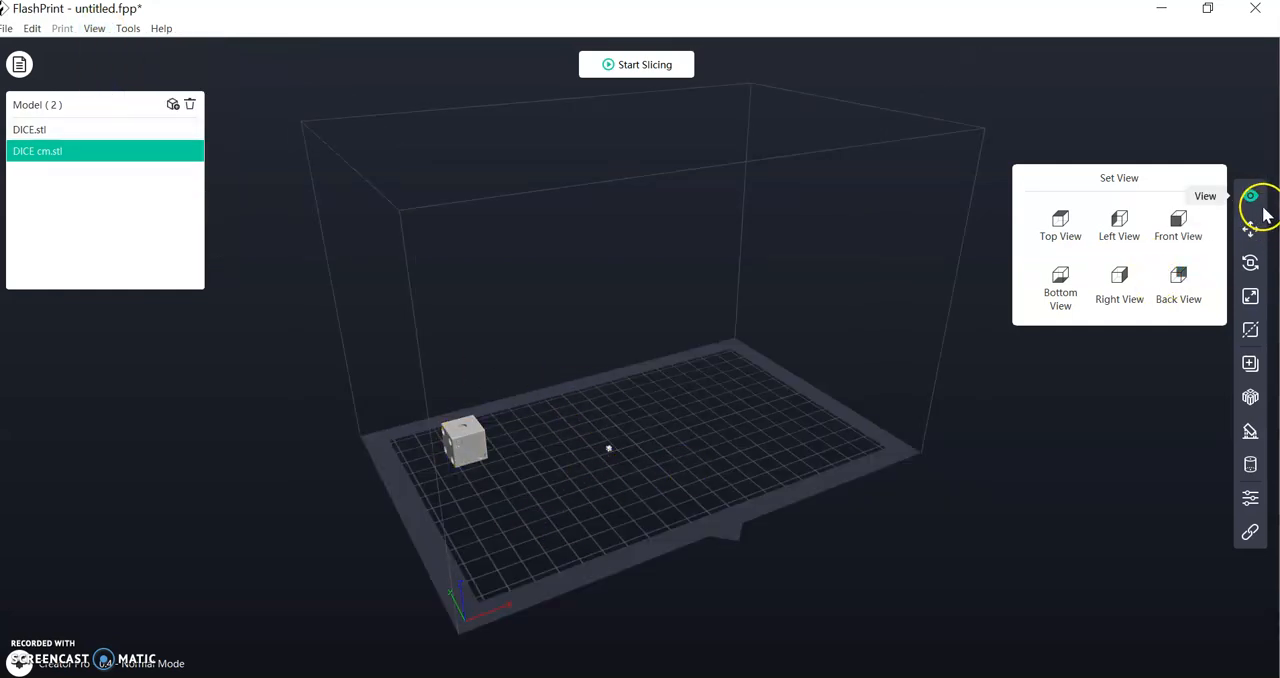
mouse_move(1250, 243)
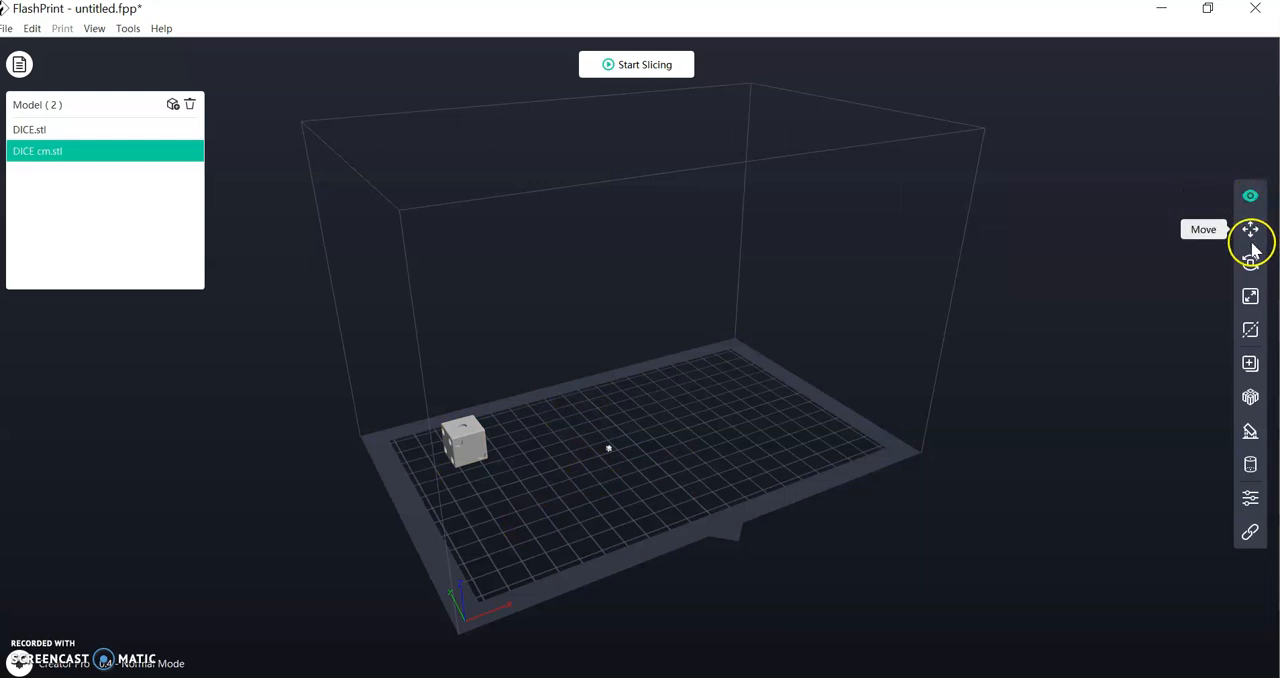
mouse_move(1250, 263)
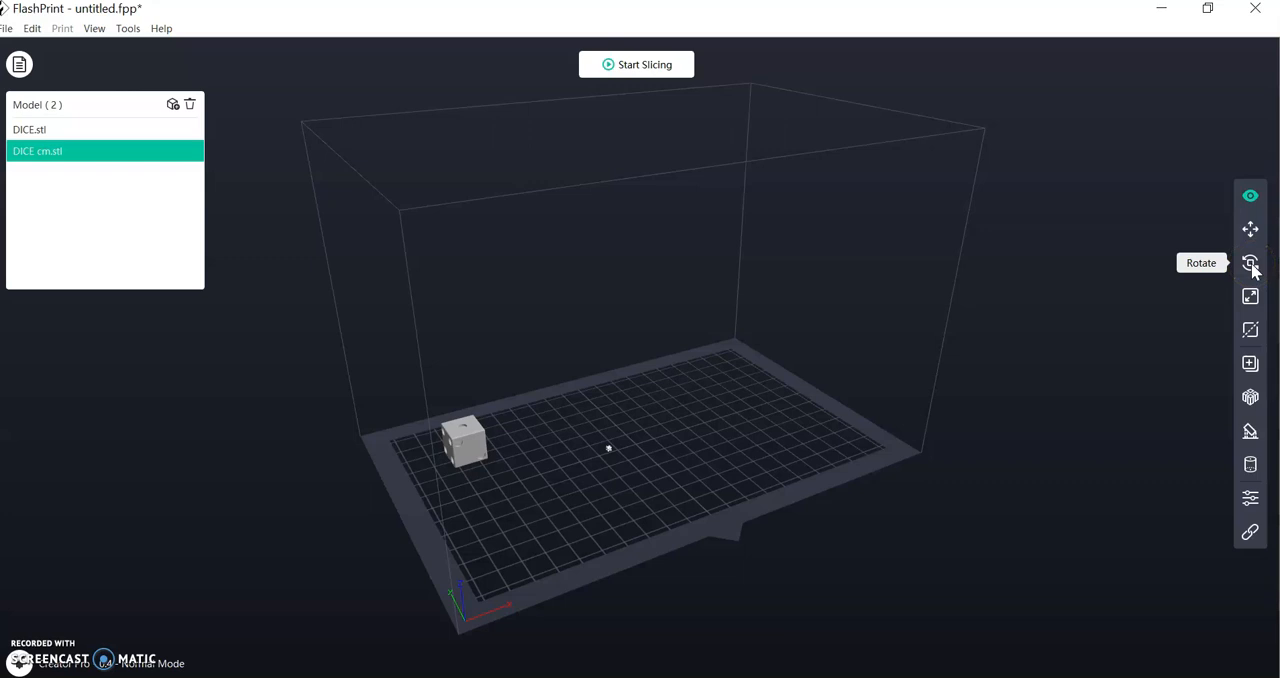
Rotate the DICE.stl die by resetting X to 0° and applying two 90° X turns.
click(29, 129)
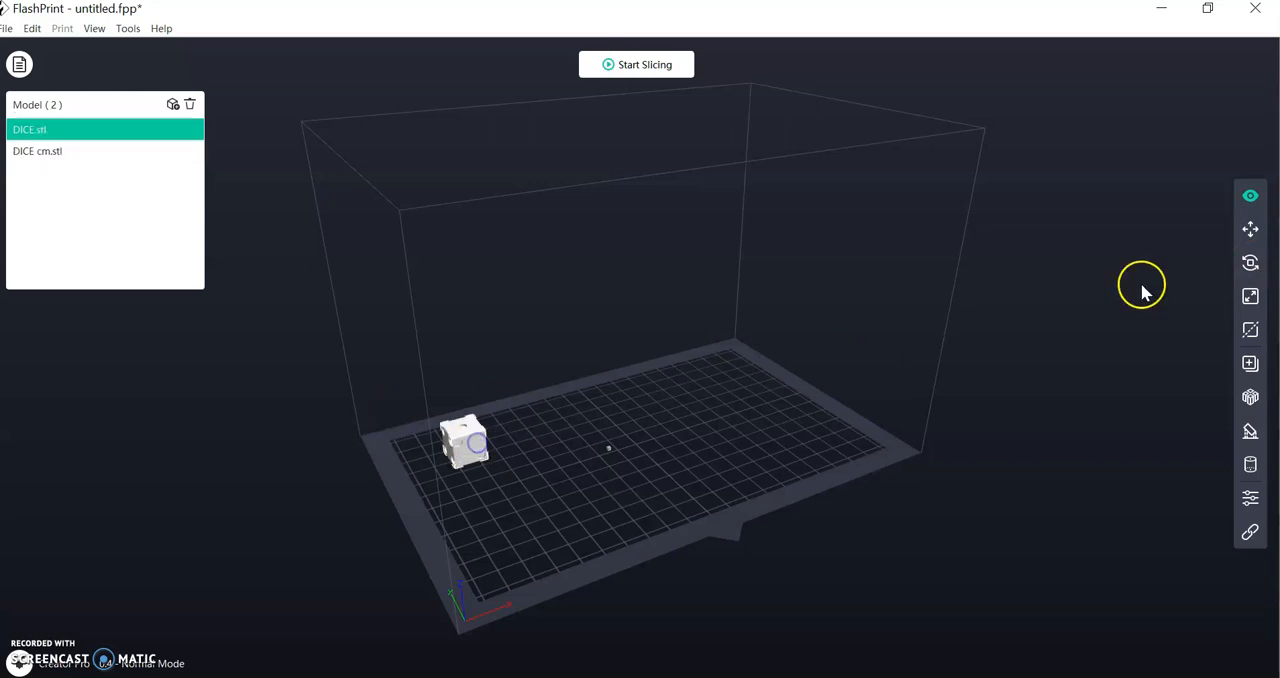
click(1250, 263)
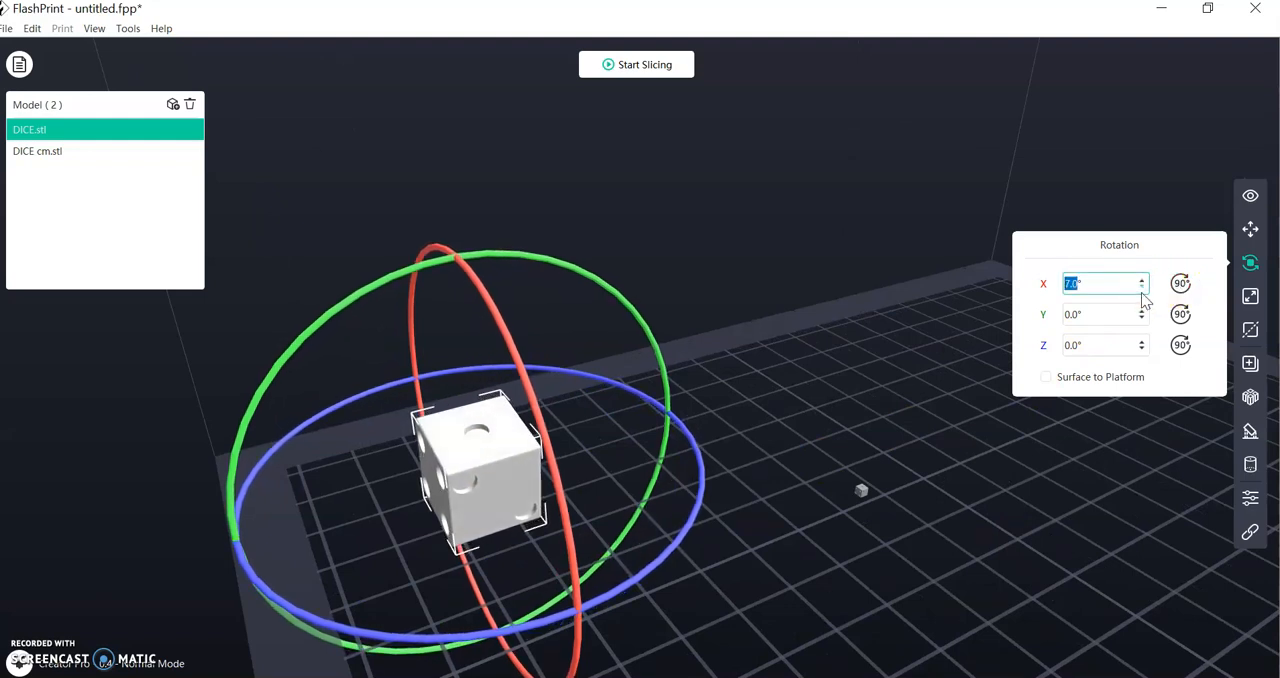
click(1141, 289)
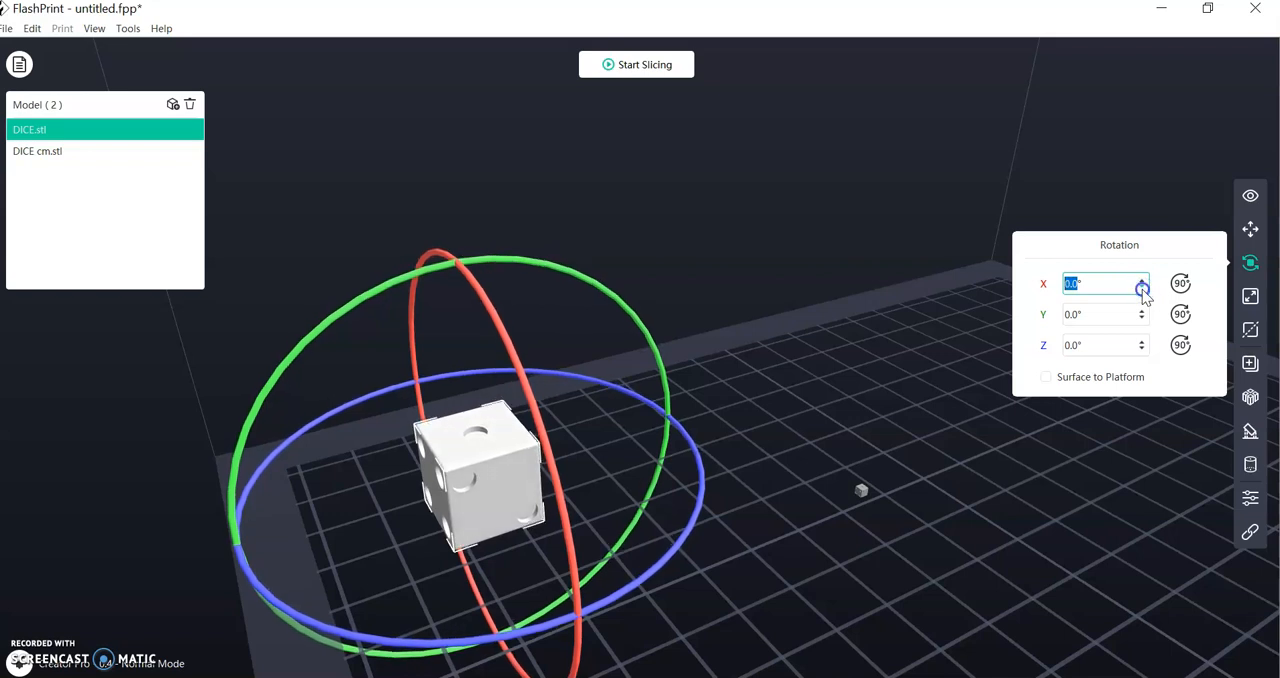
click(1180, 283)
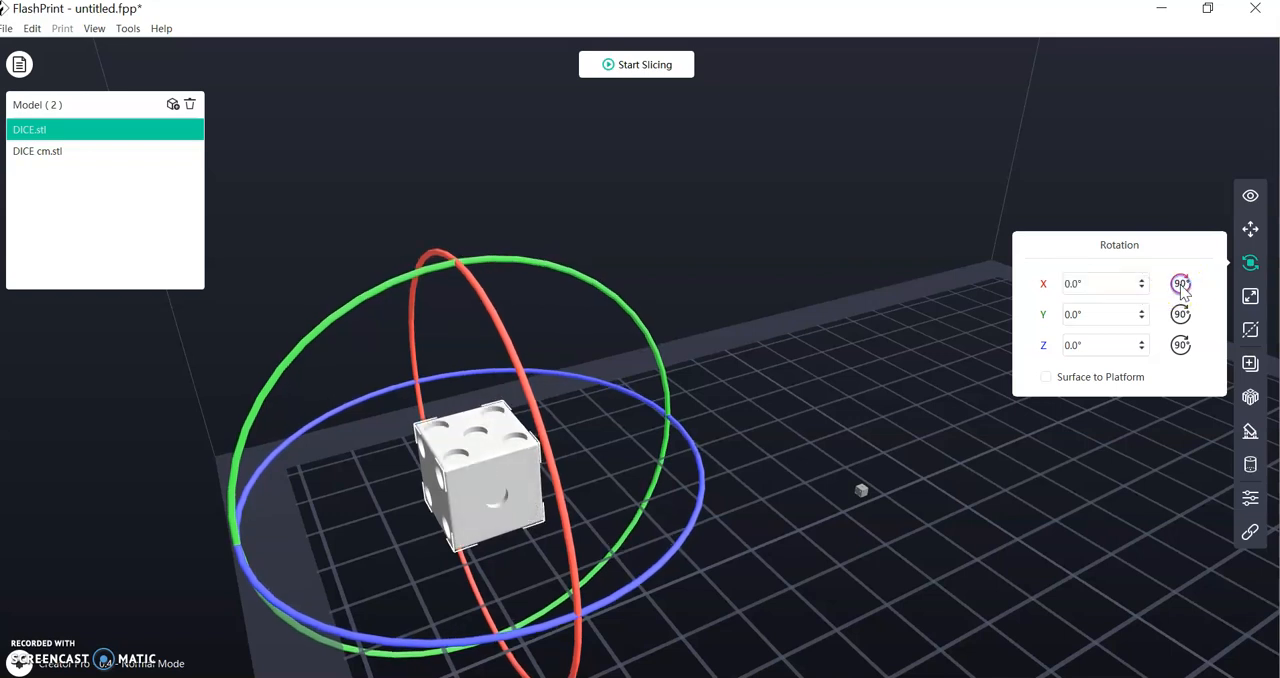
click(1181, 283)
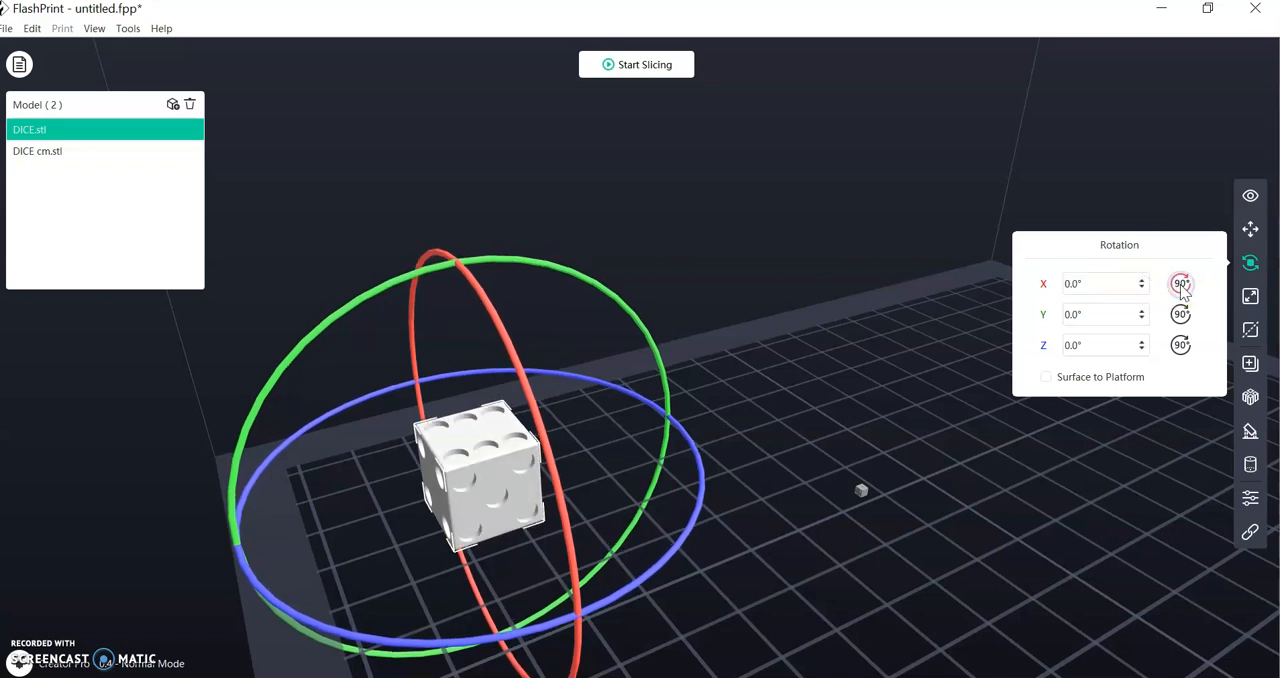
click(1250, 195)
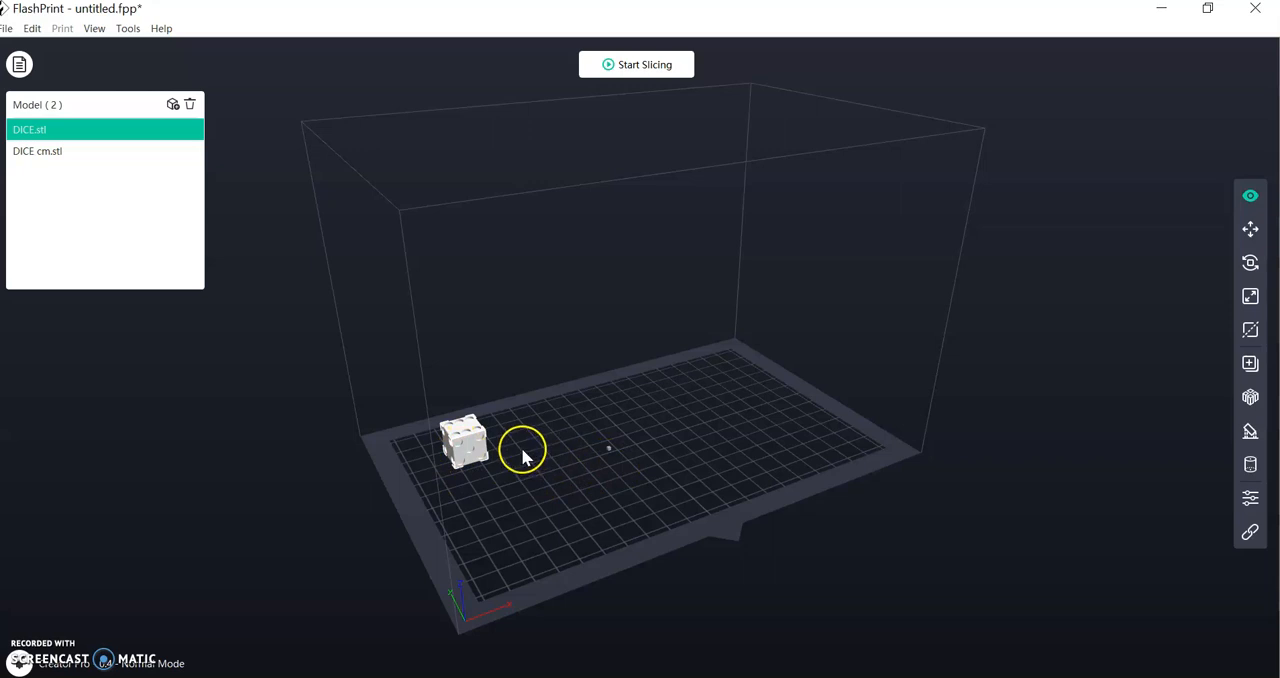
mouse_move(1250, 296)
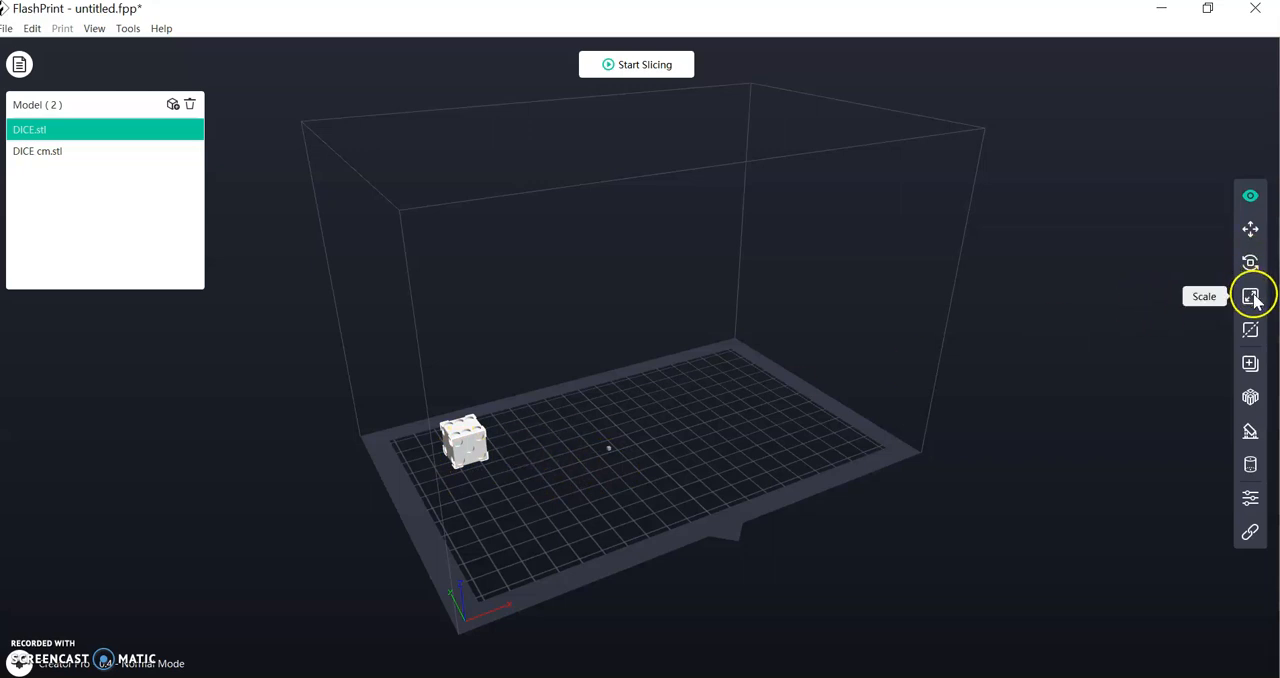
click(1250, 296)
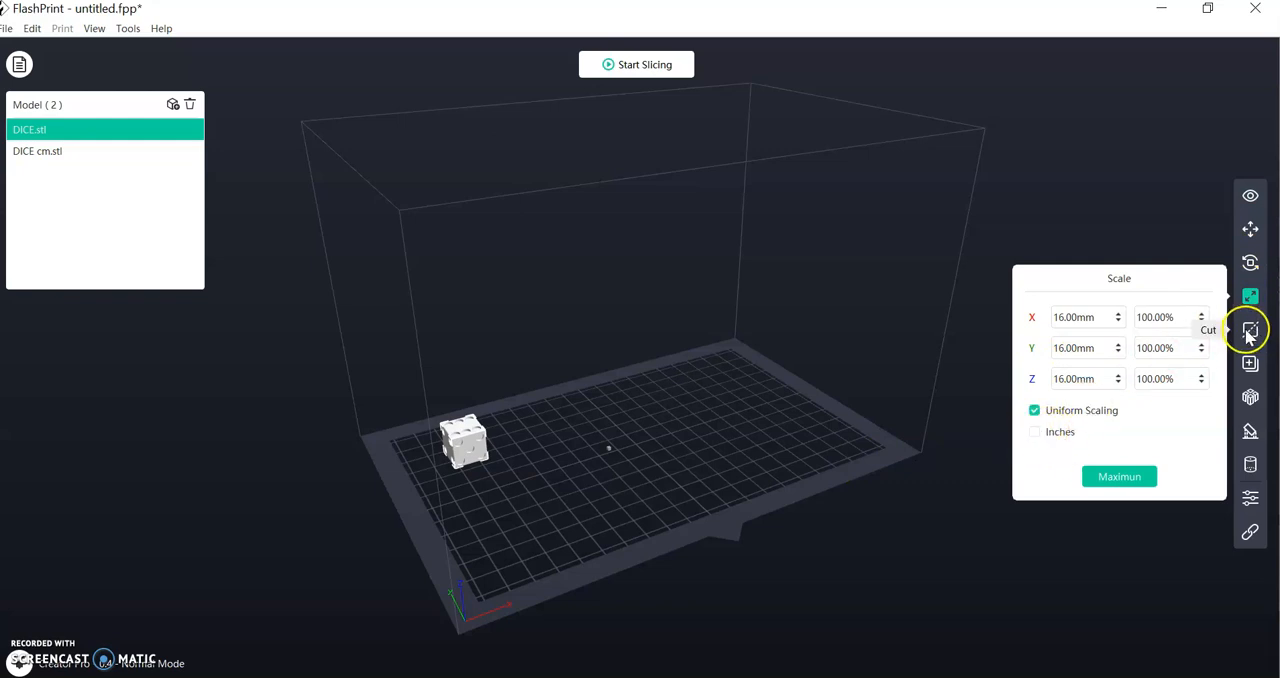
click(1250, 263)
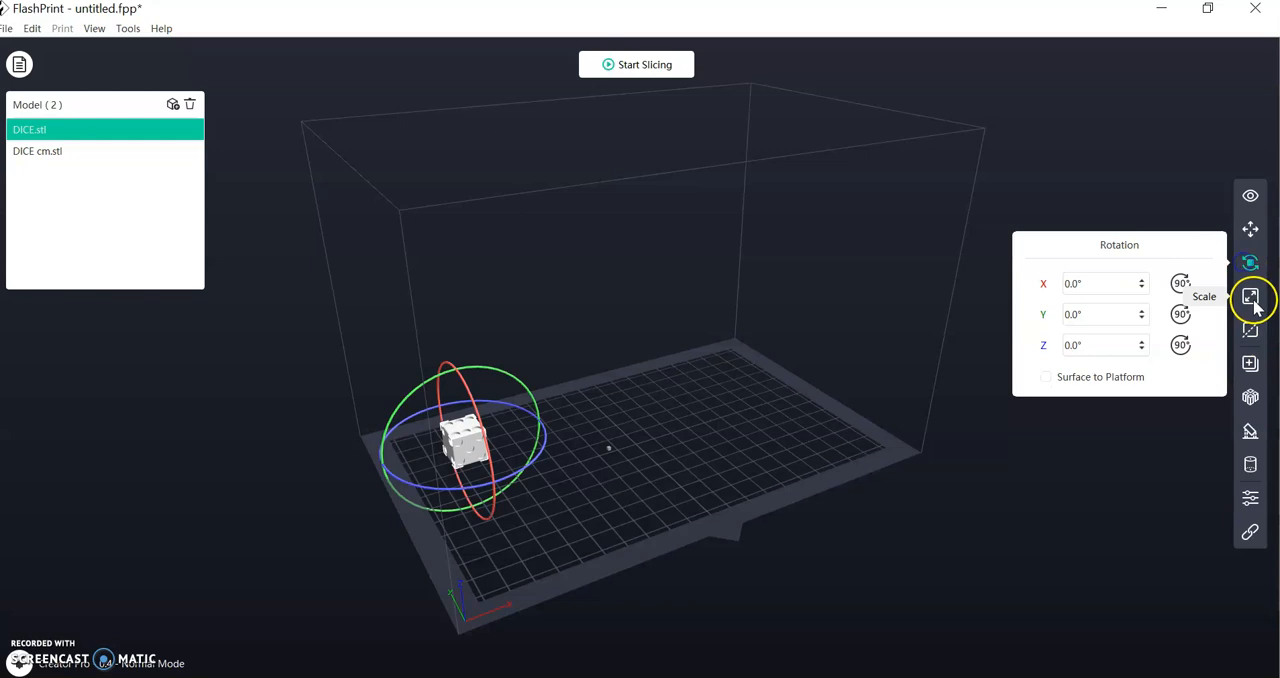
click(1250, 296)
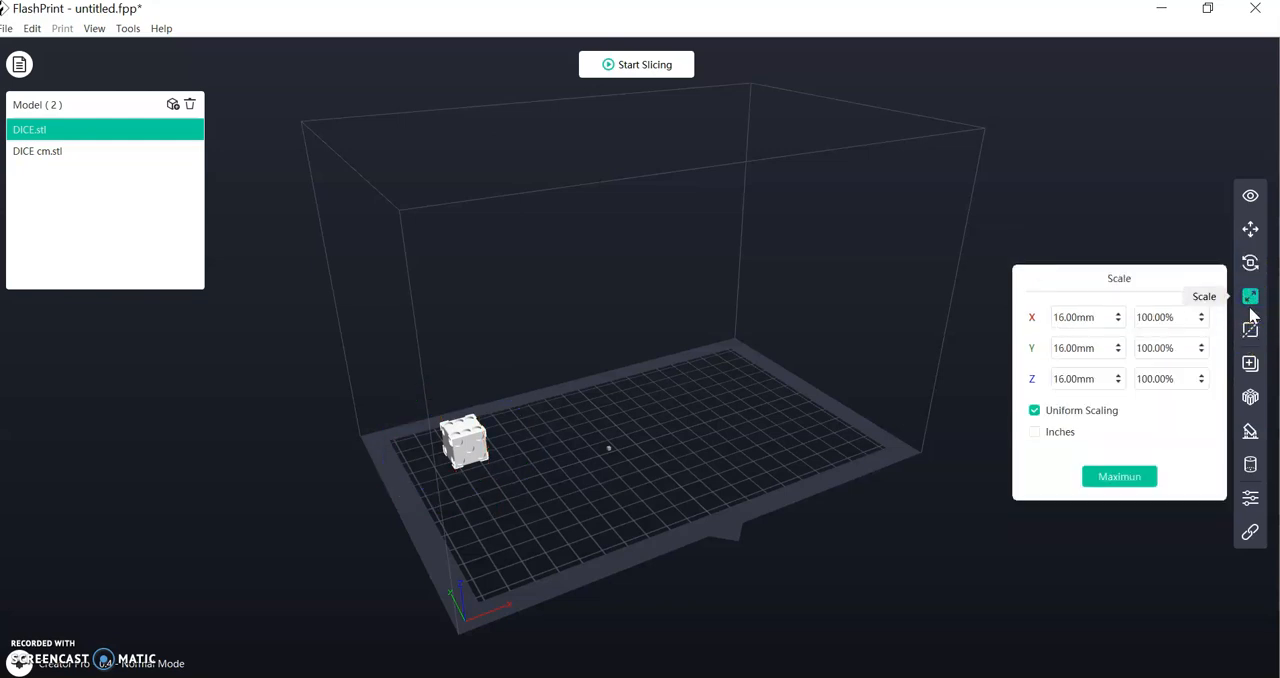
click(1250, 329)
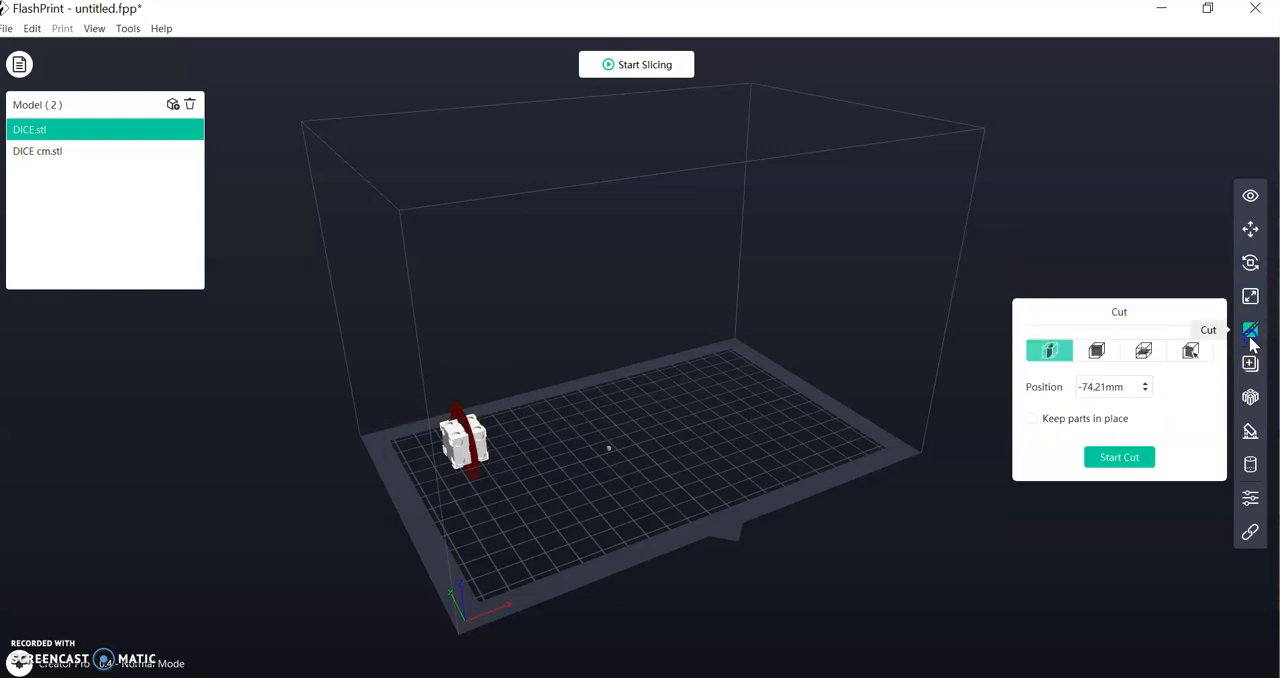
click(1250, 363)
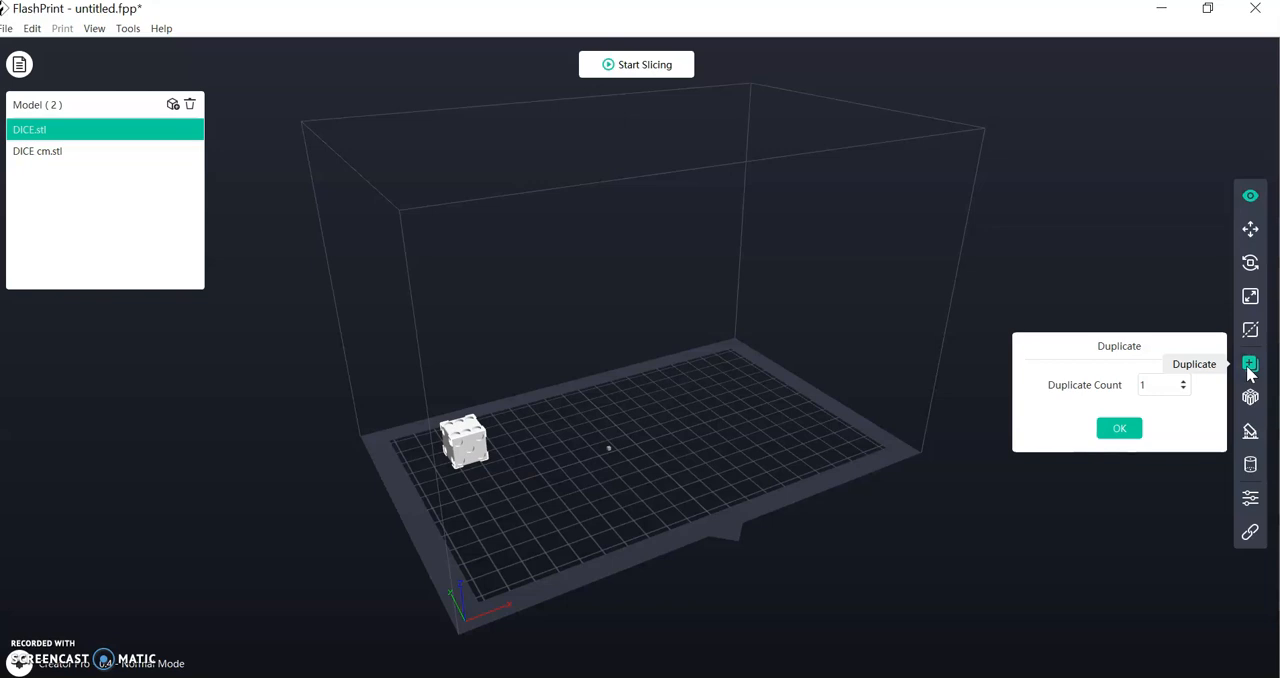
mouse_move(1250, 430)
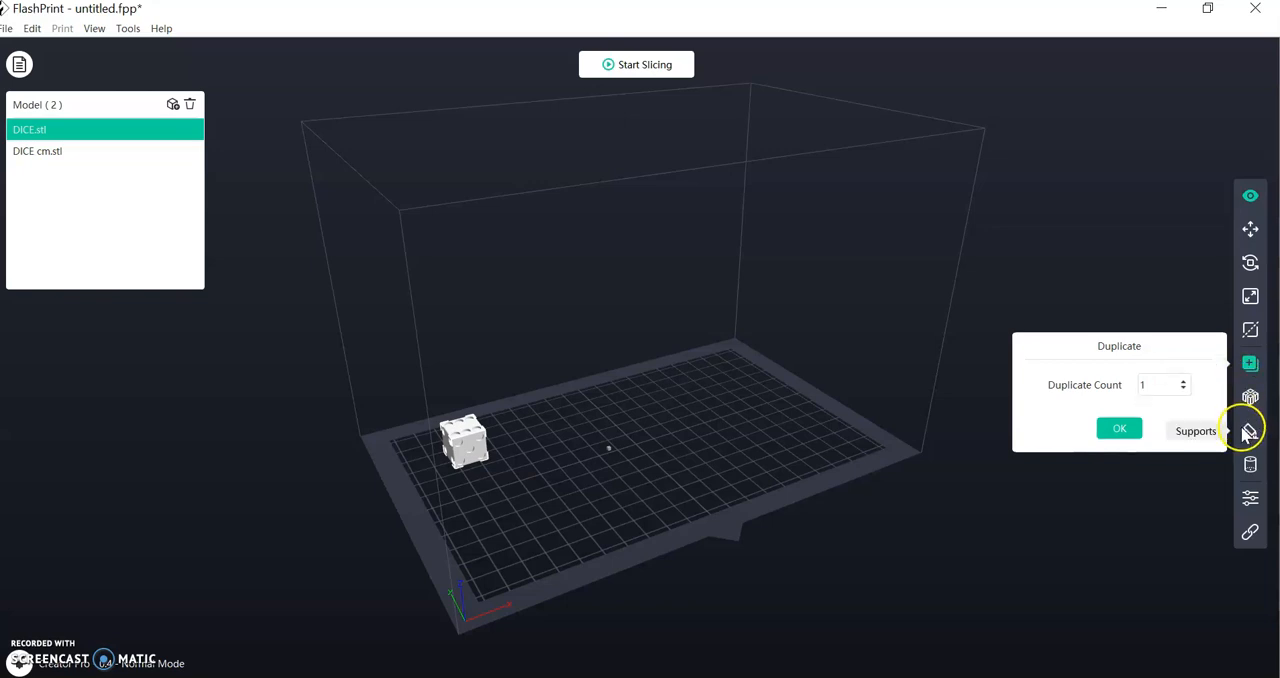
click(1250, 430)
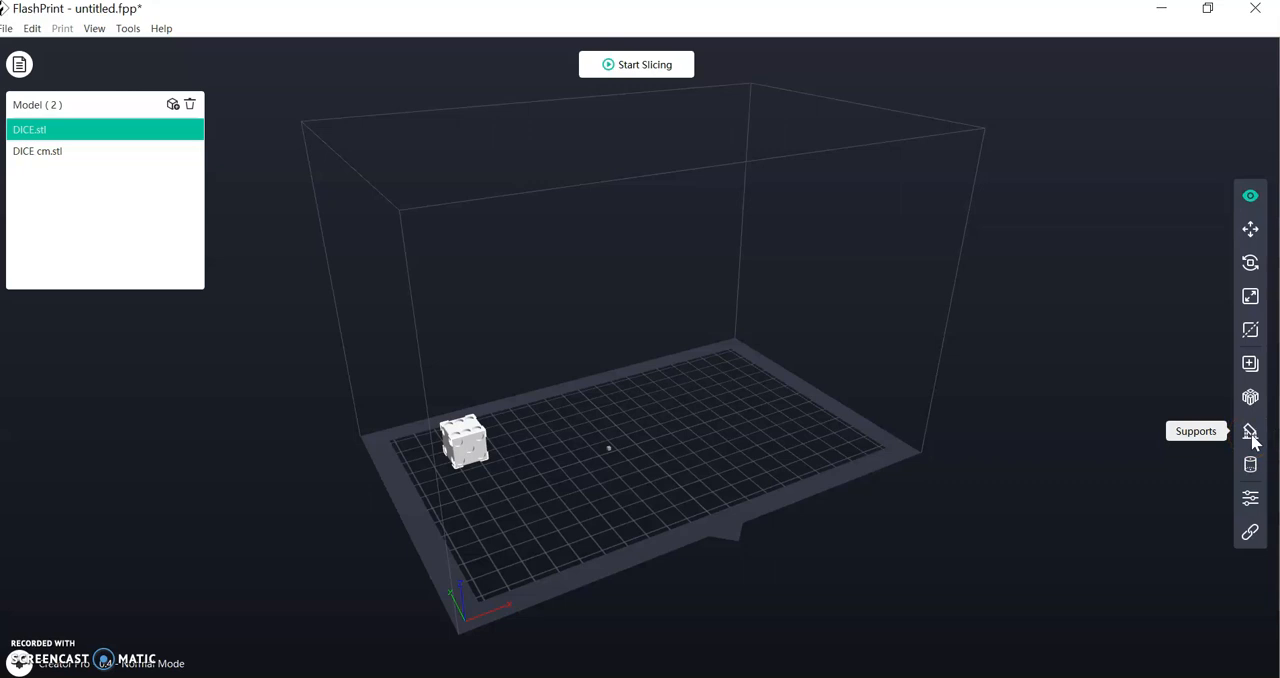
mouse_move(1255, 446)
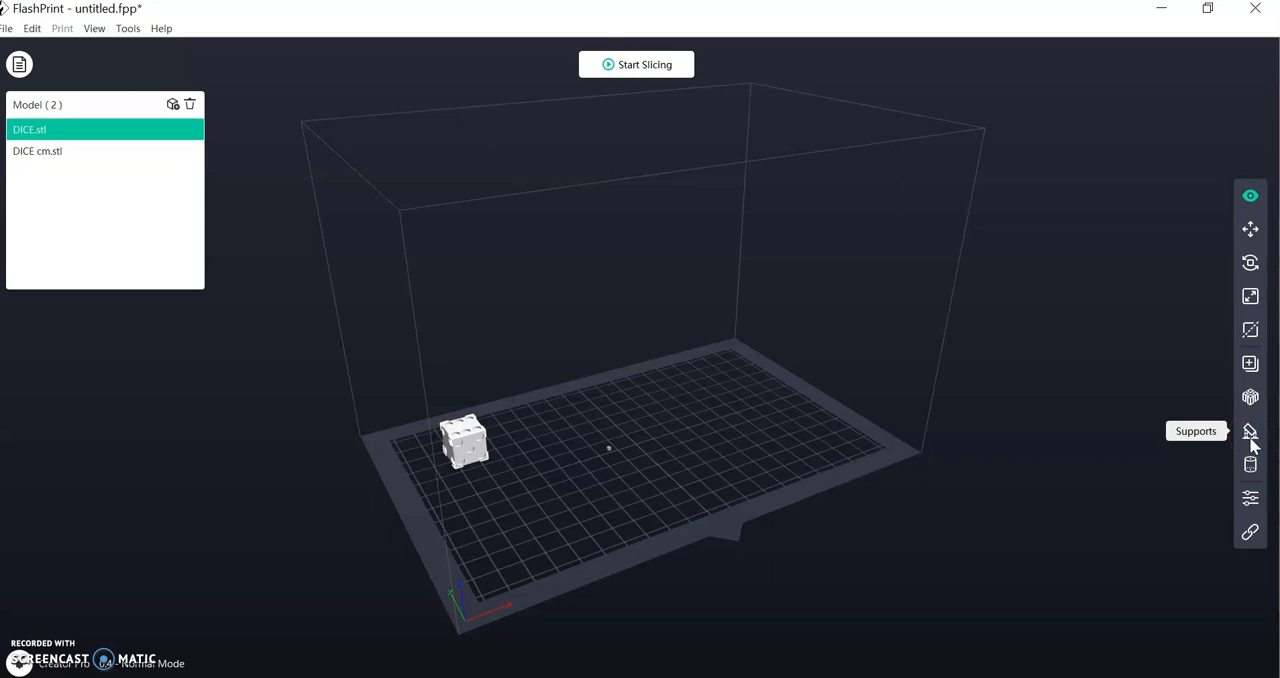
click(1250, 431)
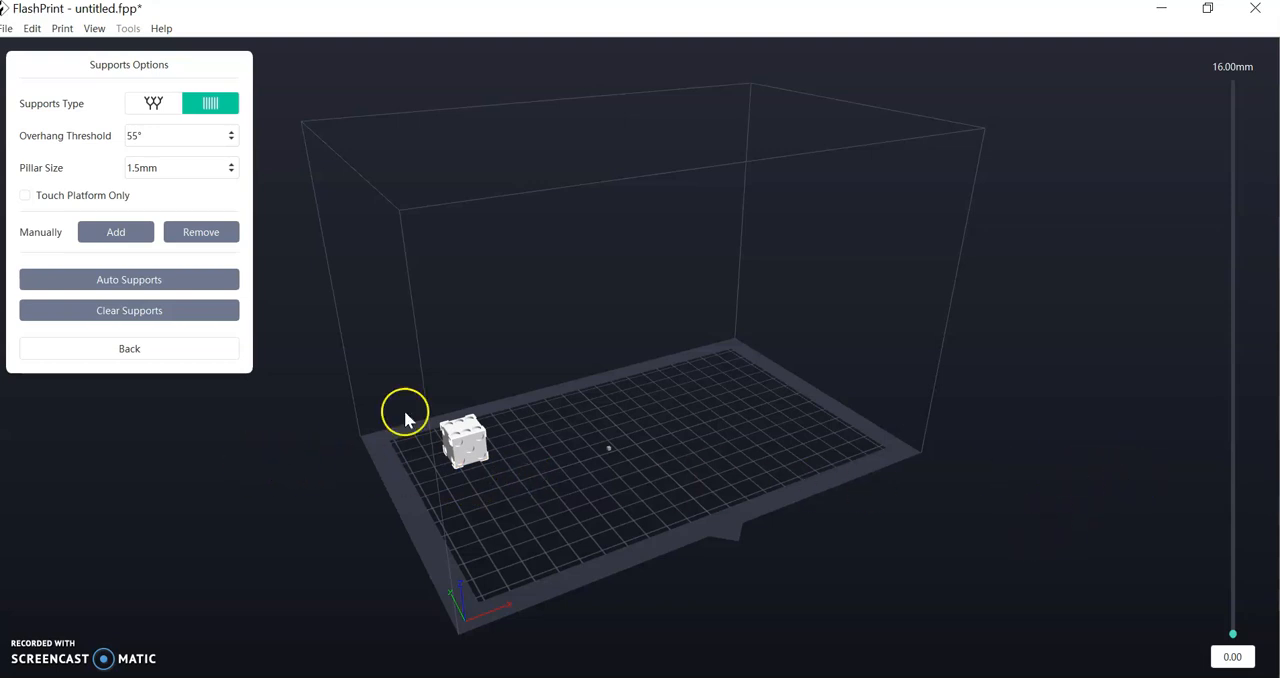
click(129, 348)
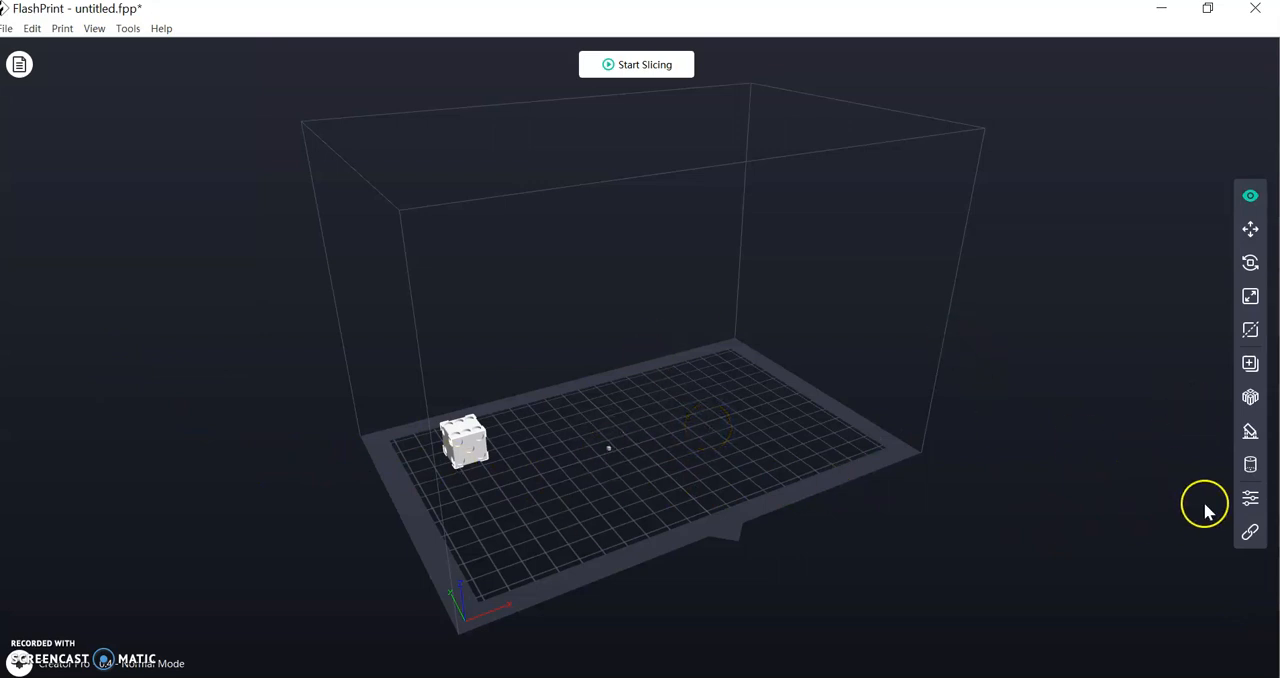
Show basic slice settings: Creator Pro, PLA 1.75mm on both extruders, Standard profile.
click(636, 64)
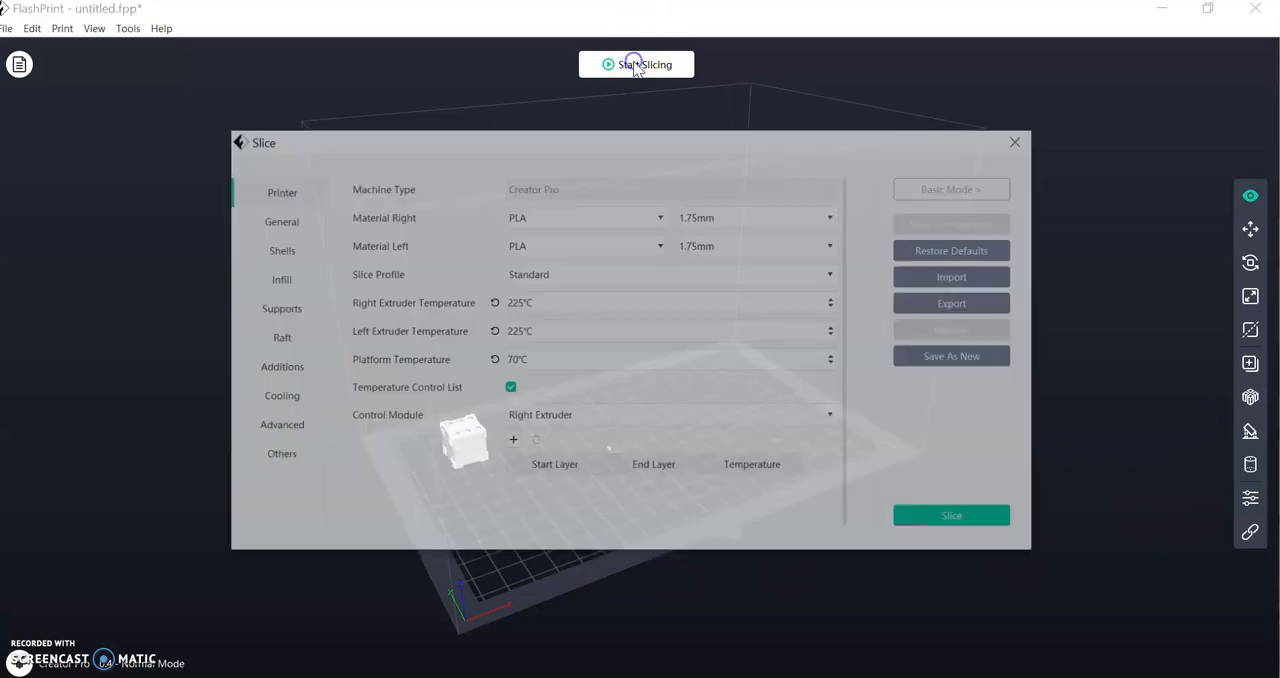
click(950, 189)
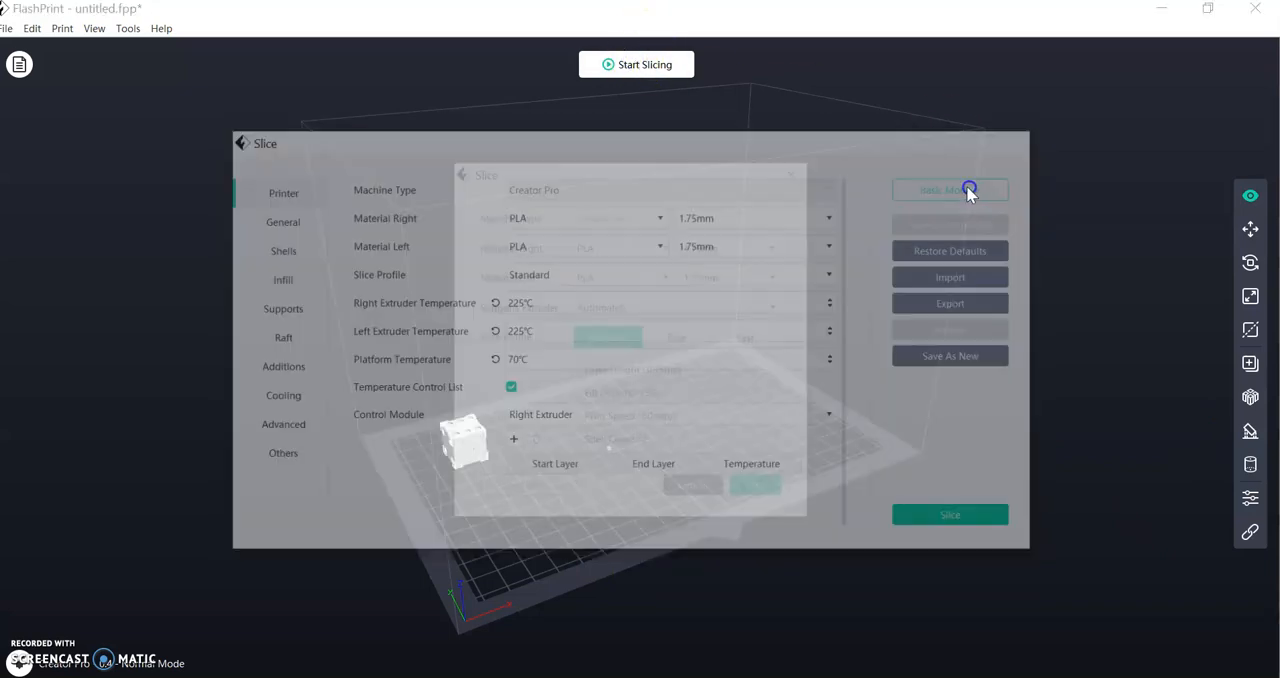
click(949, 190)
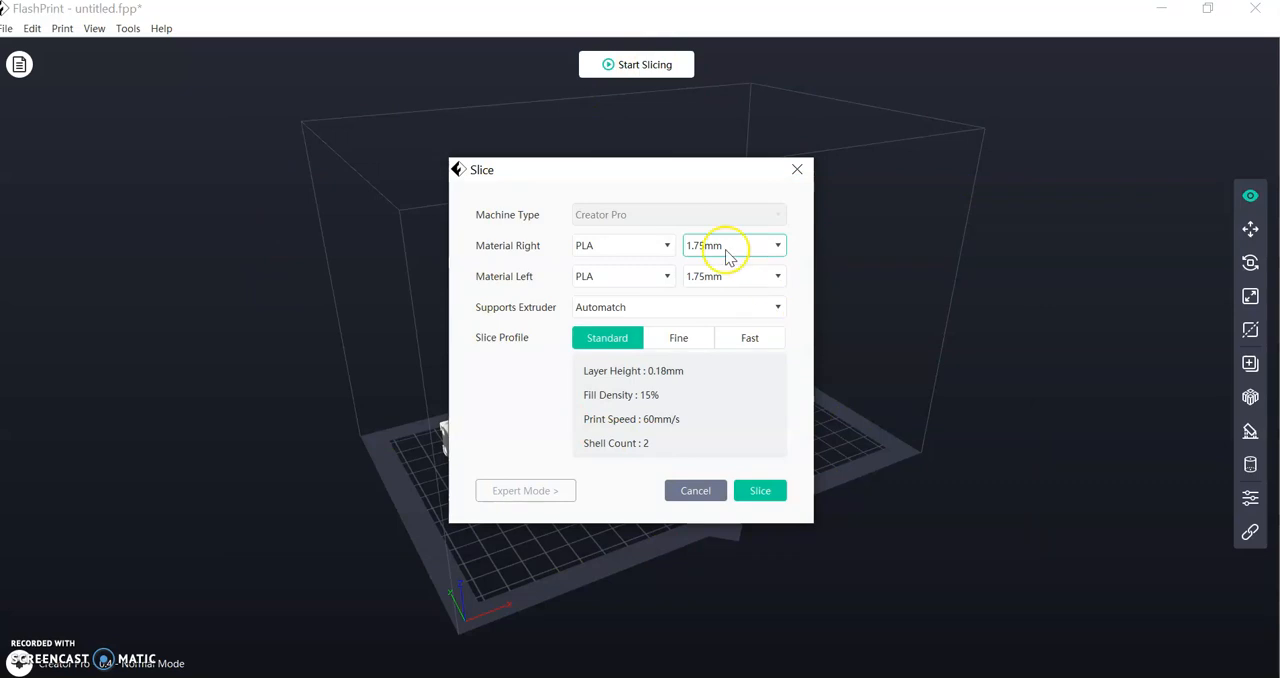
mouse_move(471, 498)
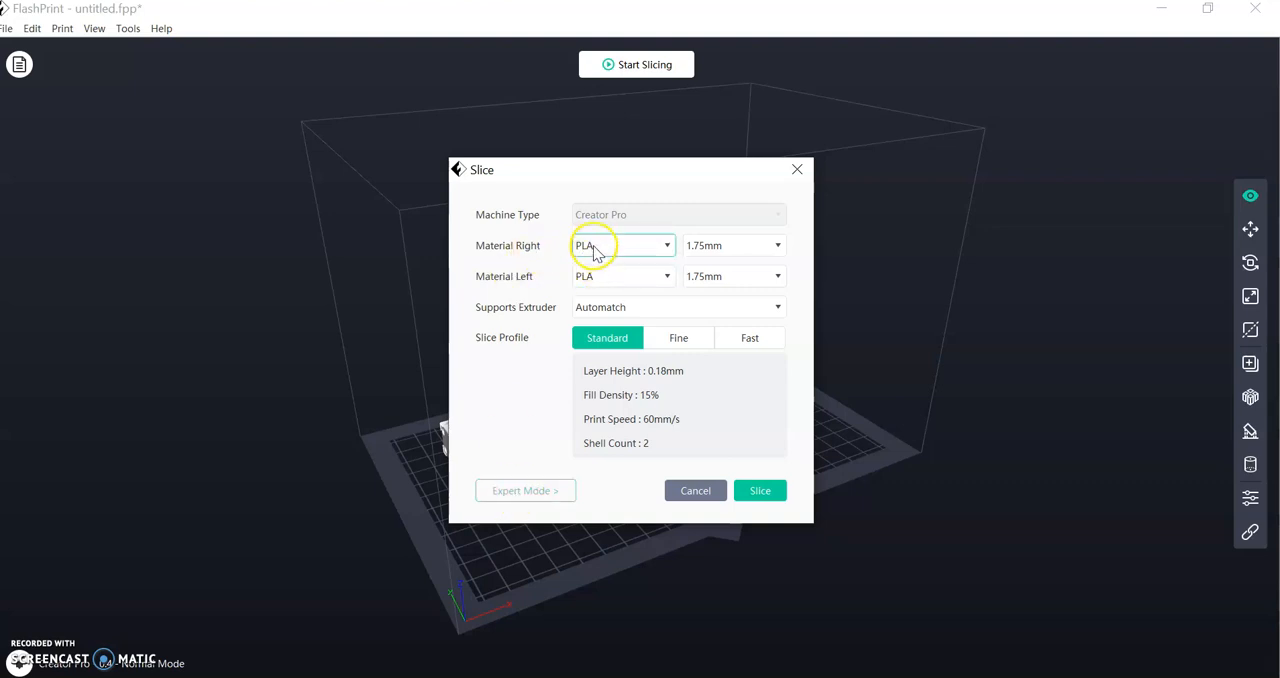
mouse_move(590, 280)
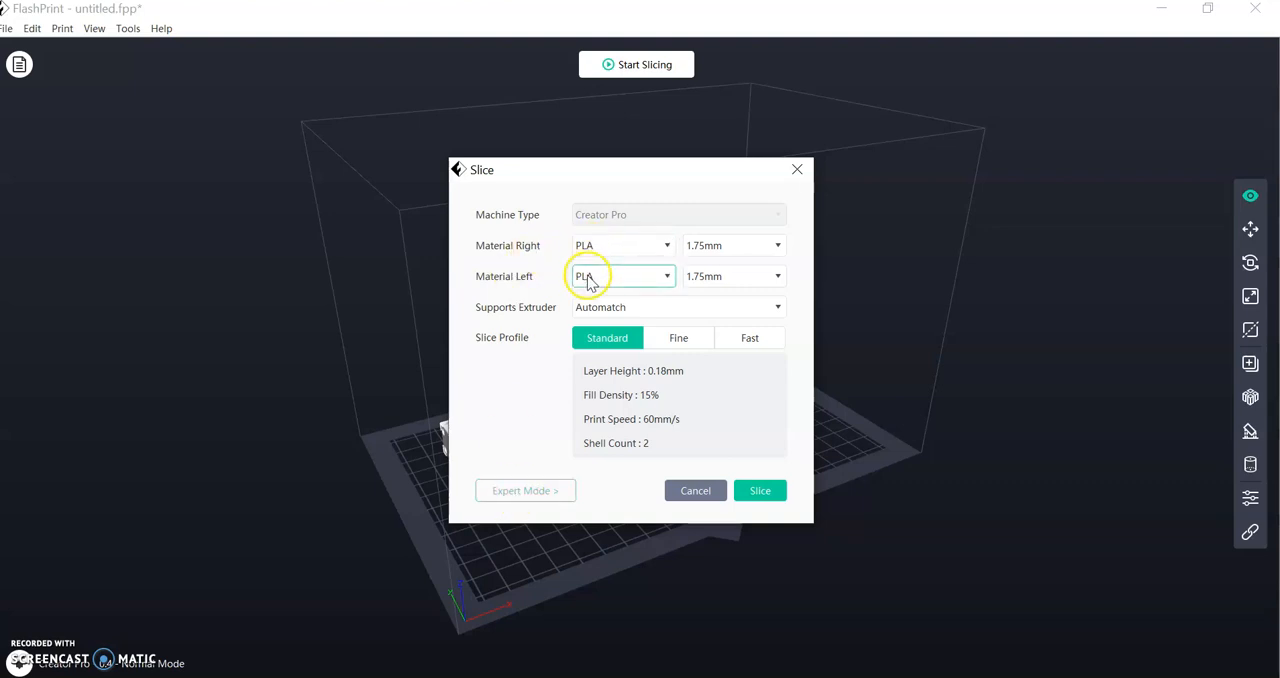
mouse_move(575, 222)
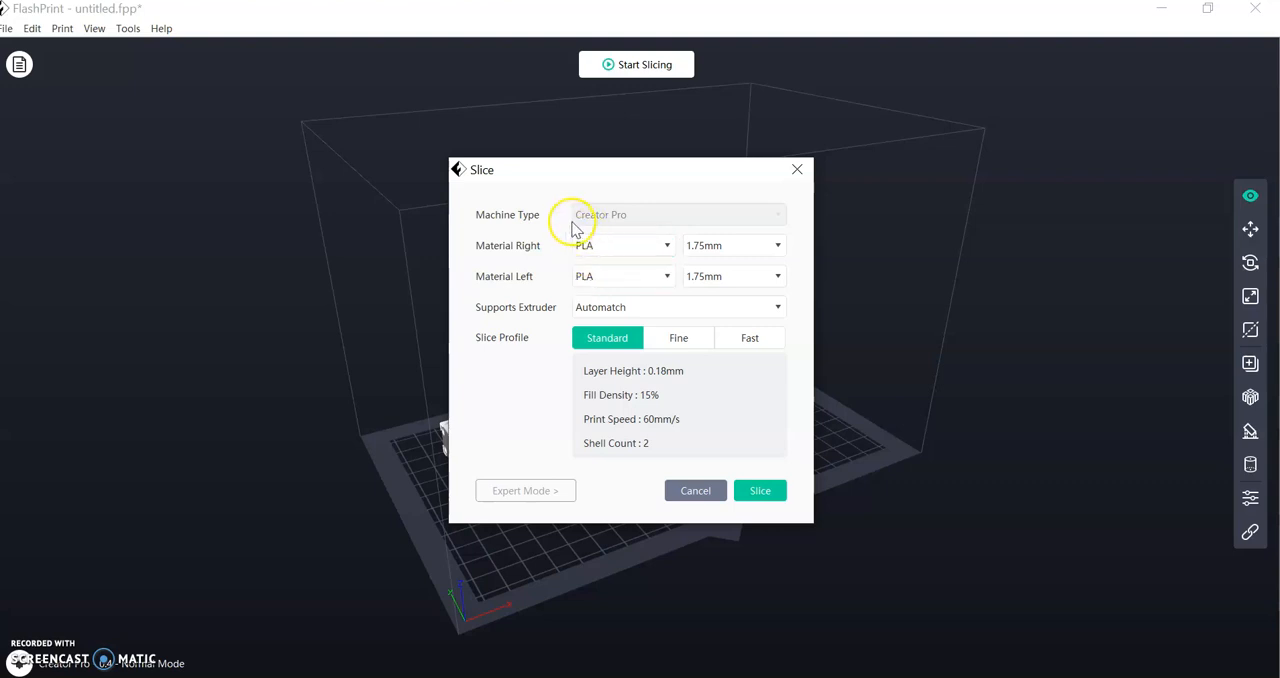
mouse_move(623, 223)
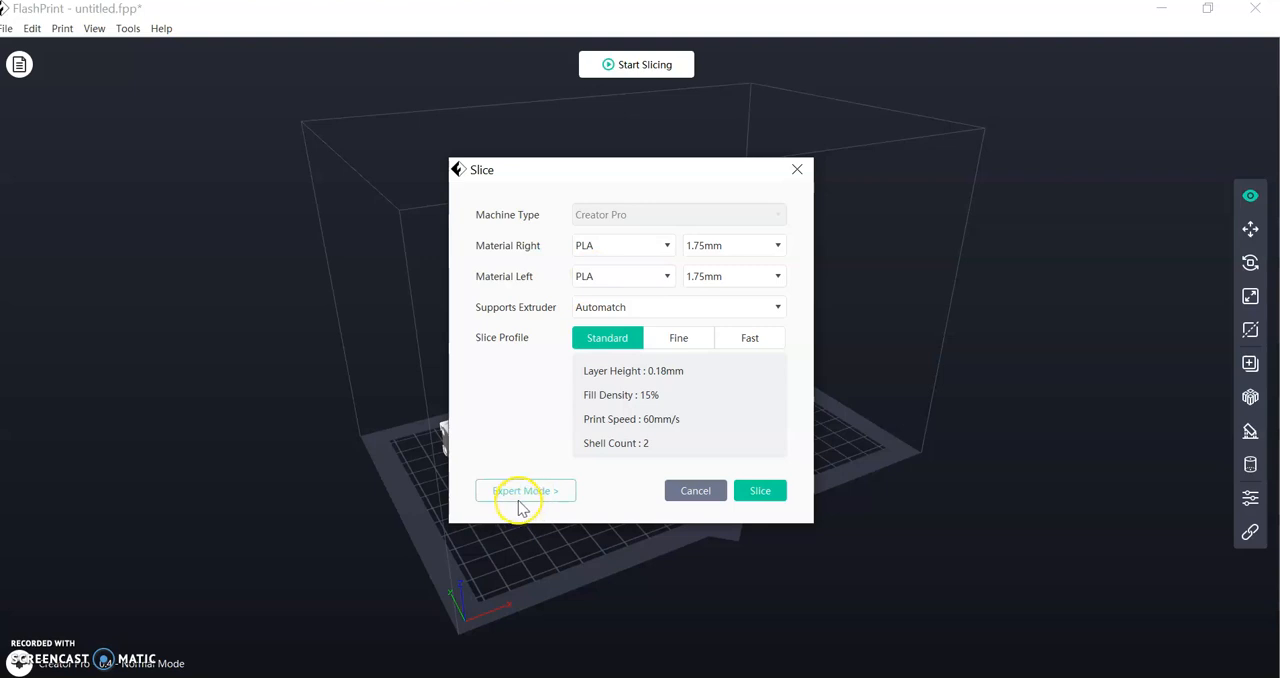
Switch to Expert Mode and check the 225°C extruder and 70°C platform temperatures.
click(525, 490)
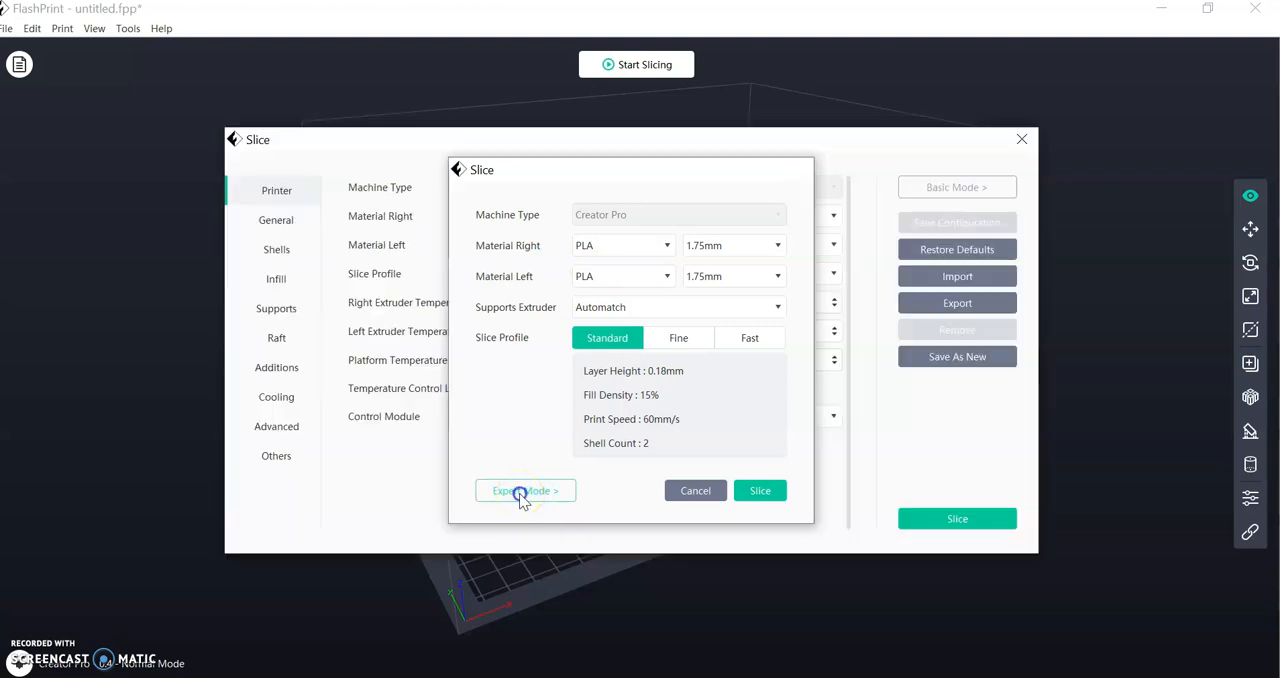
click(525, 490)
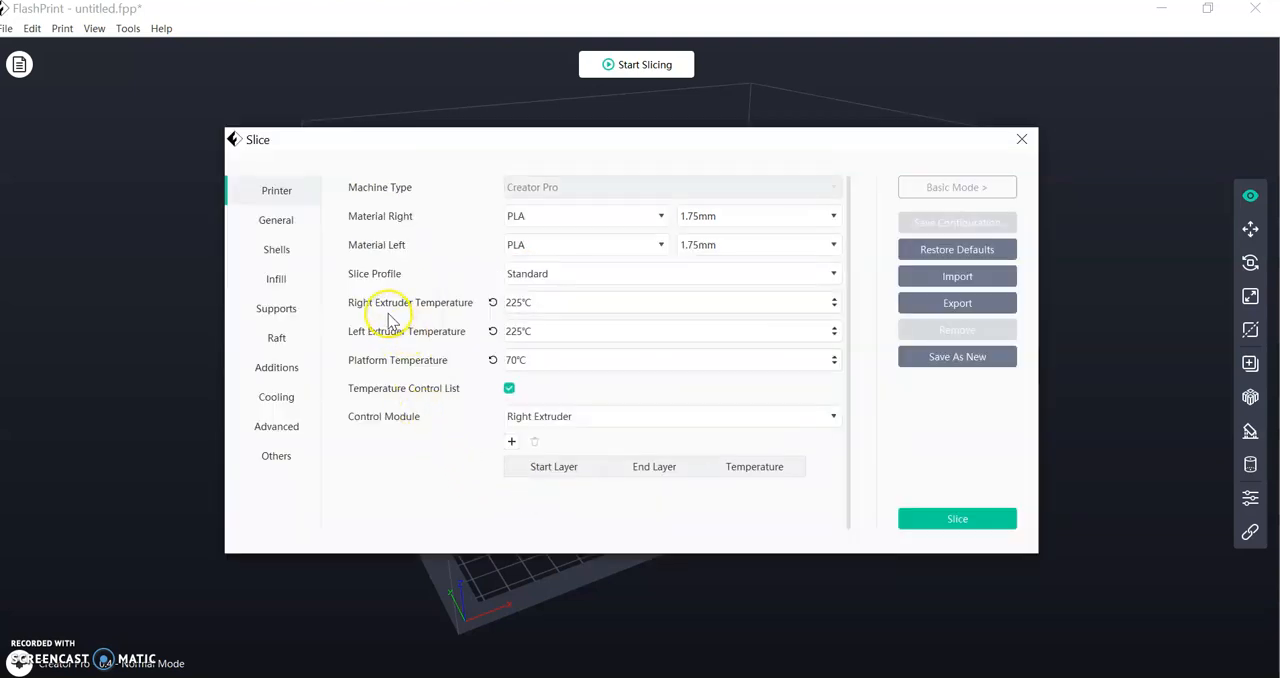
mouse_move(347, 310)
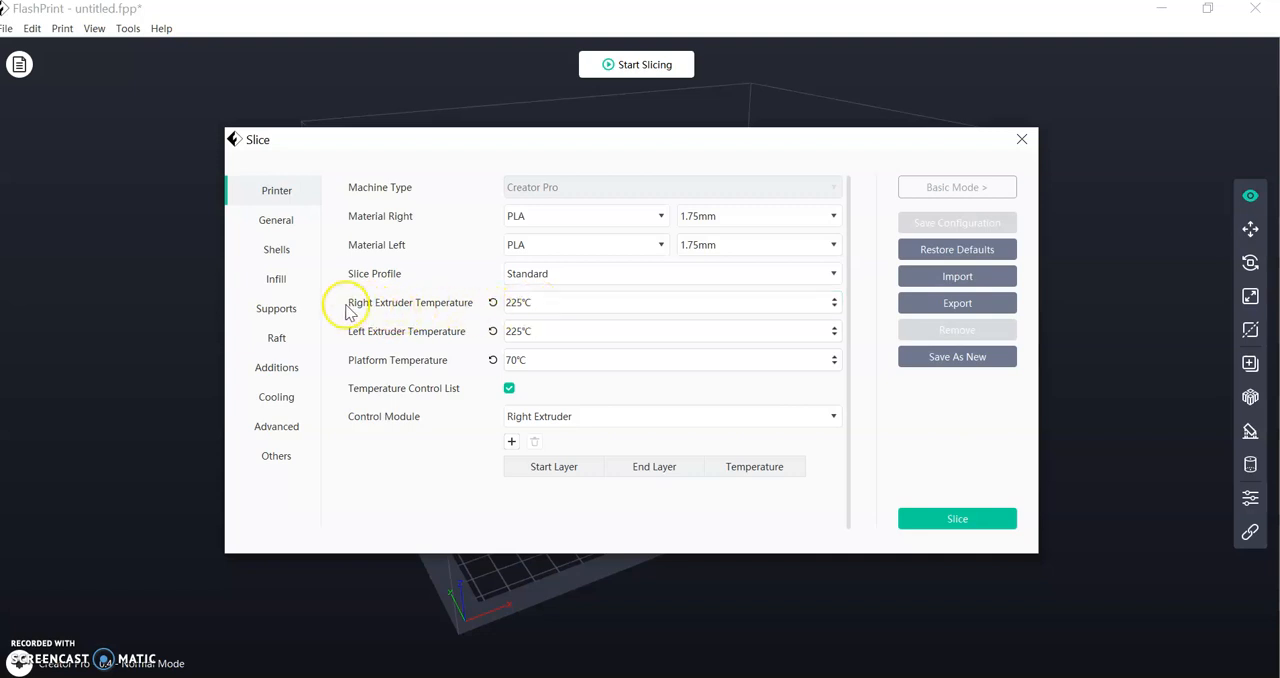
mouse_move(357, 347)
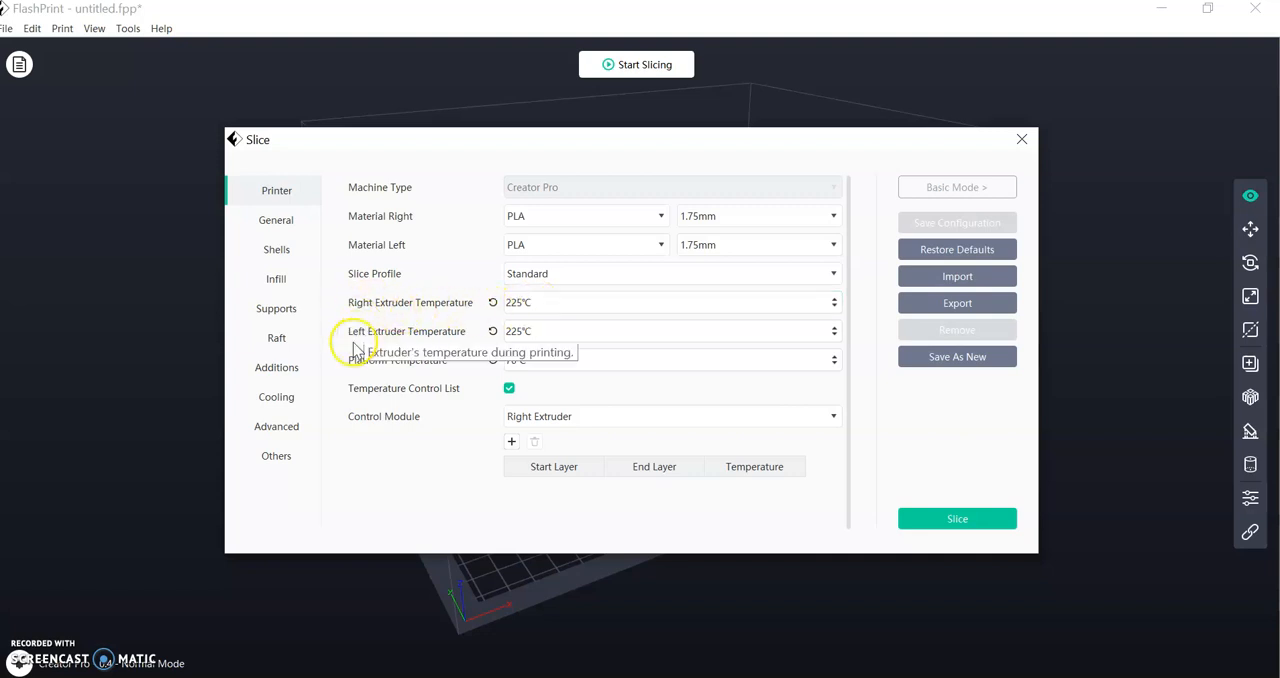
mouse_move(563, 302)
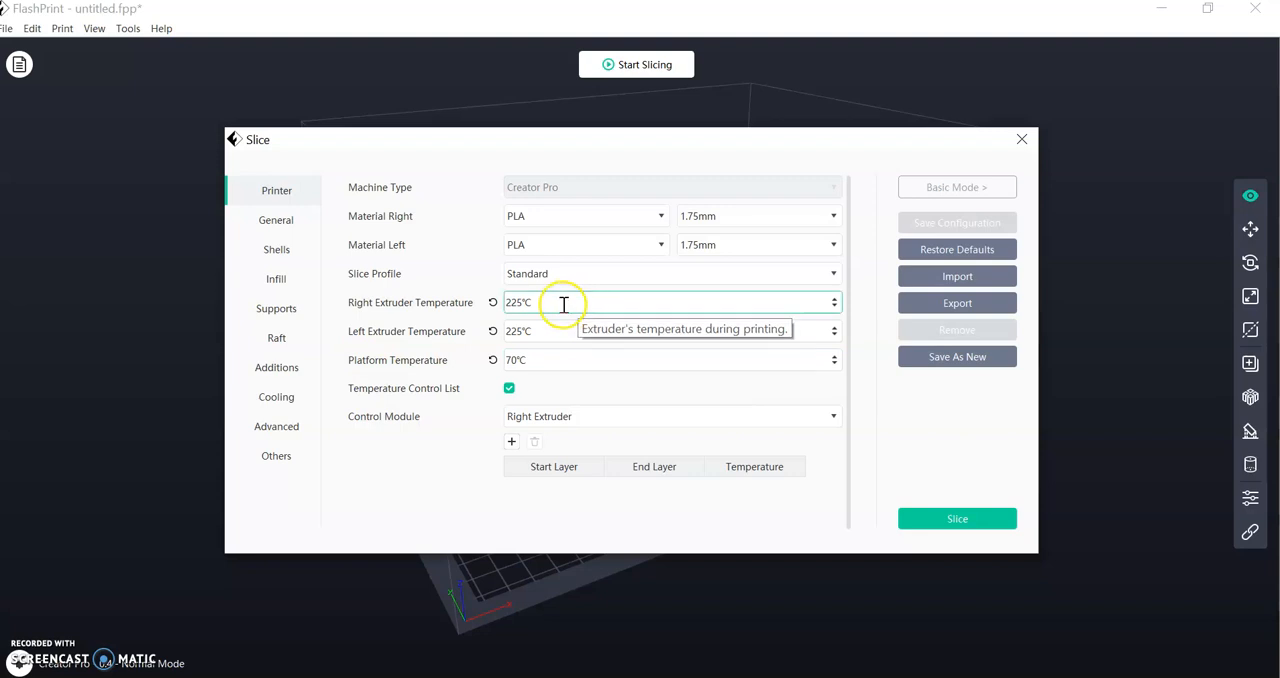
mouse_move(552, 330)
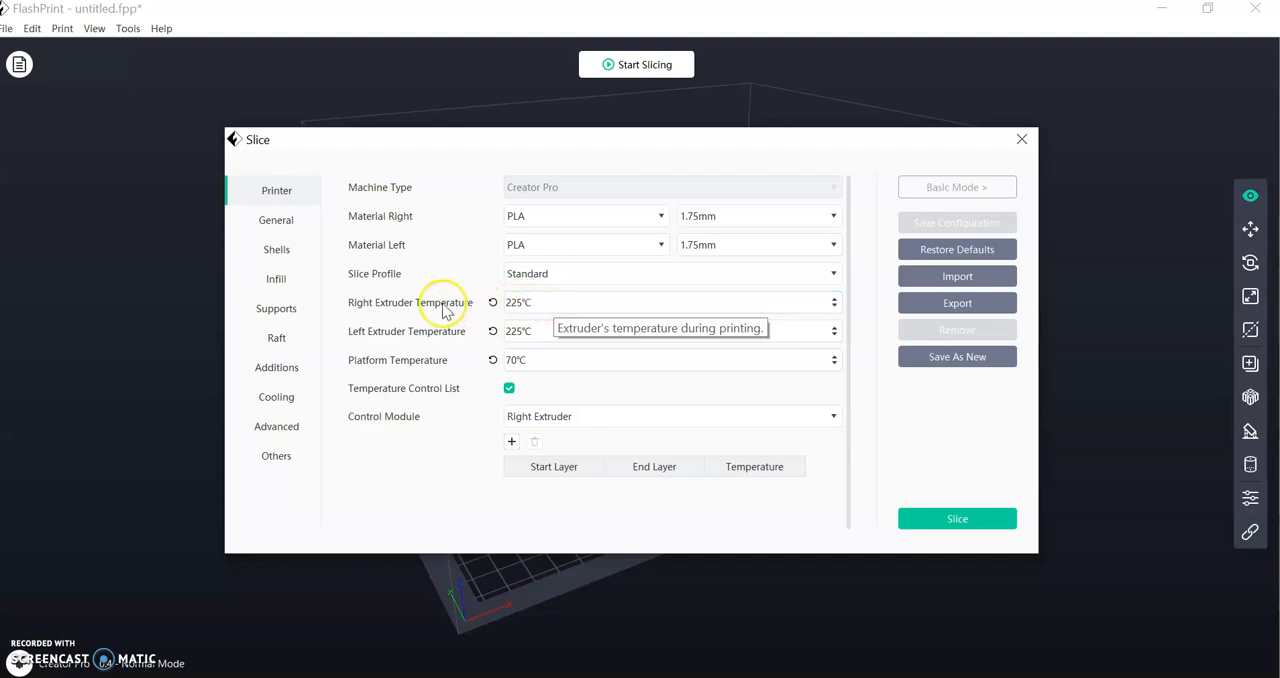
mouse_move(452, 367)
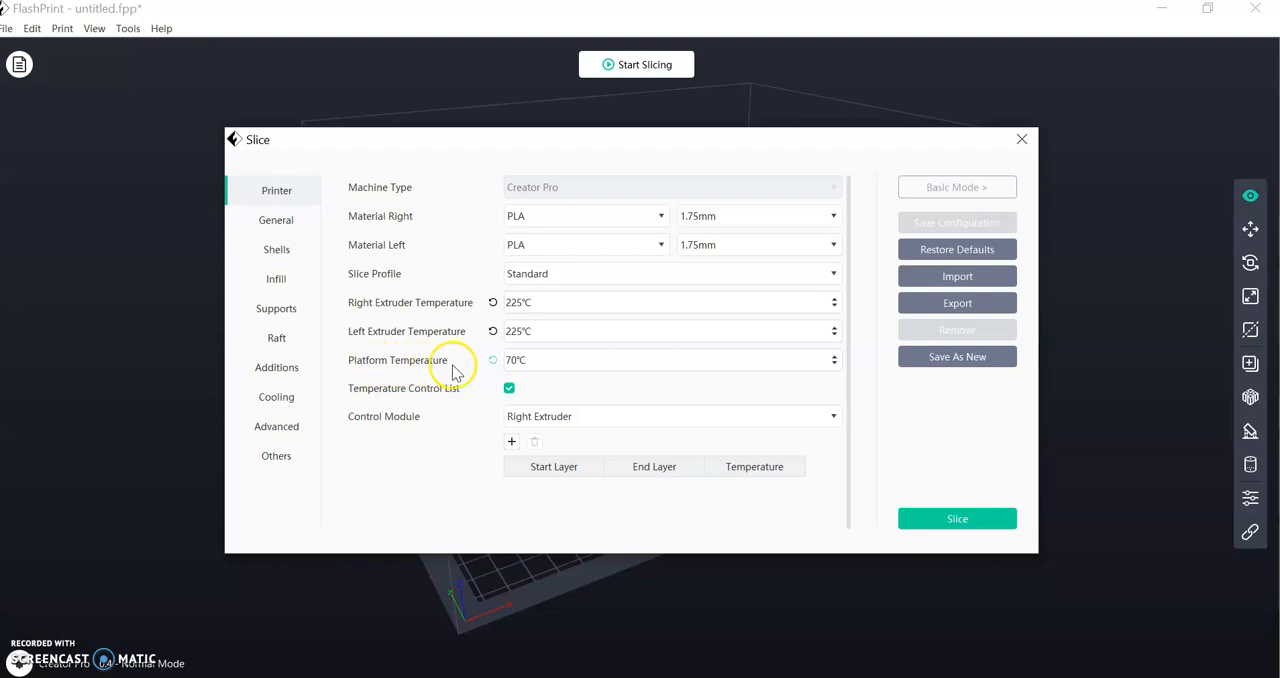
click(670, 360)
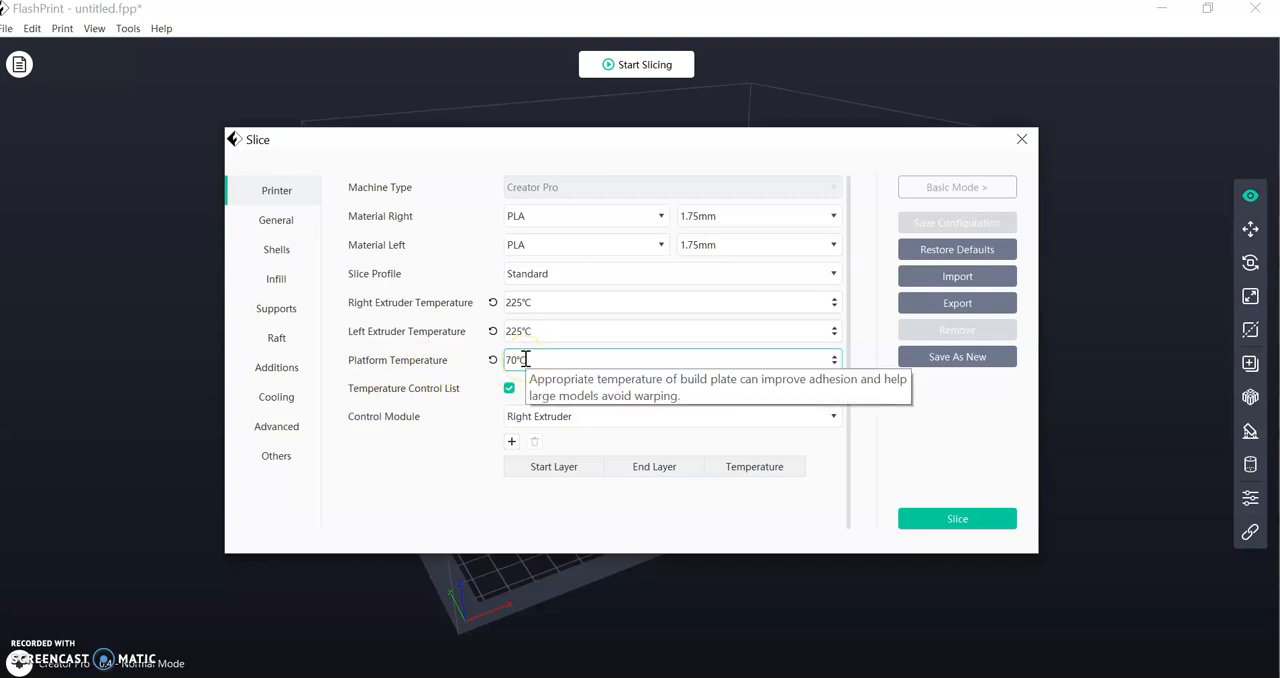
Show the General page with 0.18 mm layers and 120 mm/s print and travel speeds.
click(276, 220)
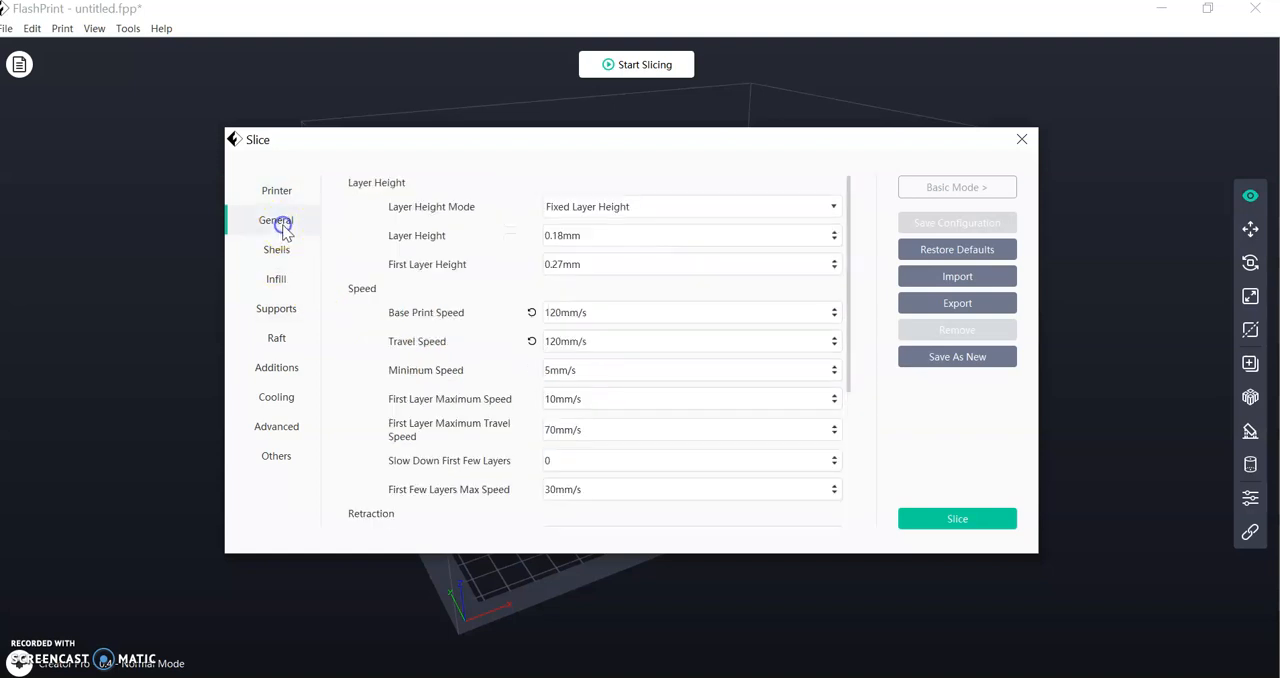
mouse_move(432, 328)
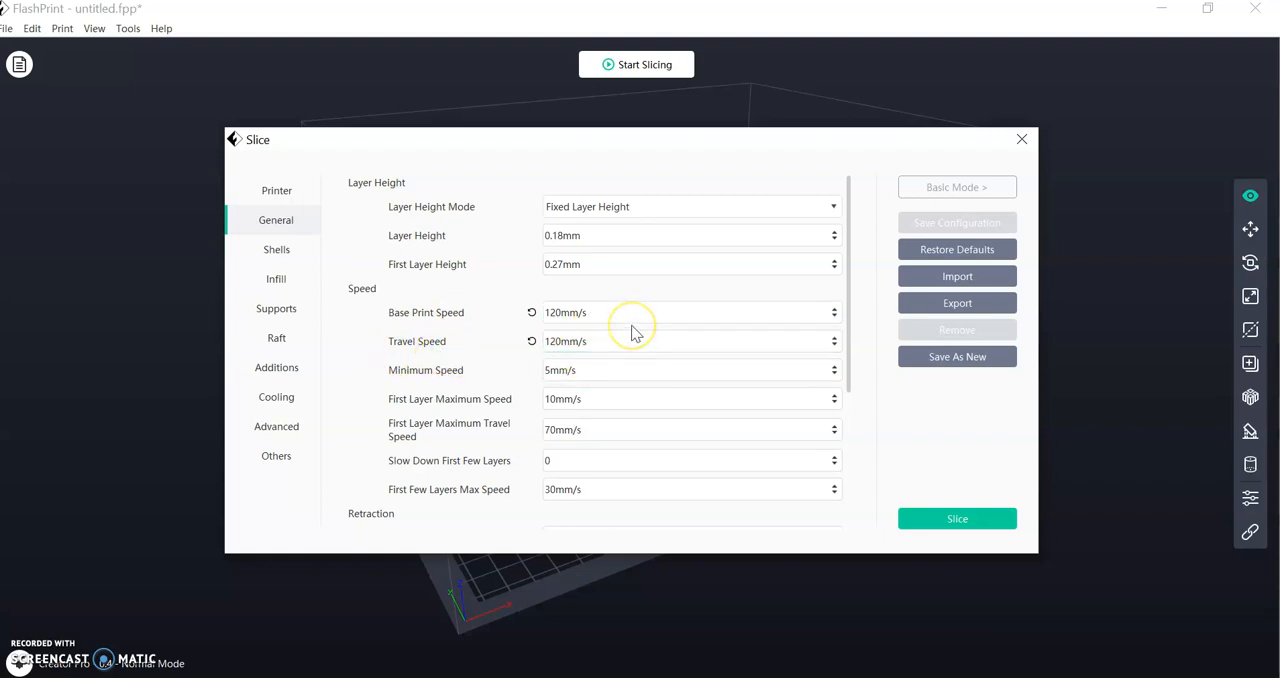
mouse_move(632, 331)
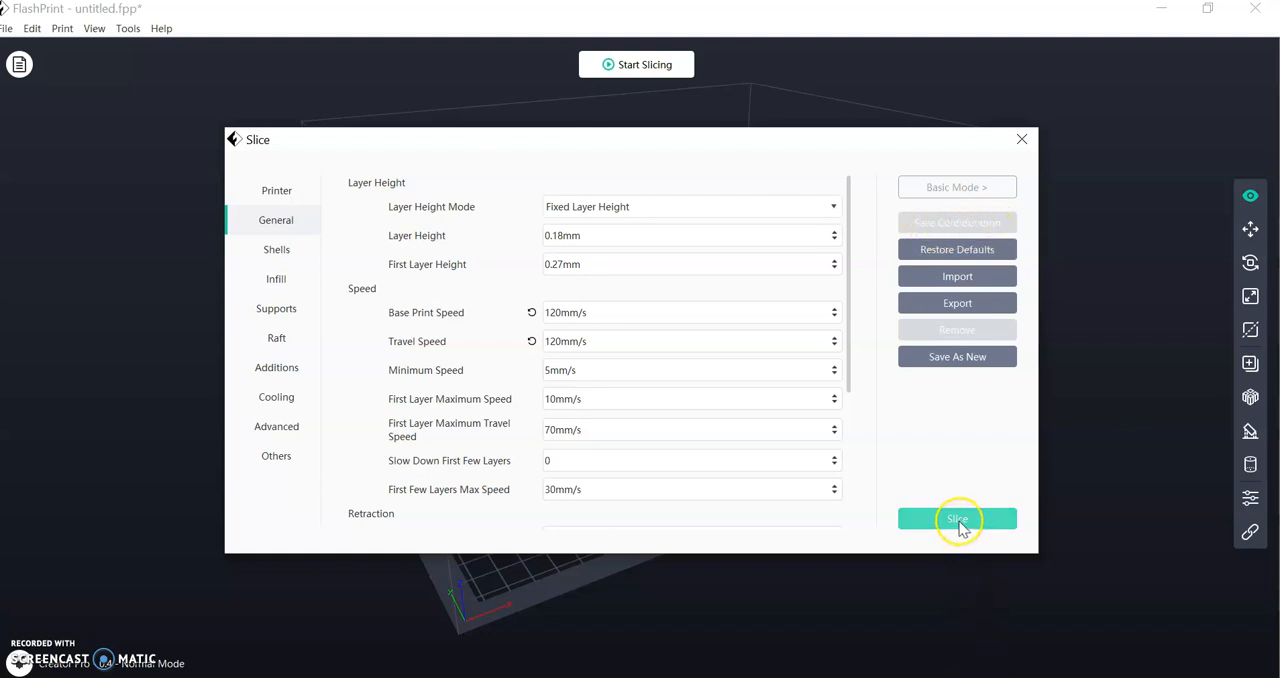
Slice the die with the expert PLA settings and bring up the Local Save options.
click(956, 519)
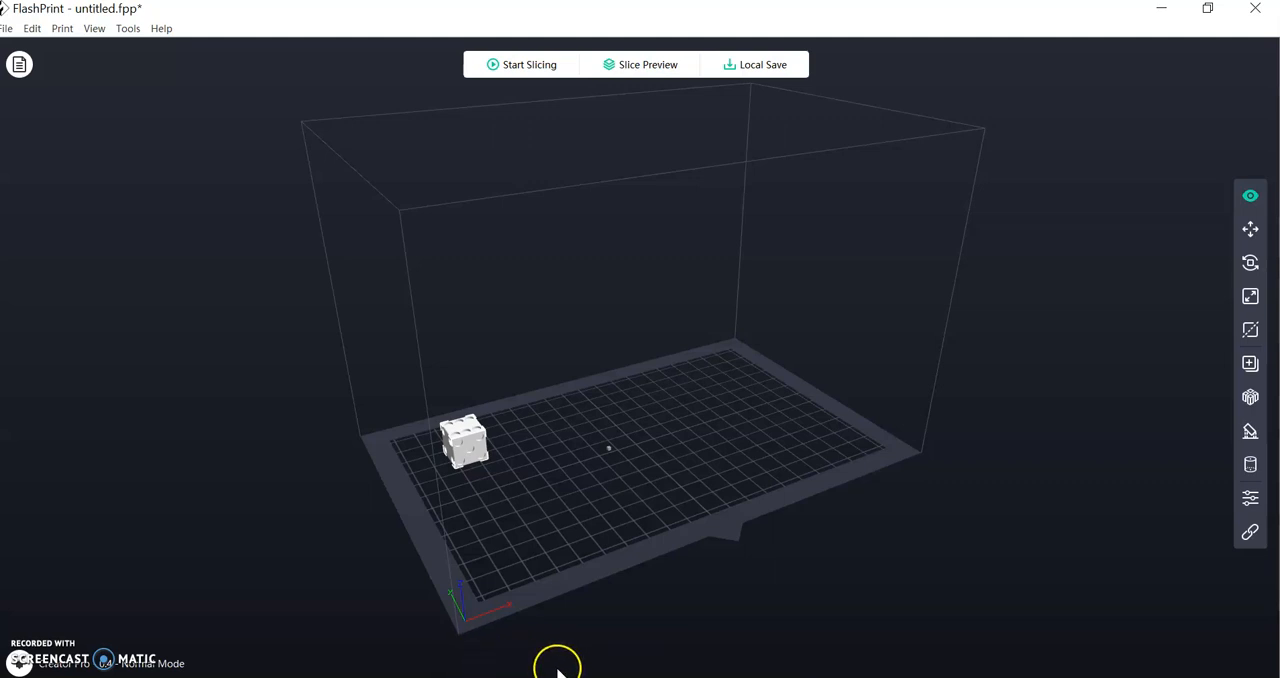
mouse_move(558, 665)
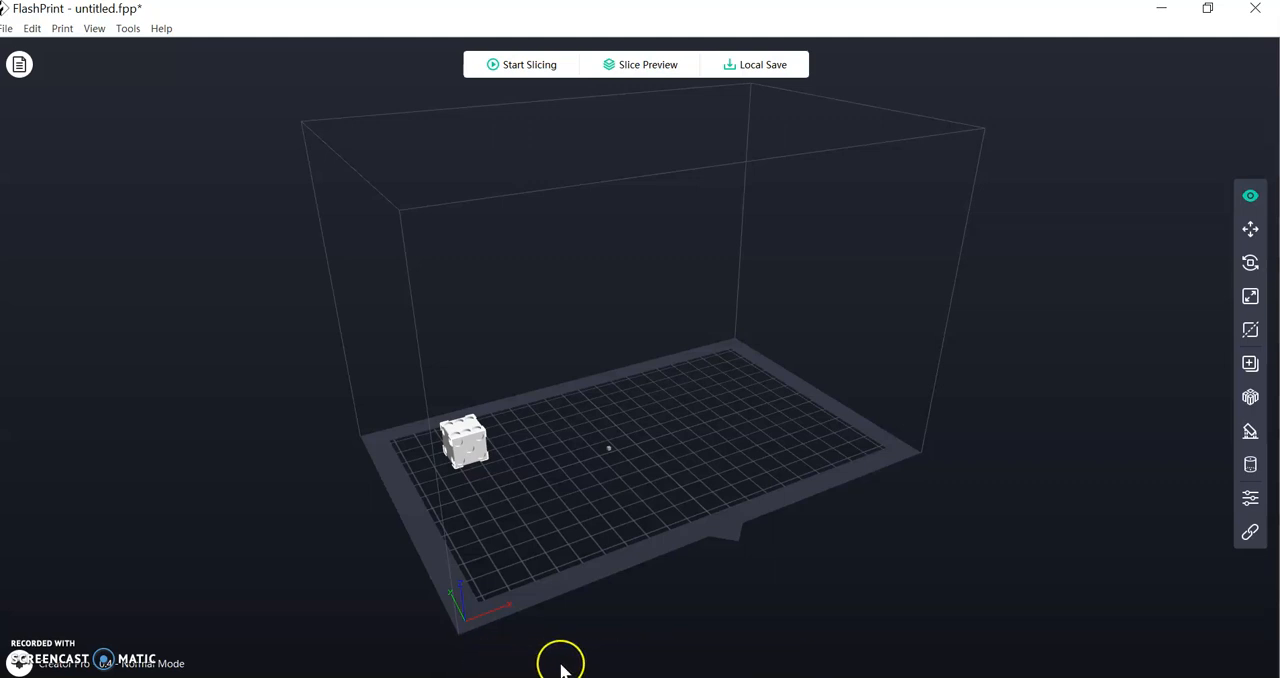
mouse_move(540, 663)
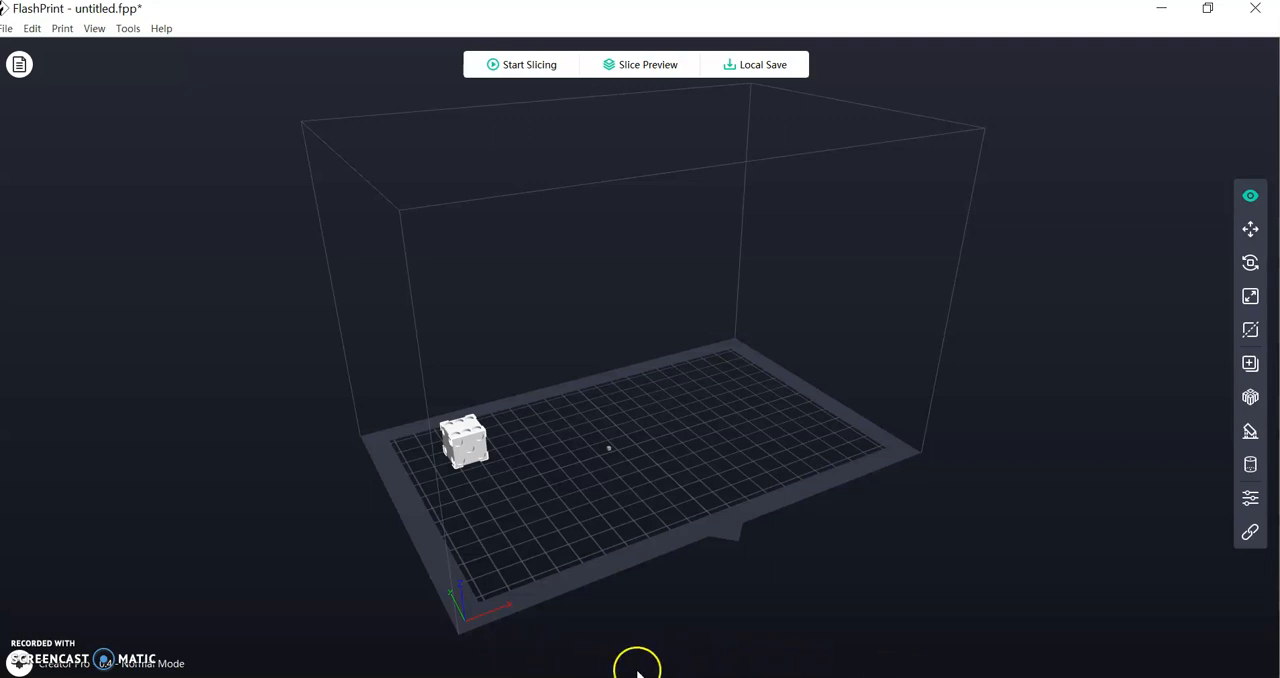
mouse_move(753, 657)
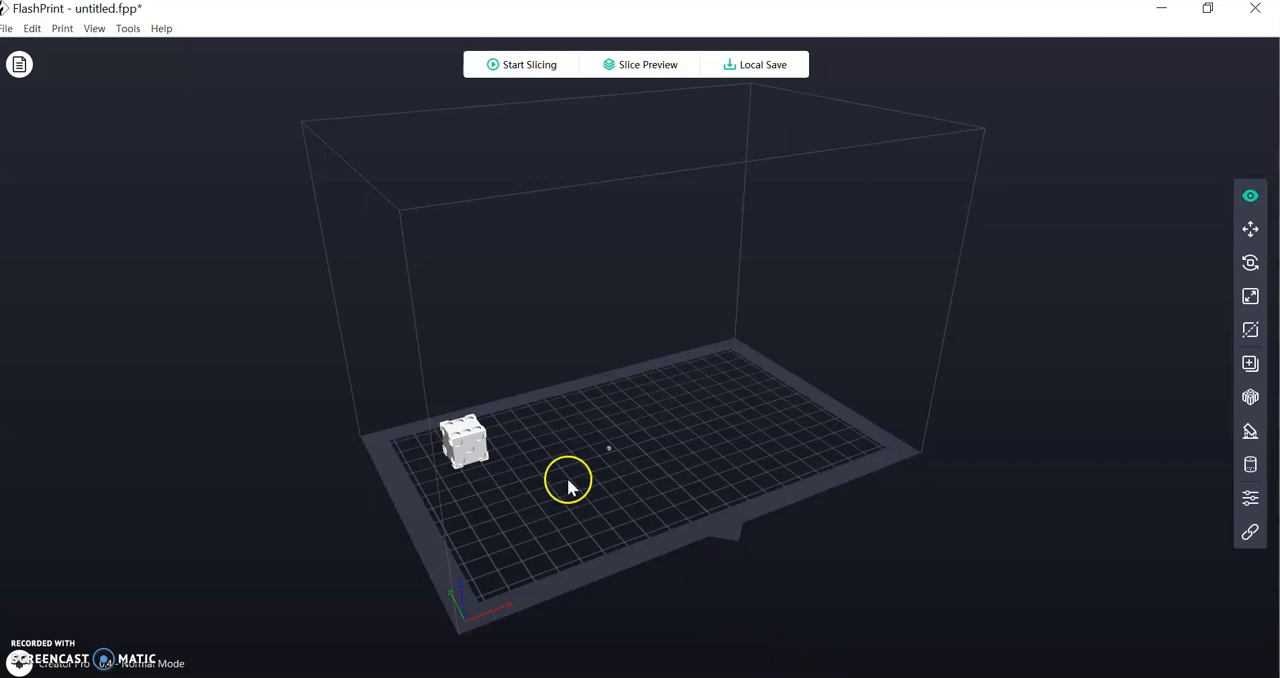
mouse_move(763, 92)
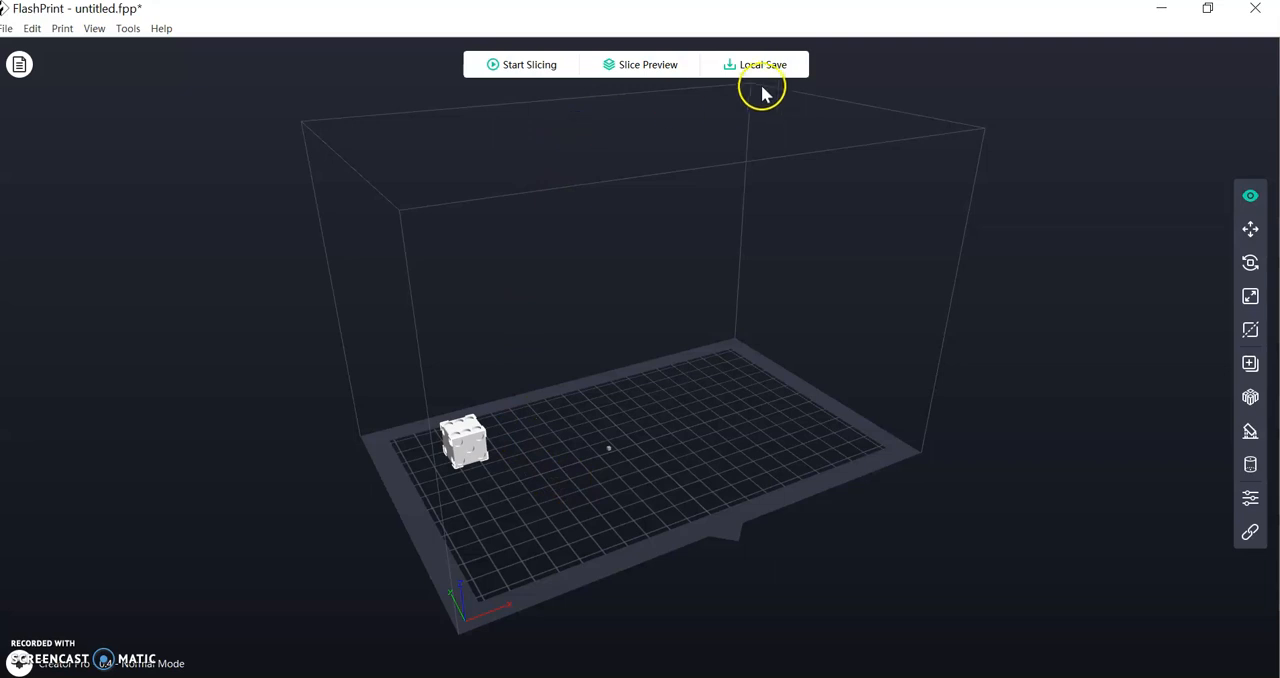
mouse_move(248, 80)
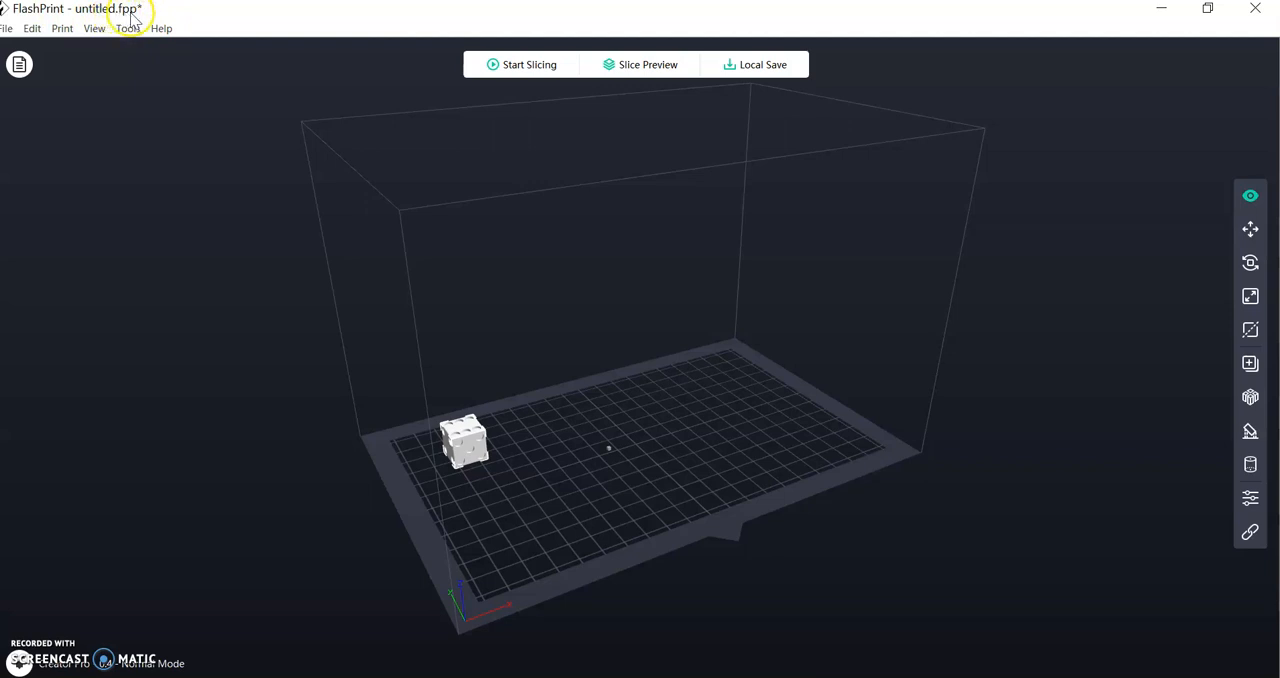
mouse_move(820, 138)
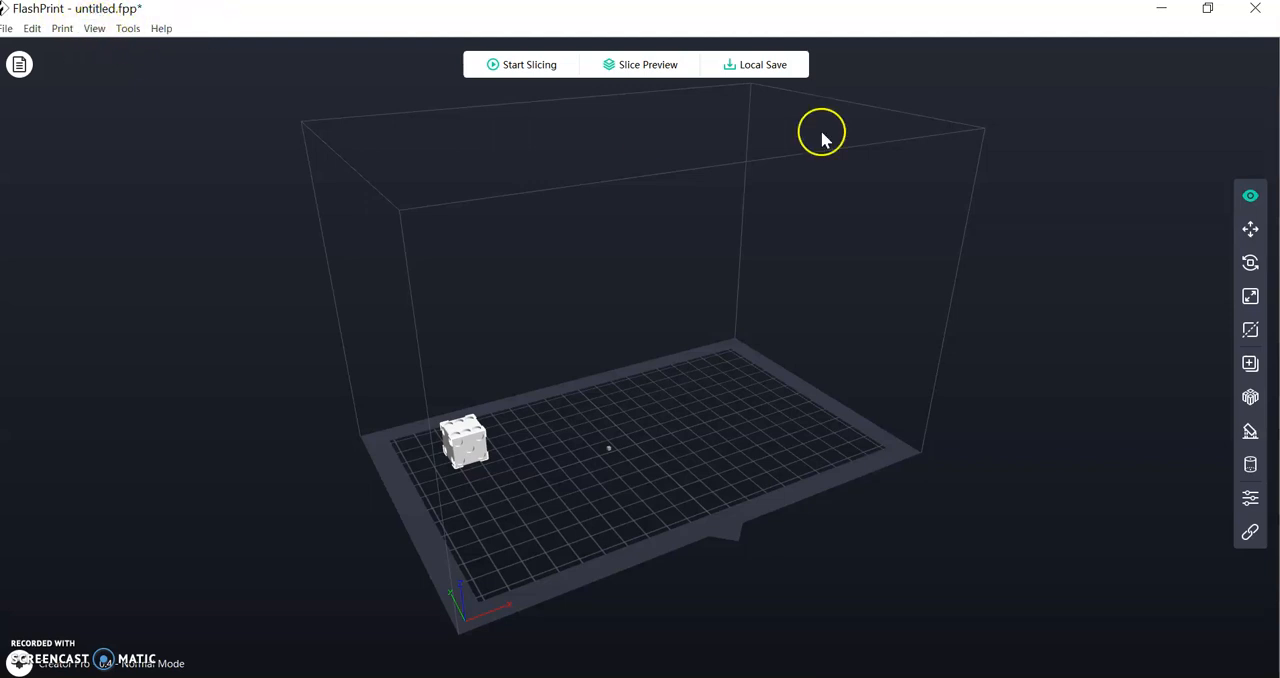
click(762, 64)
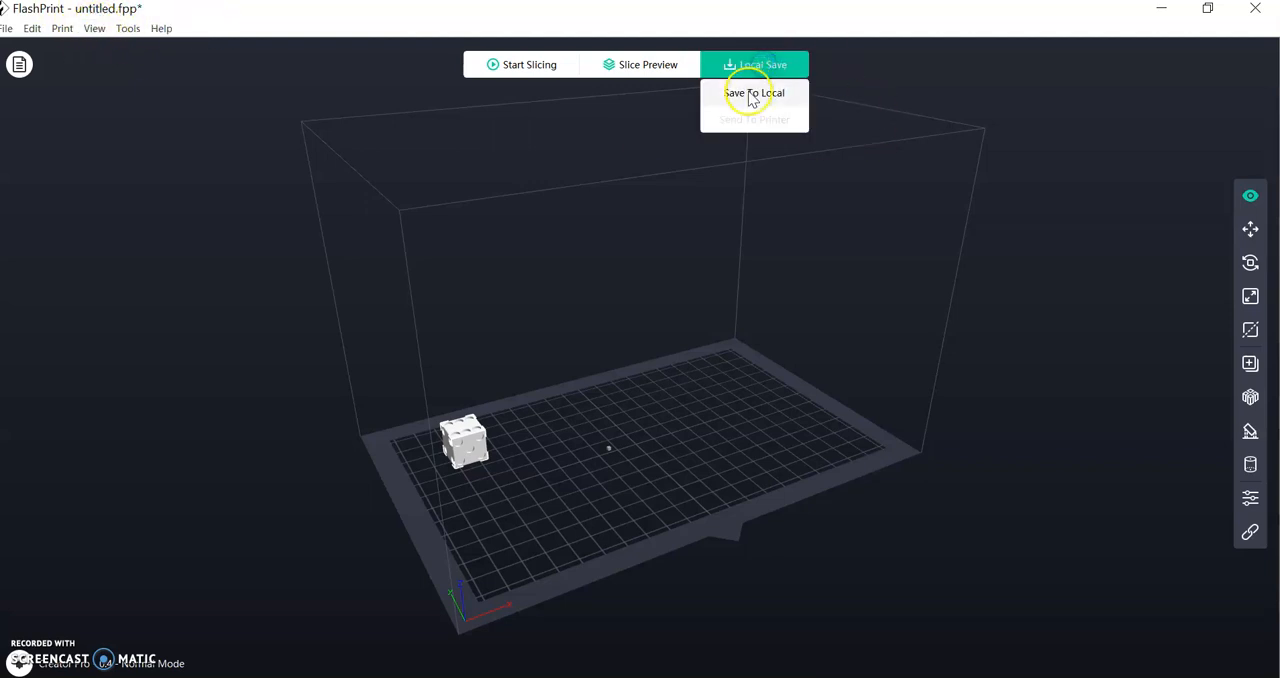
click(753, 92)
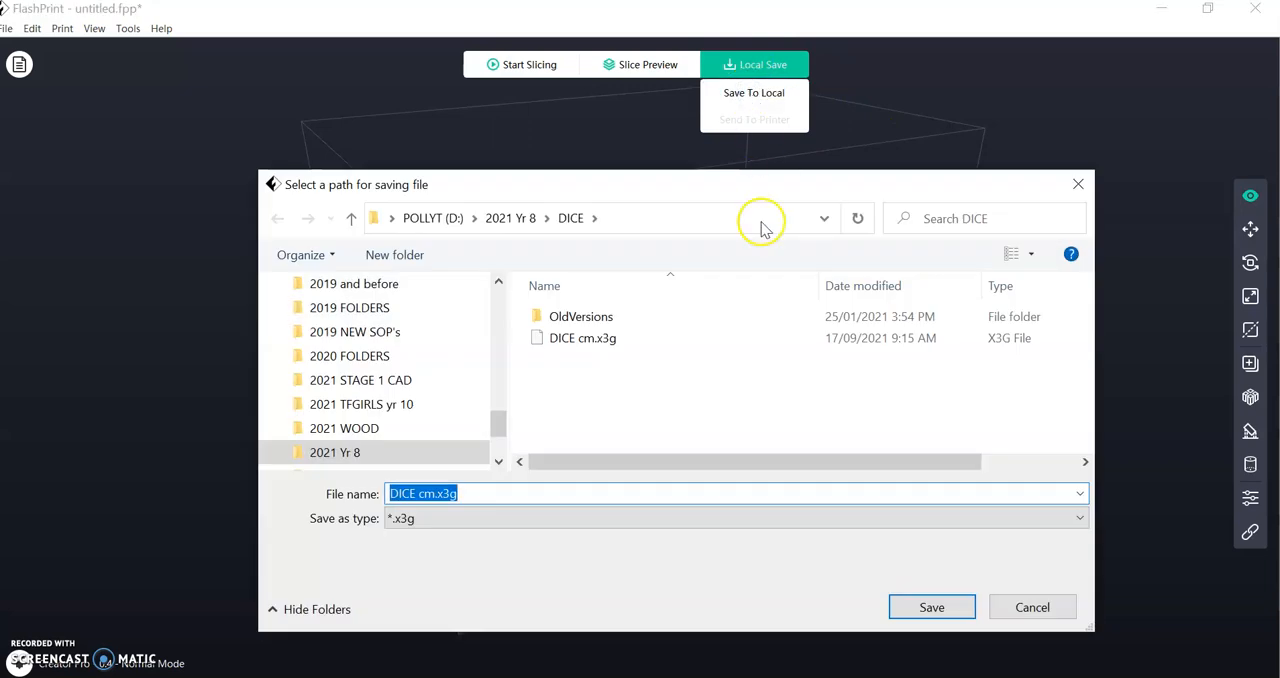
mouse_move(583, 338)
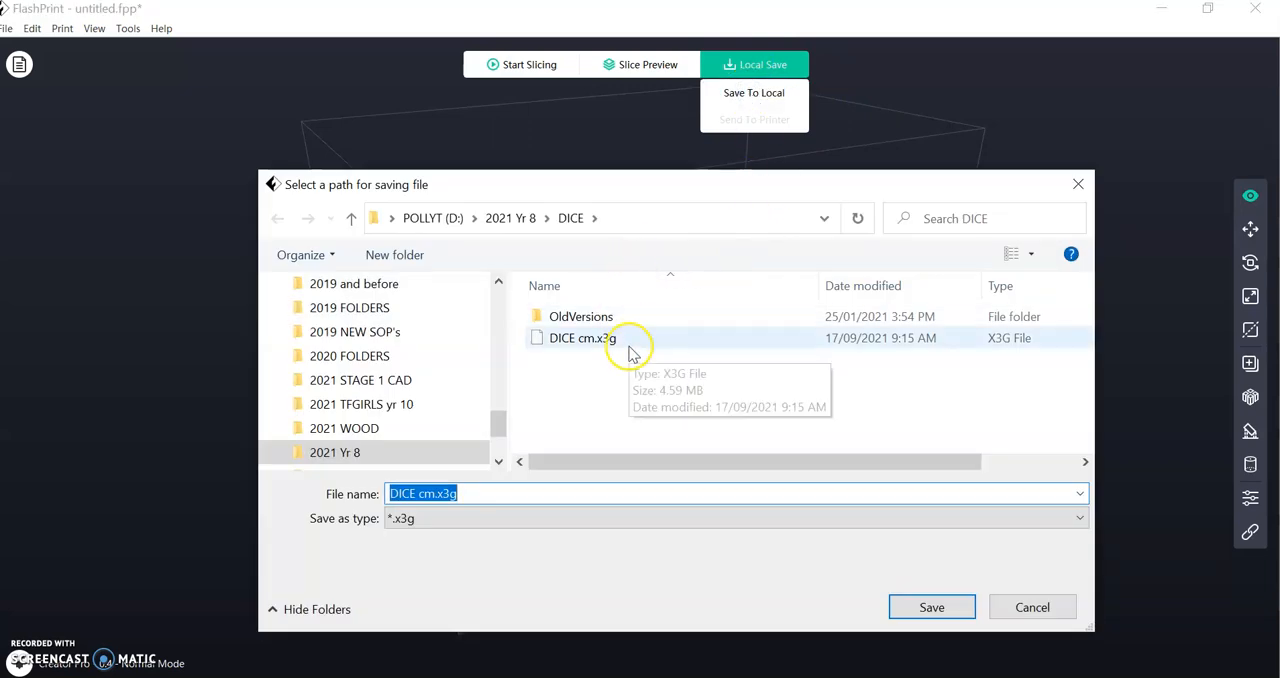
mouse_move(335, 505)
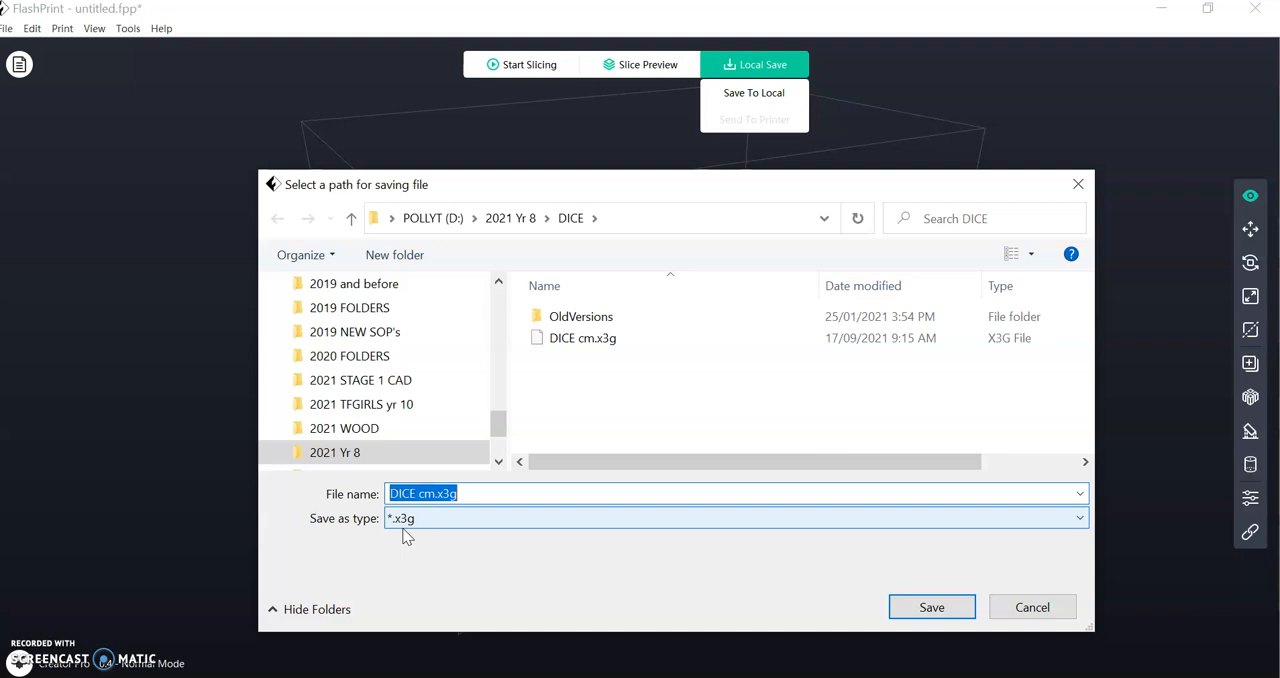
click(583, 338)
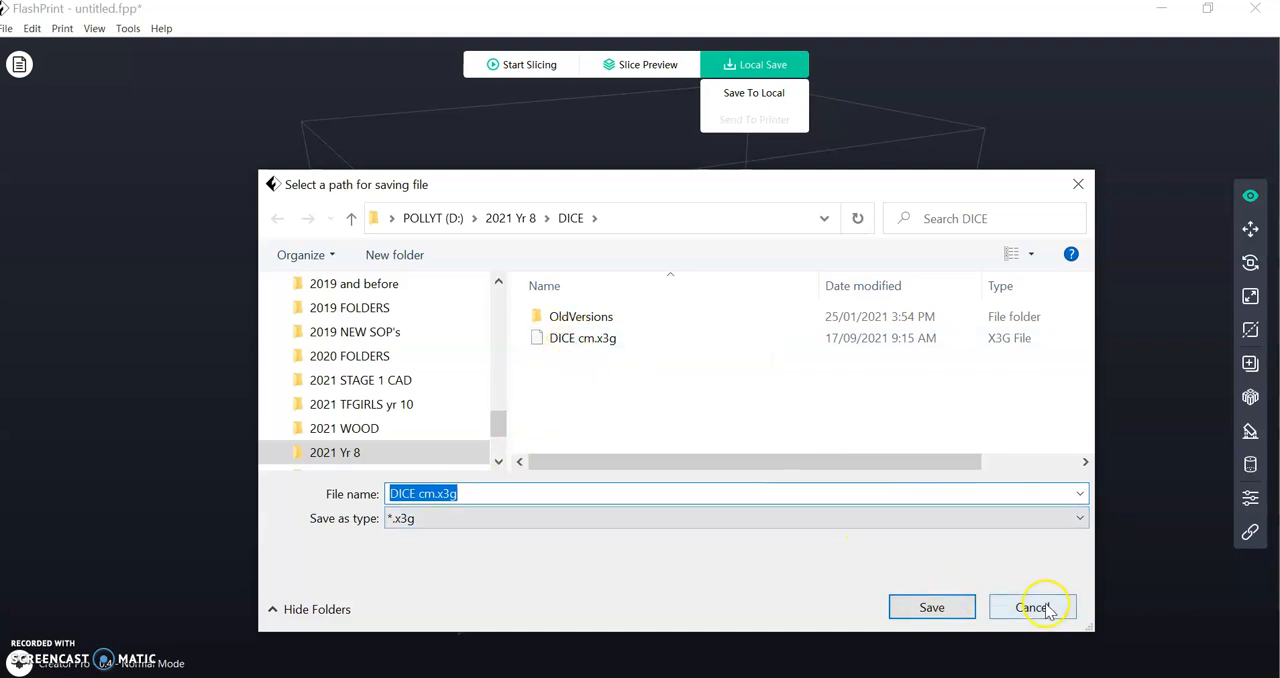
click(1033, 607)
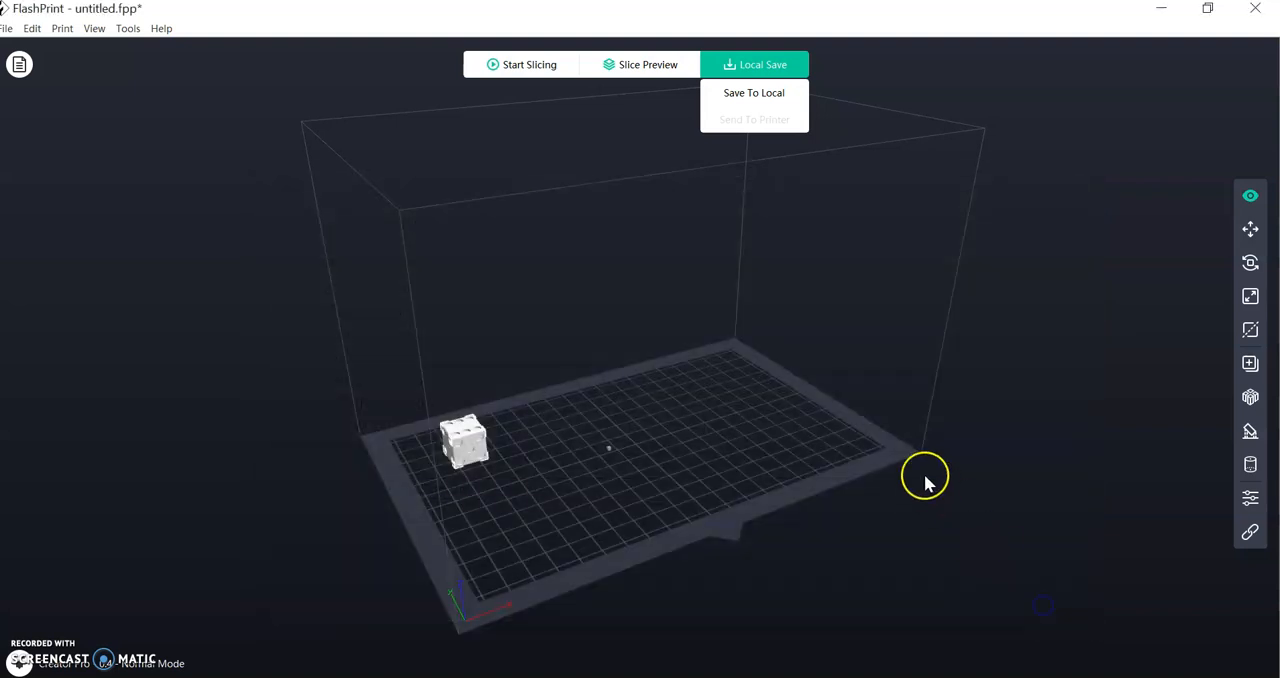
mouse_move(918, 474)
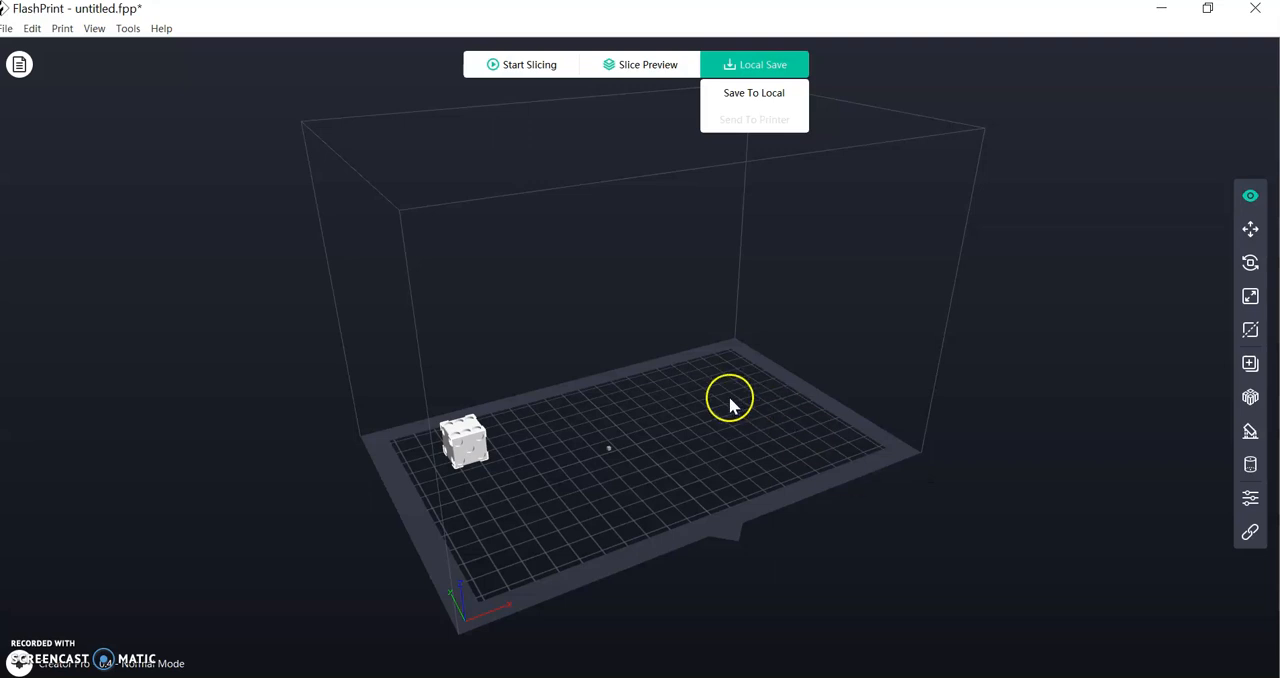
mouse_move(365, 420)
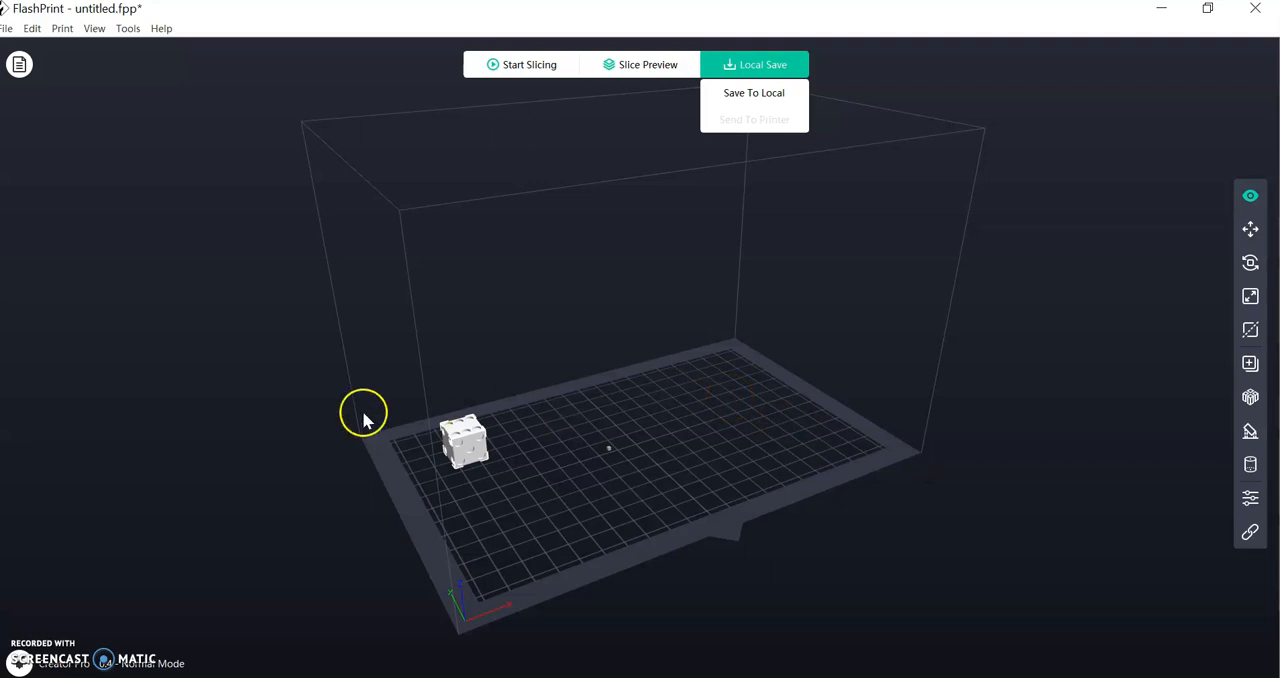